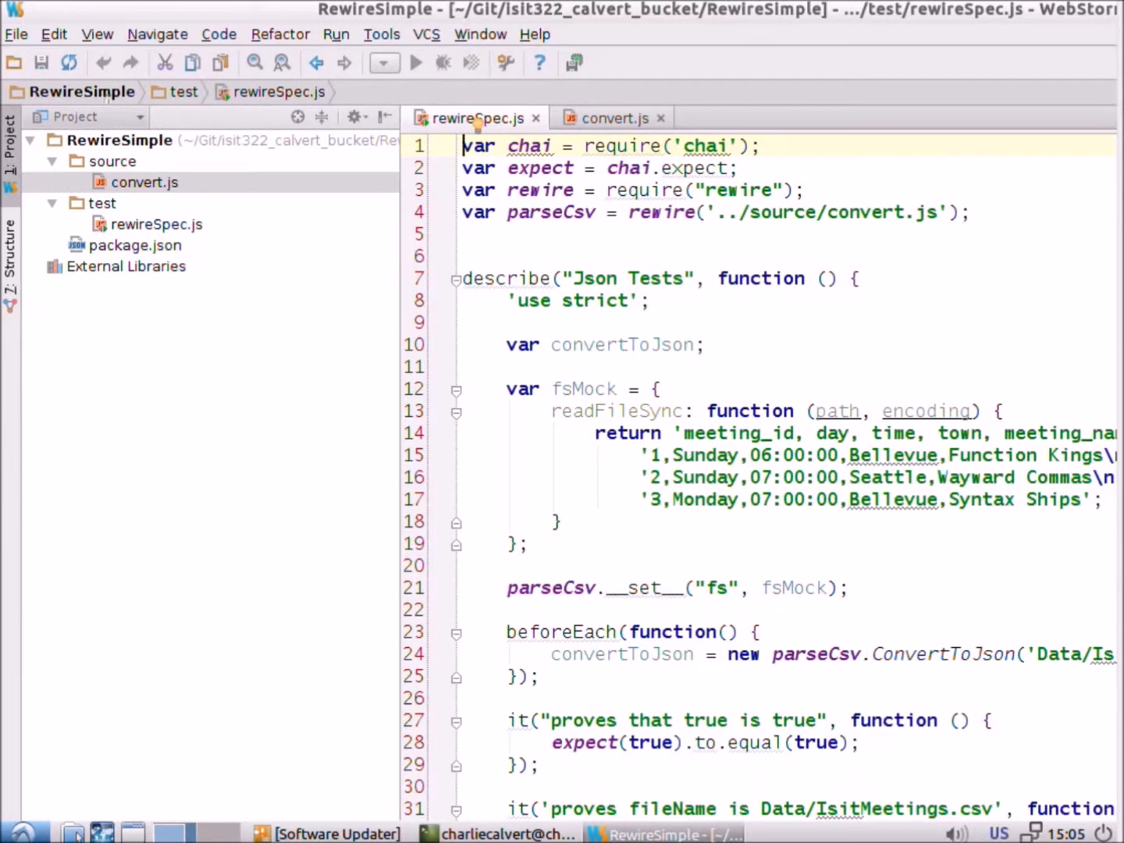
{"action": "mouse_move", "coordinate": [427, 501]}
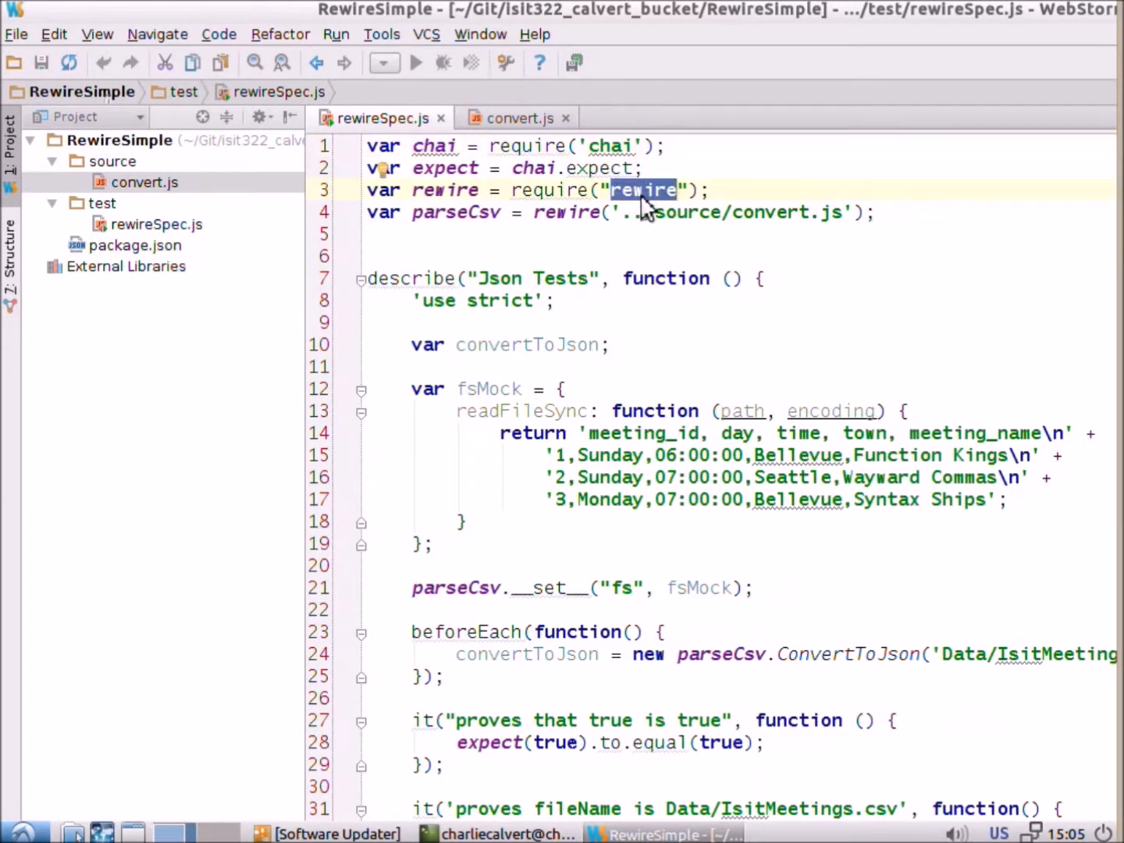
Review the rewire require line and the rewire('./convert') call in the spec file.
{"action": "double_click", "coordinate": [134, 245]}
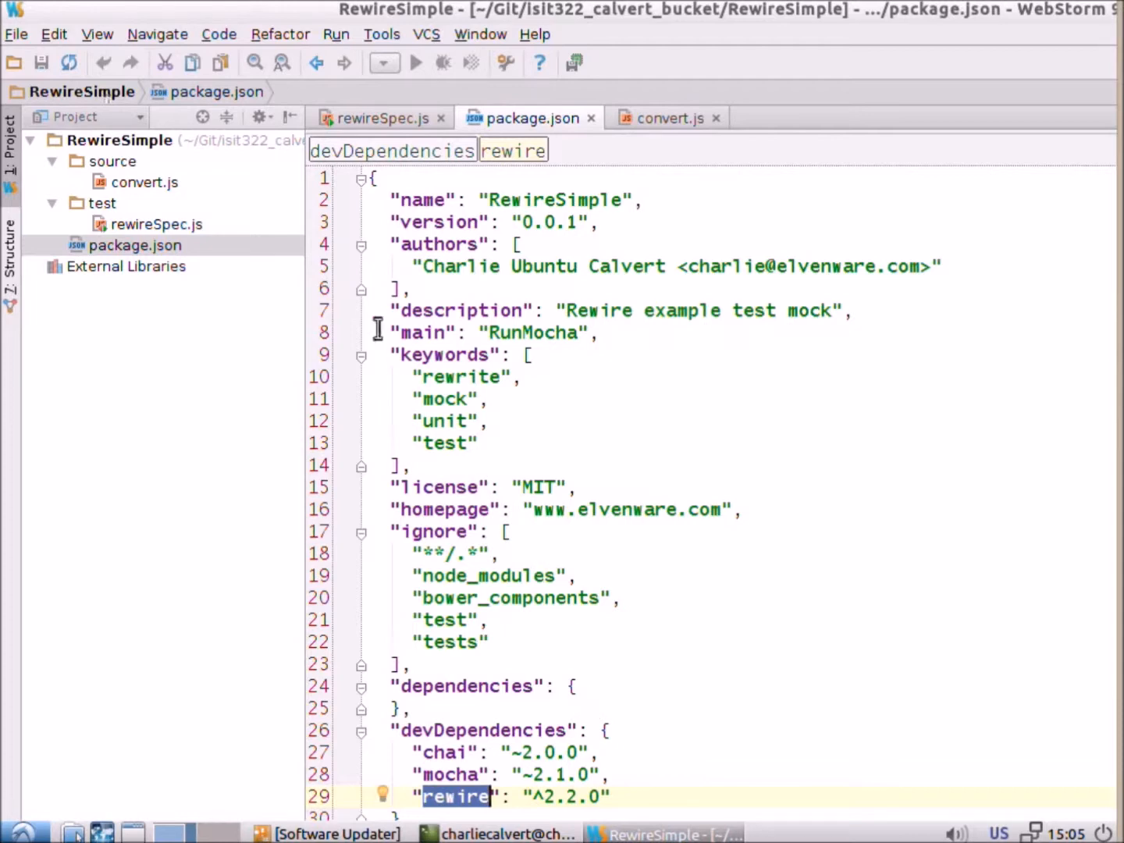
{"action": "left_click", "coordinate": [380, 119]}
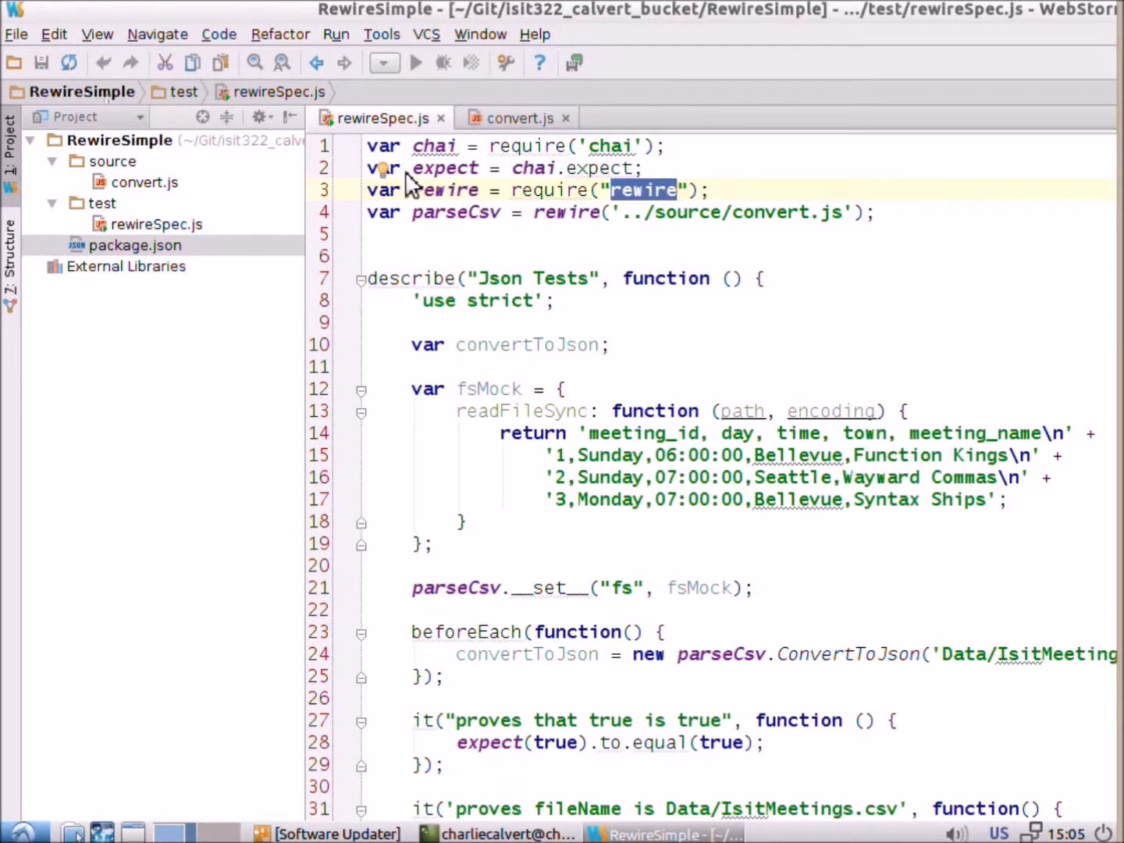
{"action": "left_click", "coordinate": [565, 191]}
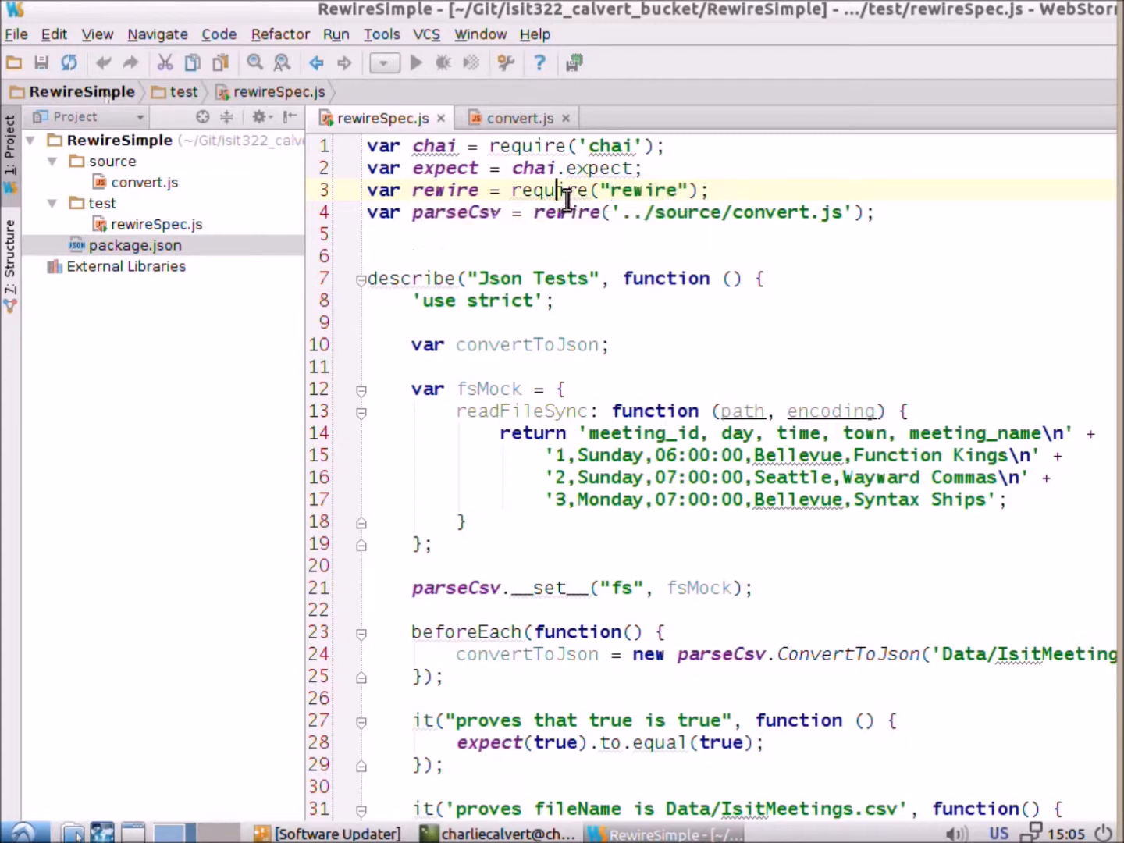
{"action": "double_click", "coordinate": [640, 190]}
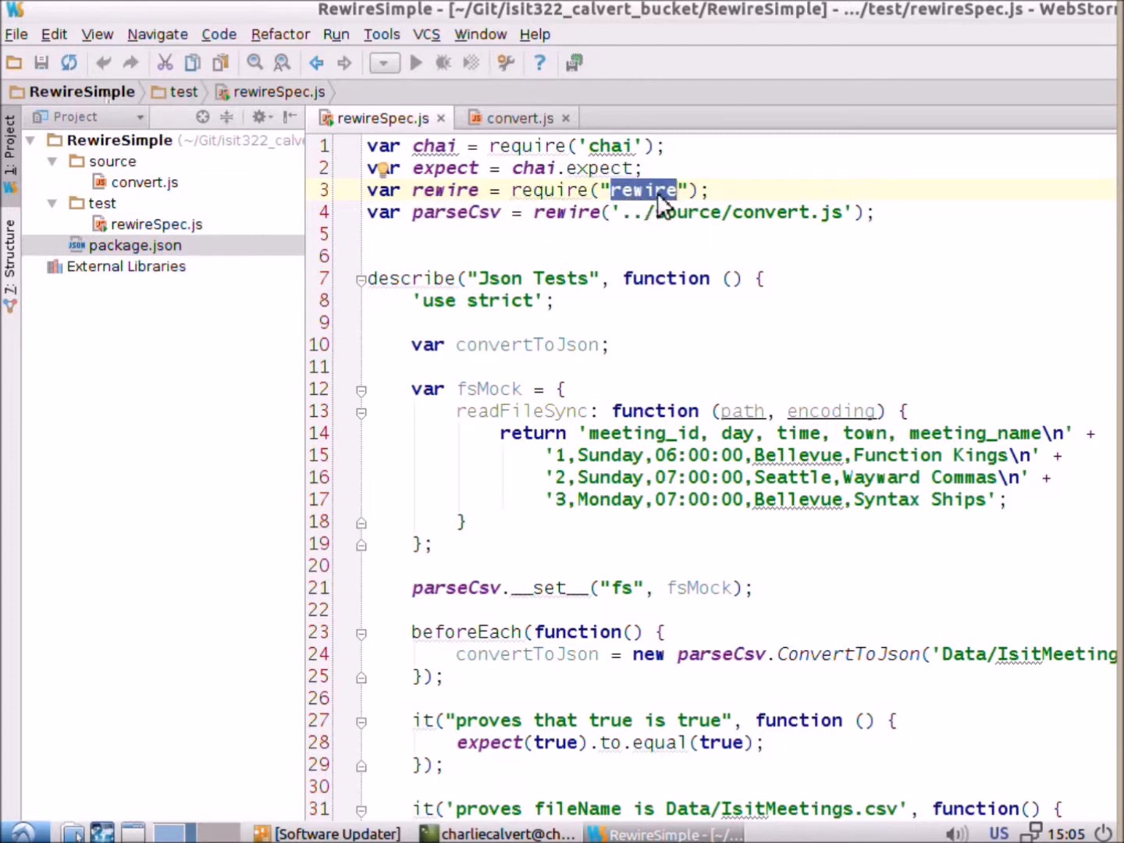
{"action": "mouse_move", "coordinate": [568, 212]}
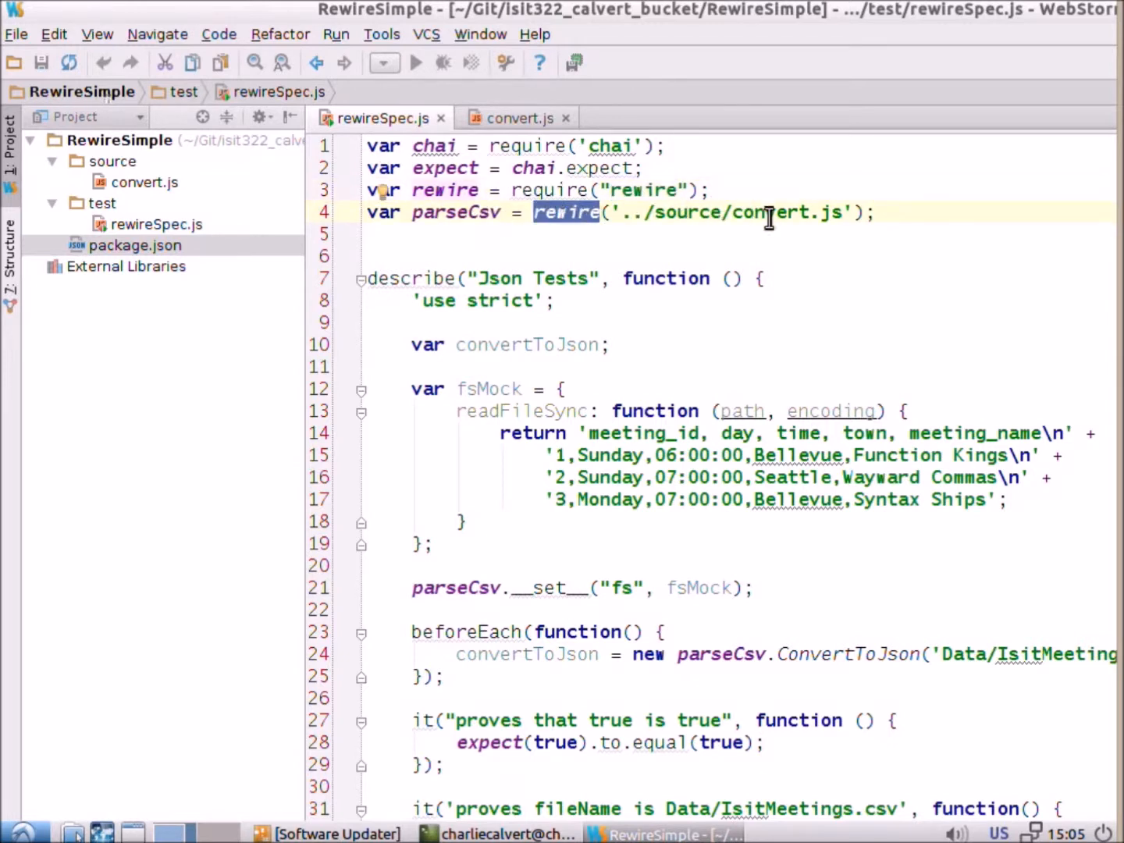
{"action": "double_click", "coordinate": [771, 213]}
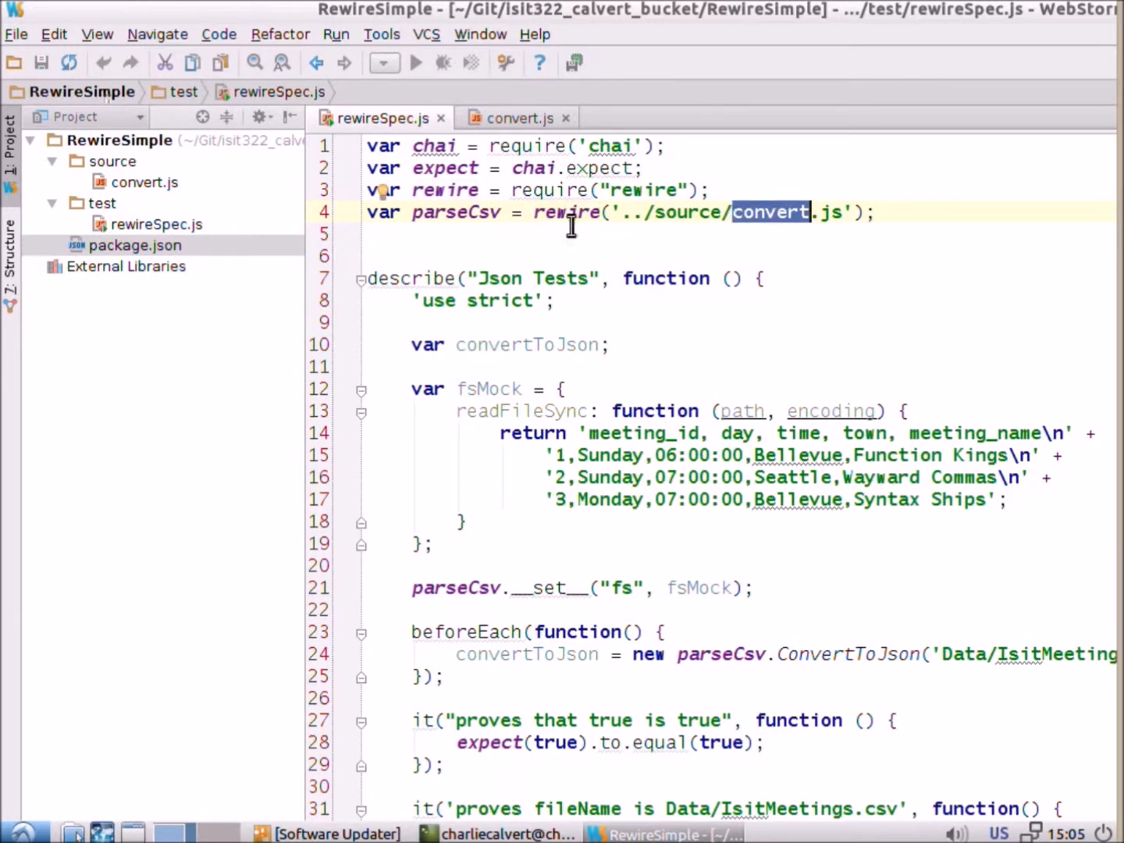
{"action": "double_click", "coordinate": [565, 212]}
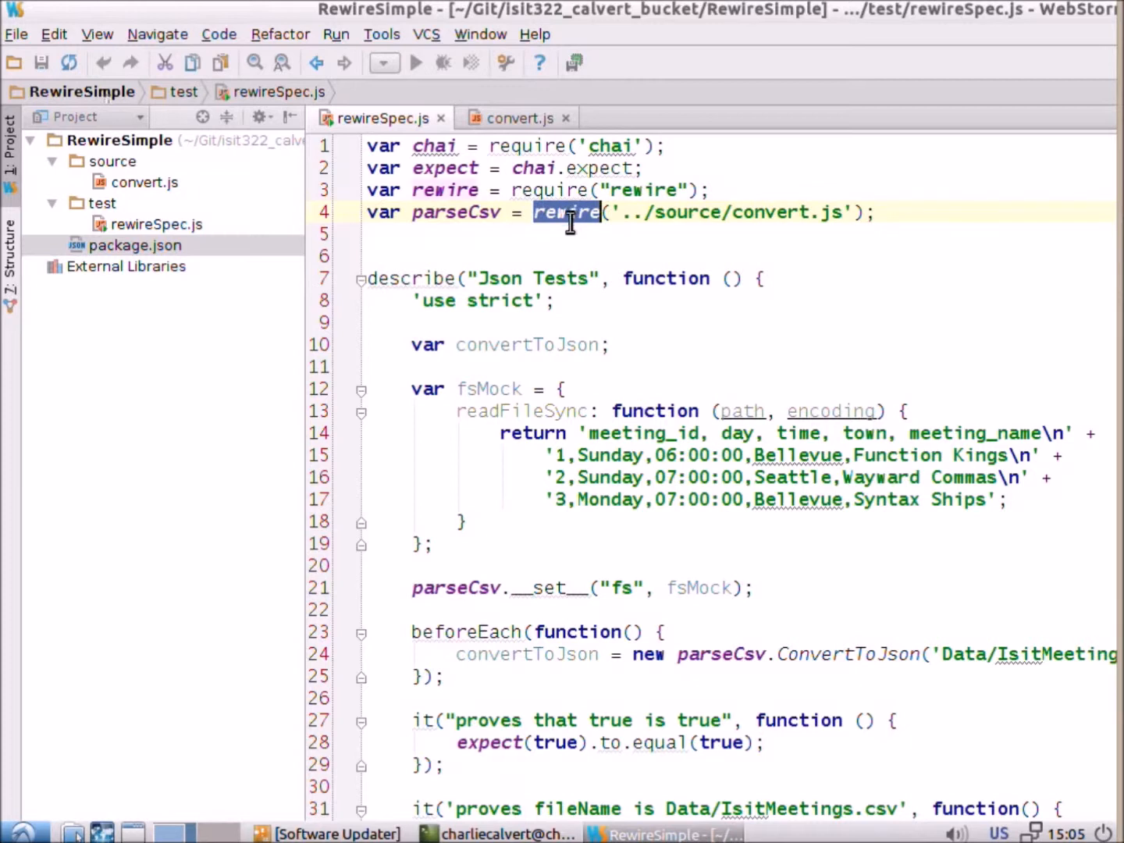
{"action": "mouse_move", "coordinate": [611, 390]}
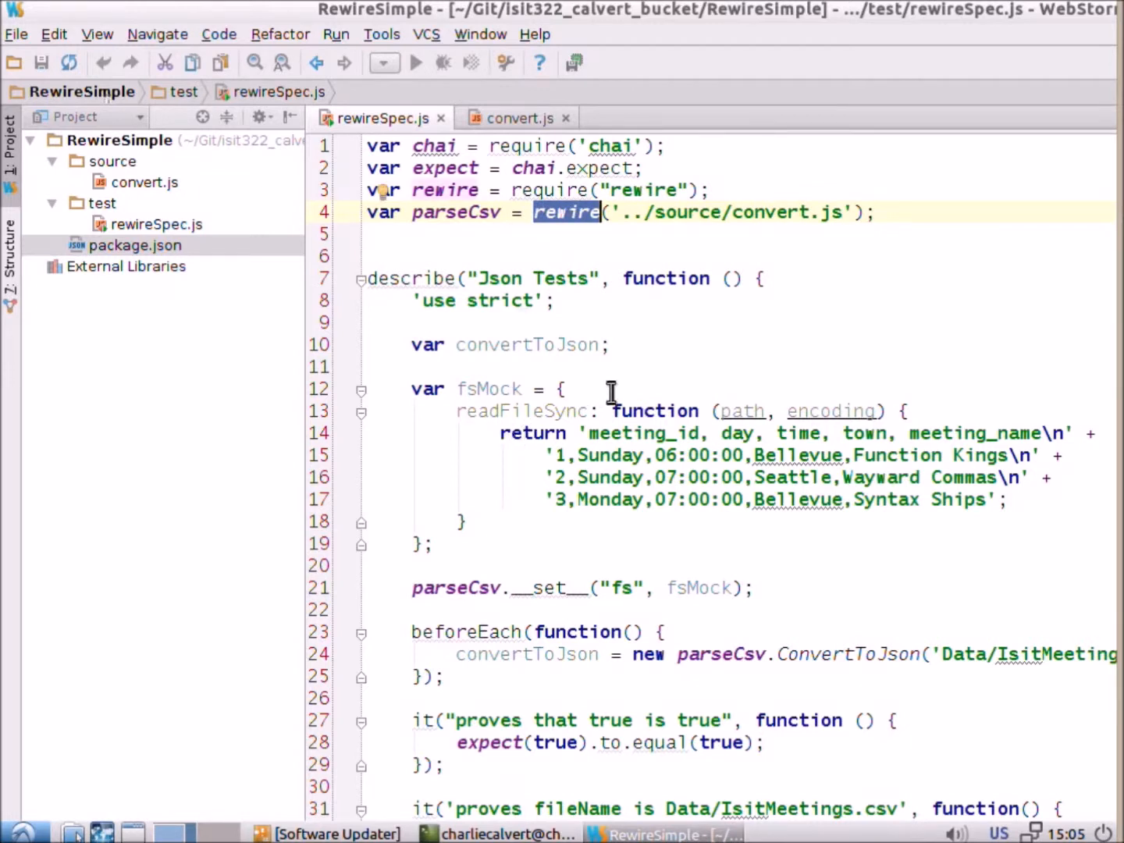
{"action": "mouse_move", "coordinate": [430, 437]}
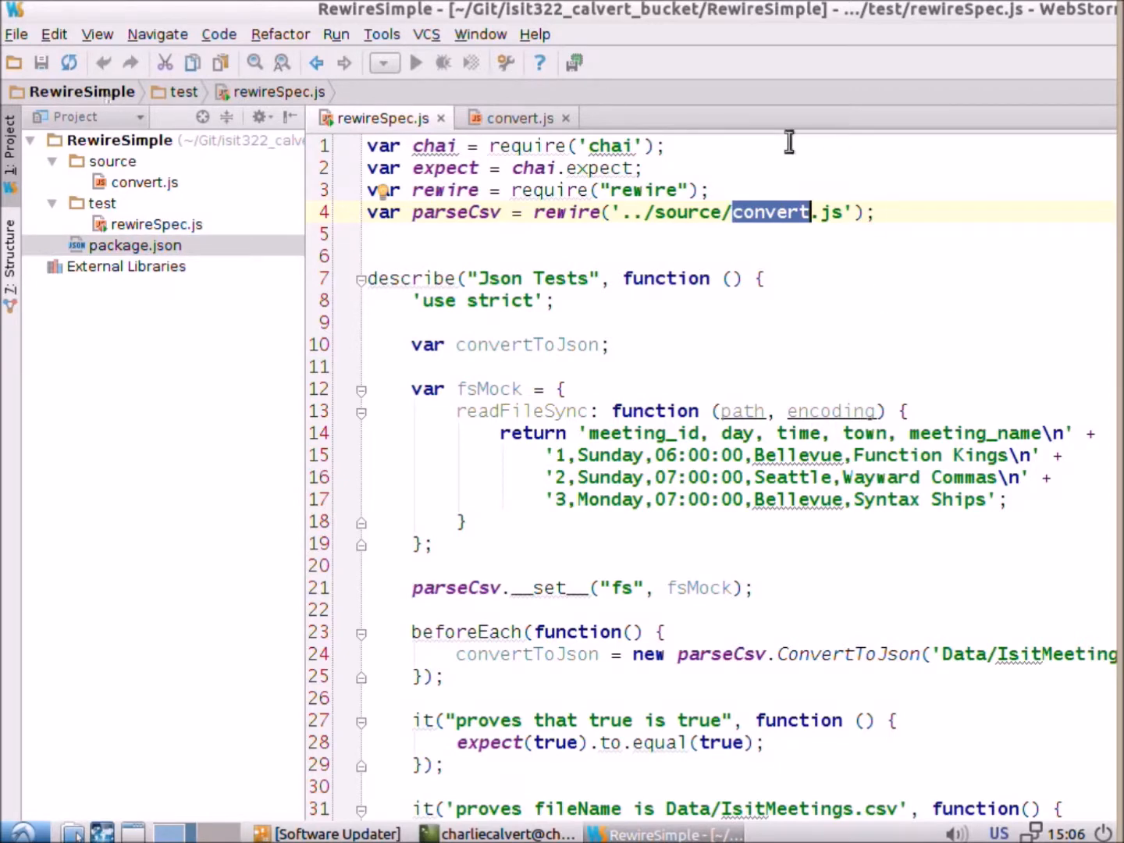
Show the convert.js source and highlight an identifier in the Convert constructor.
{"action": "left_click", "coordinate": [518, 118]}
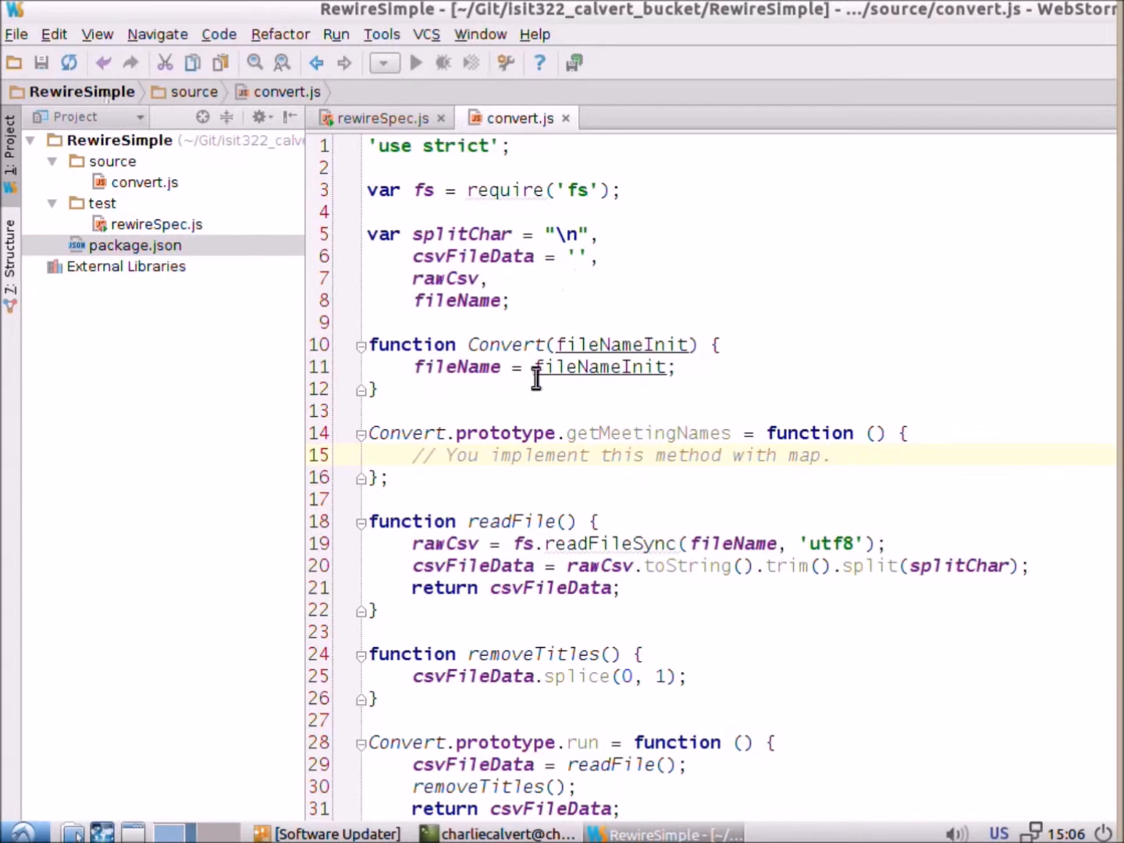
{"action": "double_click", "coordinate": [610, 543]}
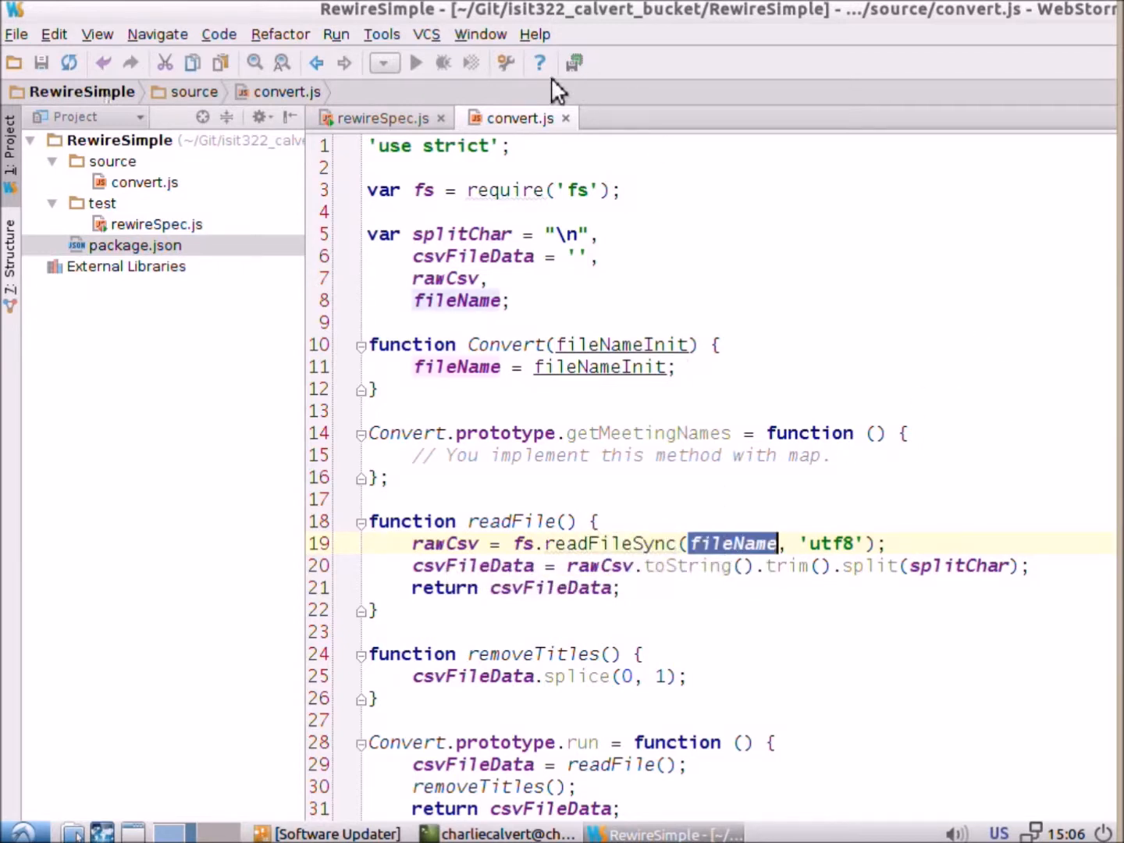
{"action": "left_click", "coordinate": [381, 118]}
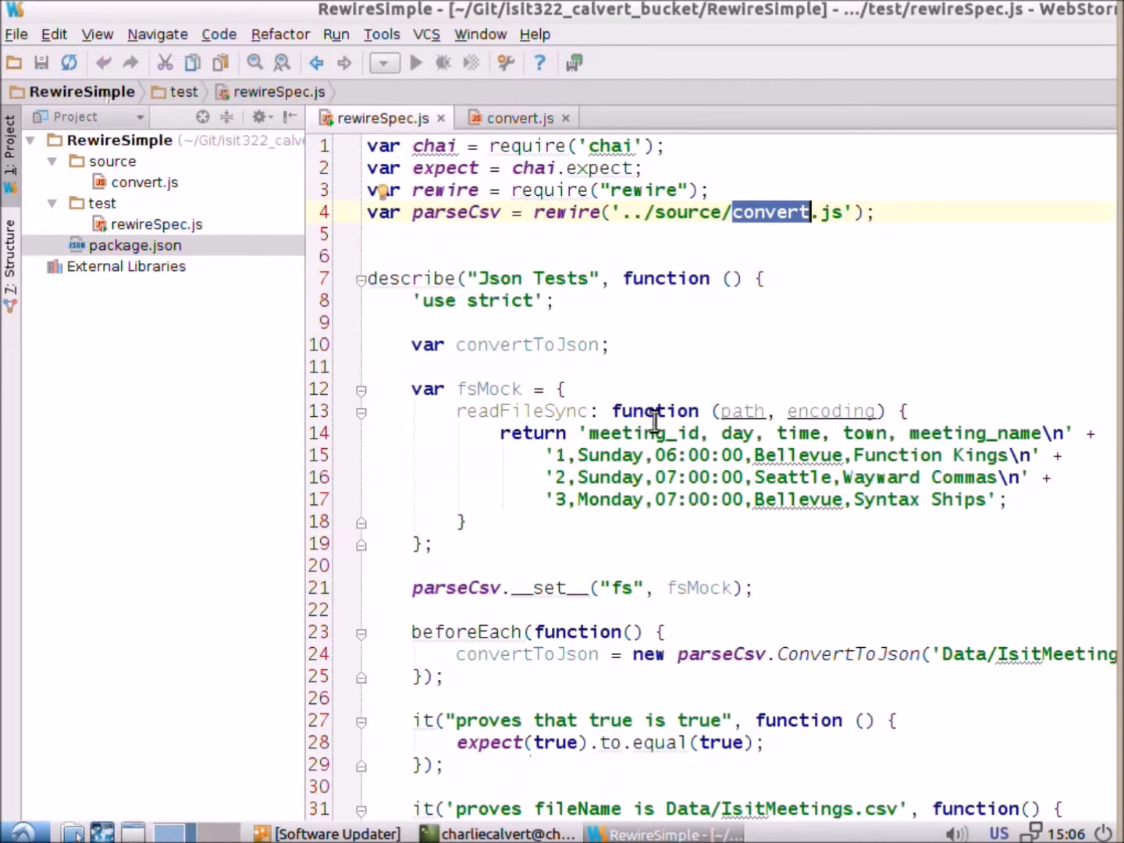
{"action": "scroll", "scroll_direction": "down", "scroll_amount": 3}
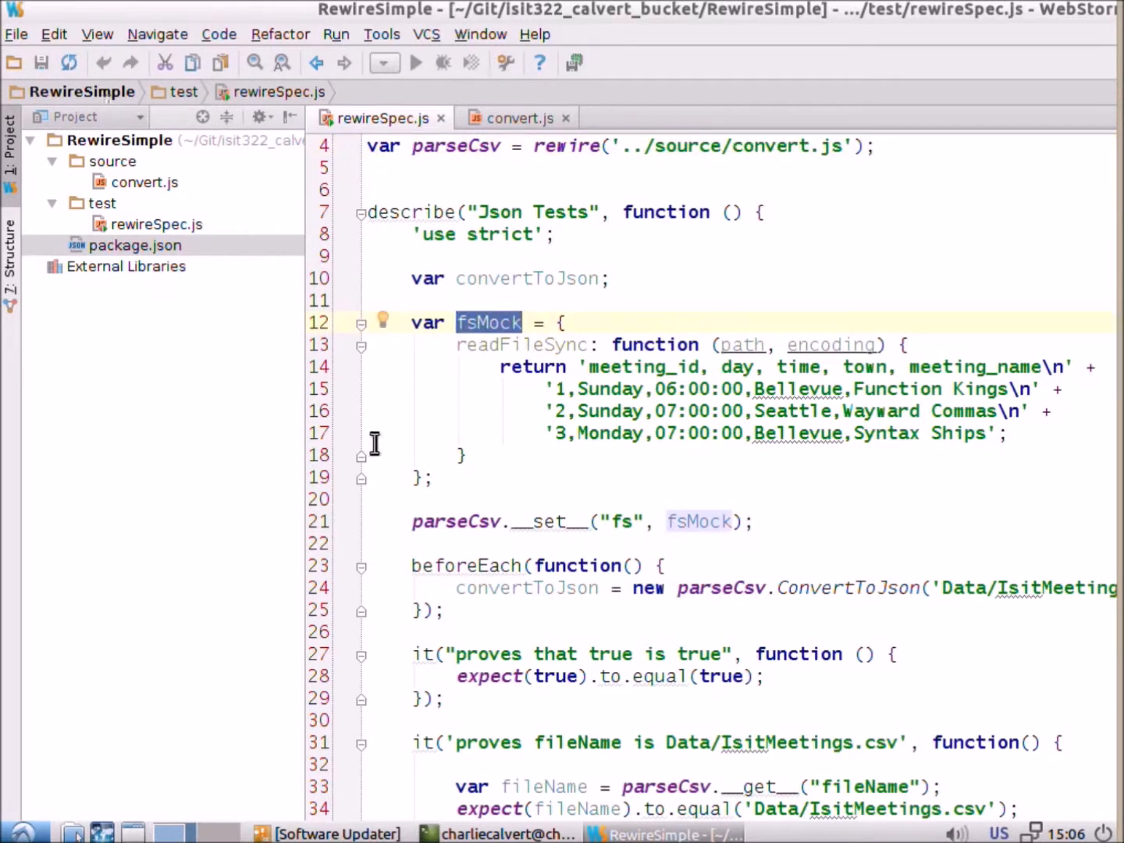
{"action": "mouse_move", "coordinate": [480, 347]}
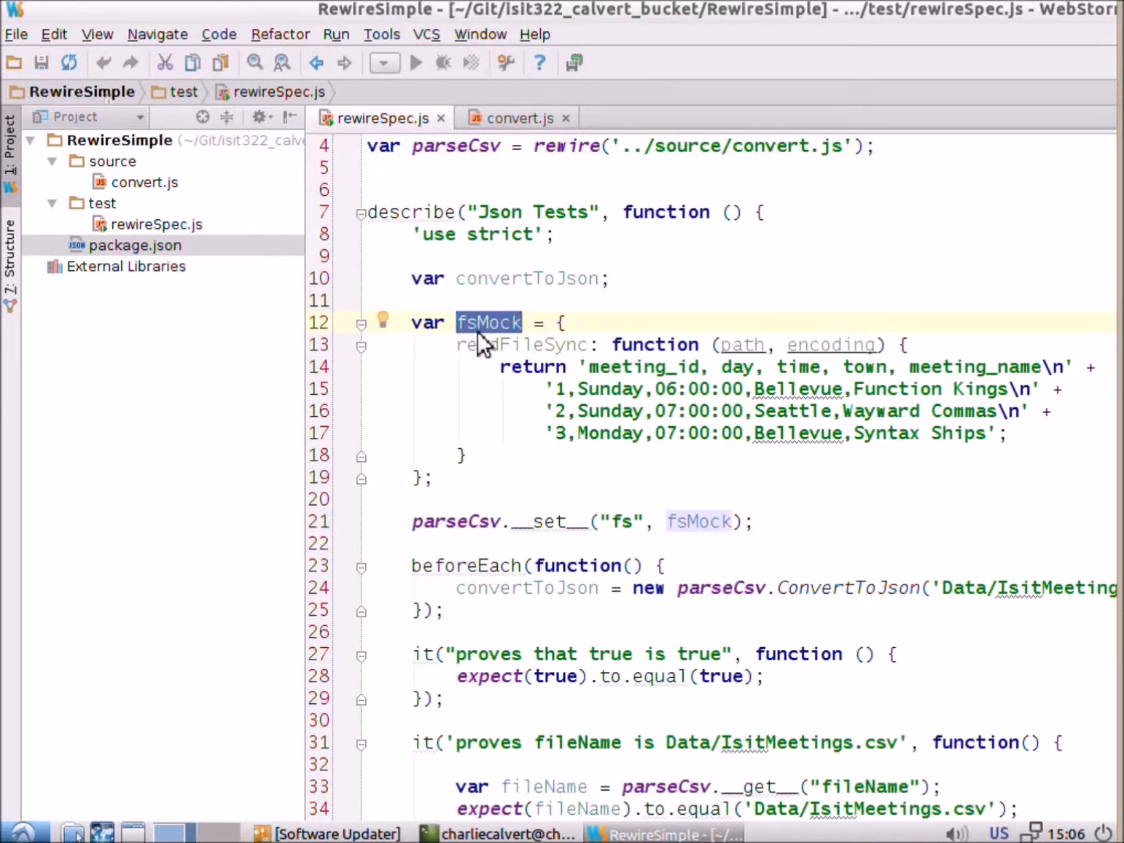
{"action": "mouse_move", "coordinate": [480, 332]}
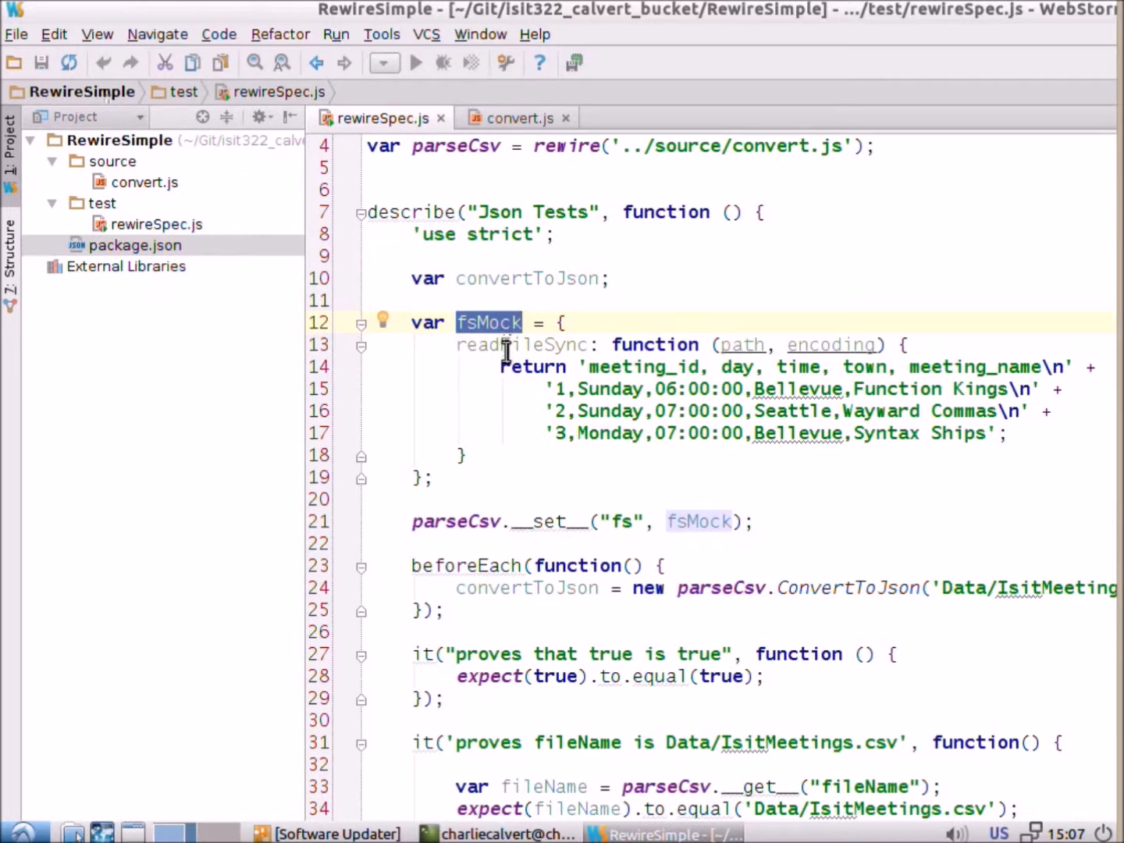
{"action": "mouse_move", "coordinate": [534, 387]}
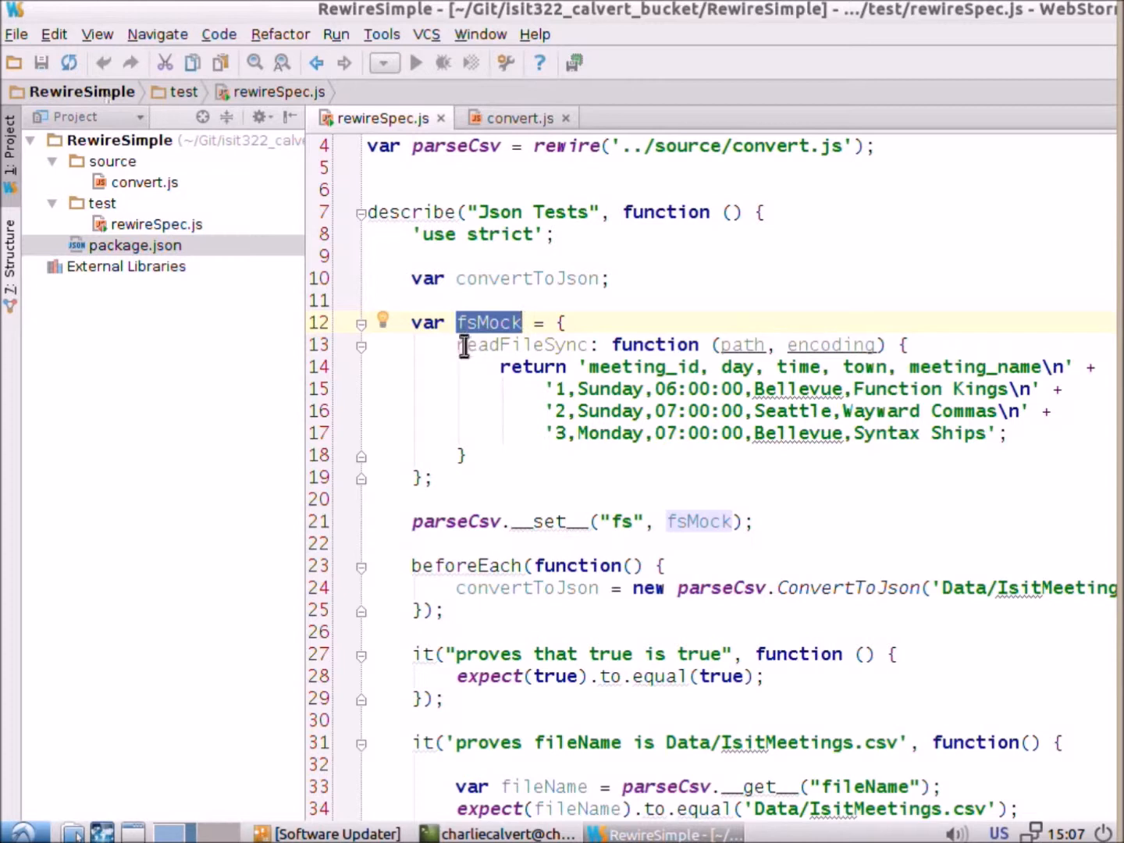
{"action": "mouse_move", "coordinate": [453, 445]}
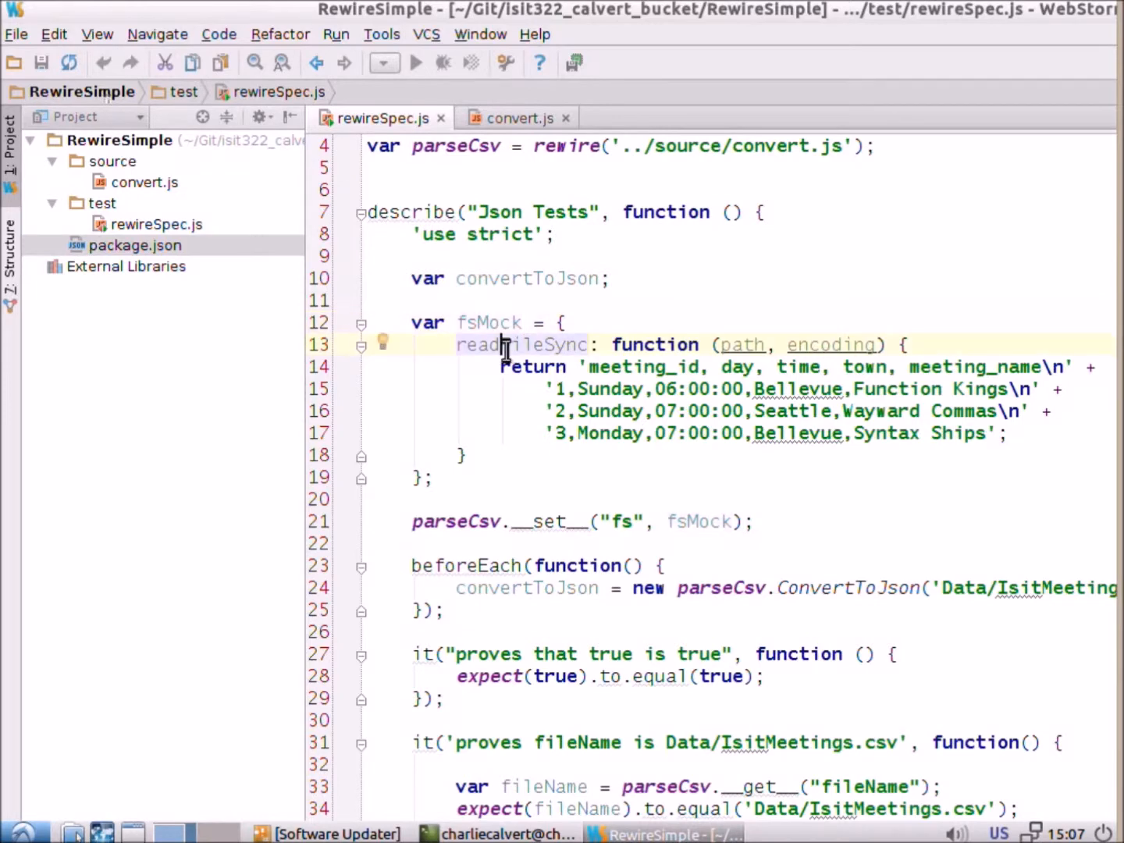
{"action": "double_click", "coordinate": [830, 344]}
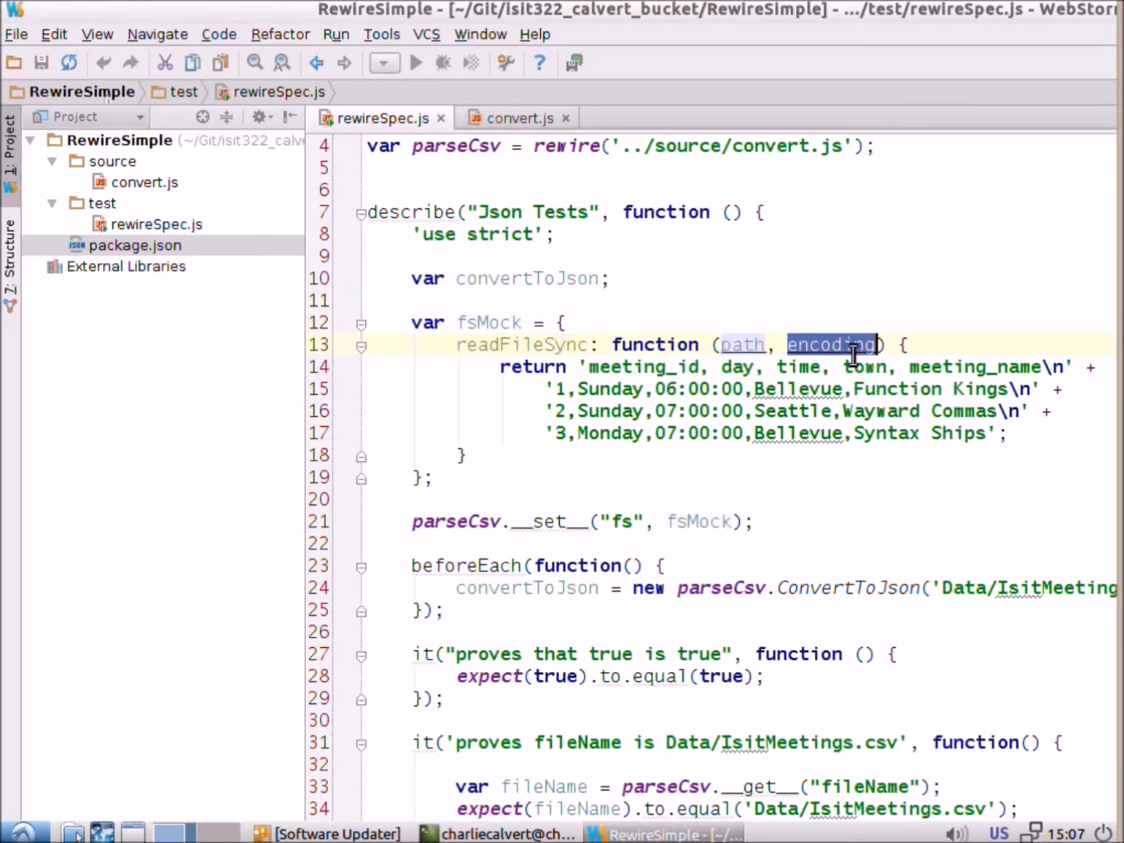
{"action": "left_click", "coordinate": [518, 119]}
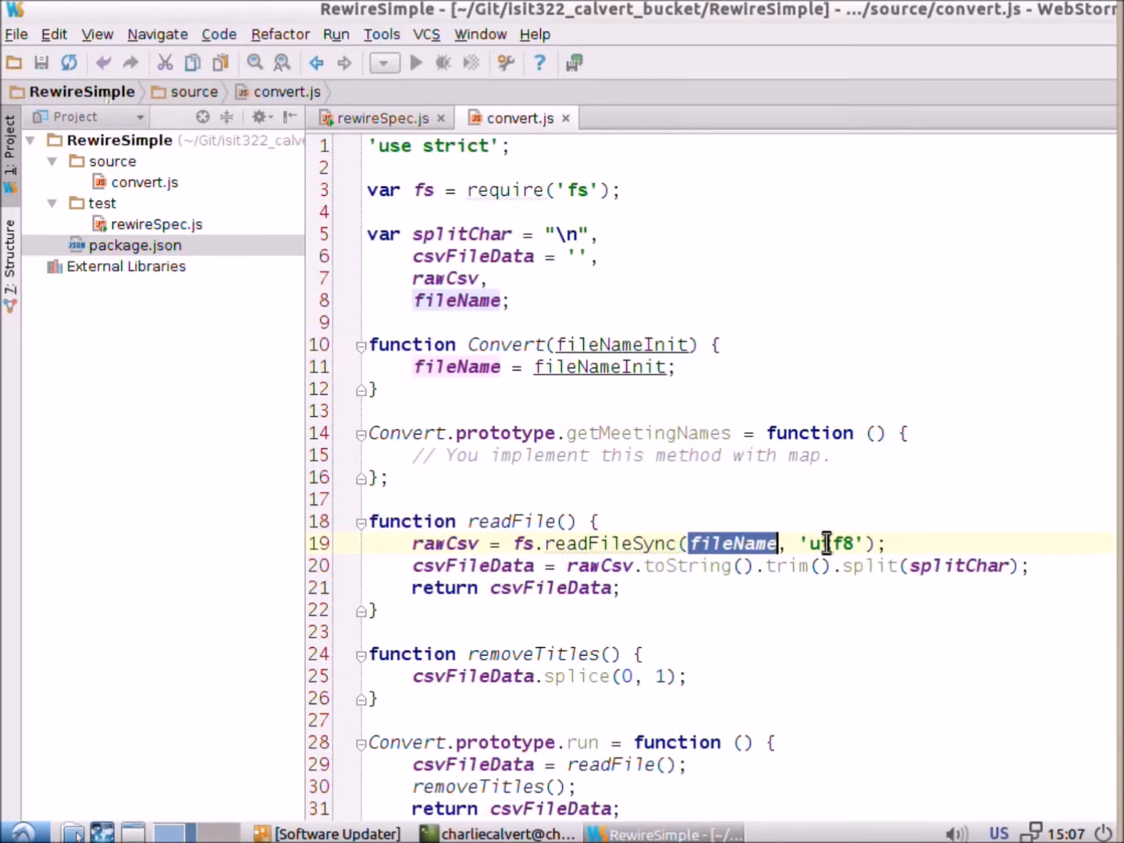
{"action": "left_click", "coordinate": [381, 119]}
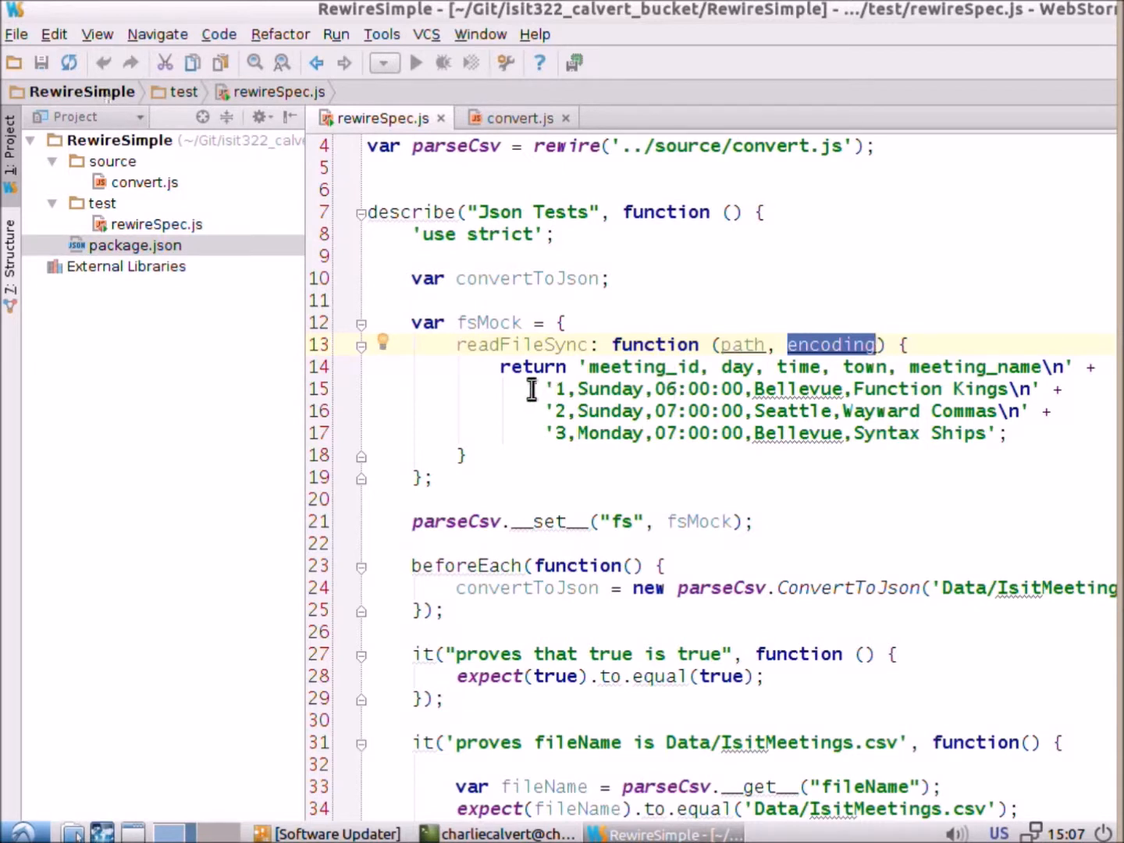
{"action": "mouse_move", "coordinate": [589, 372]}
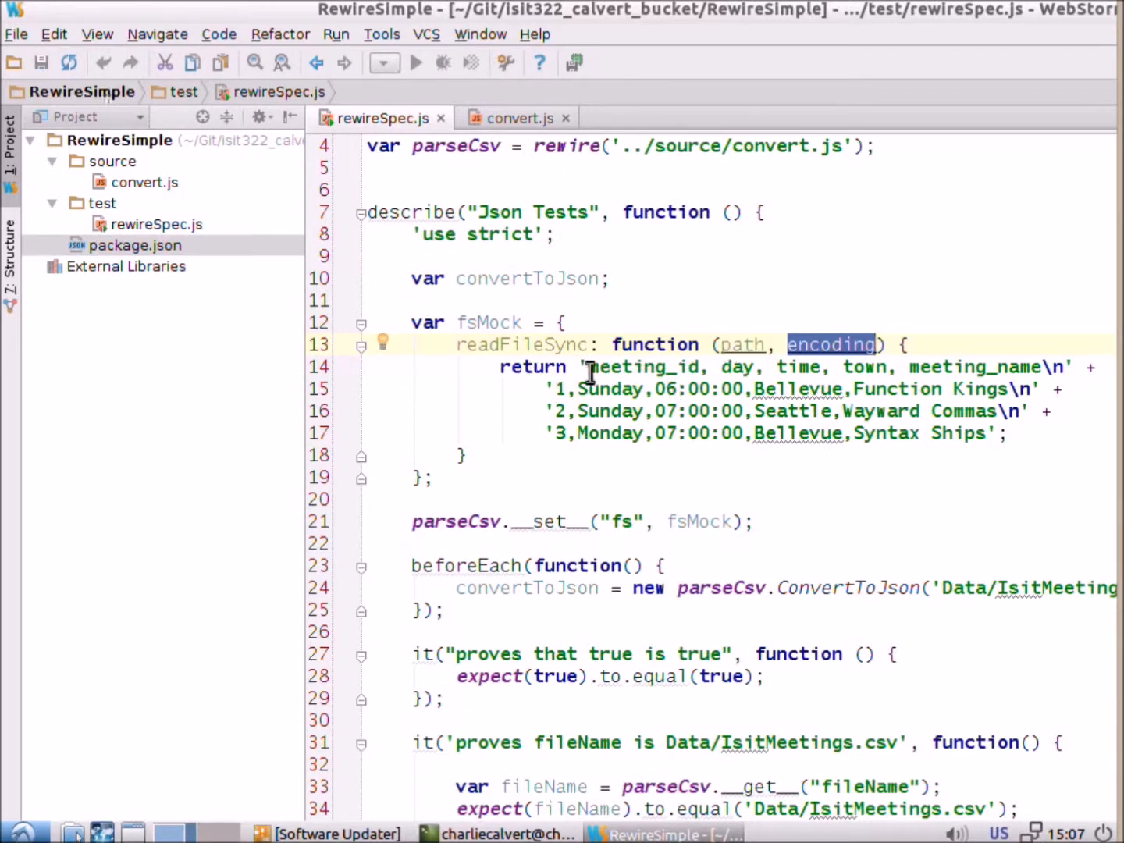
{"action": "mouse_move", "coordinate": [730, 390]}
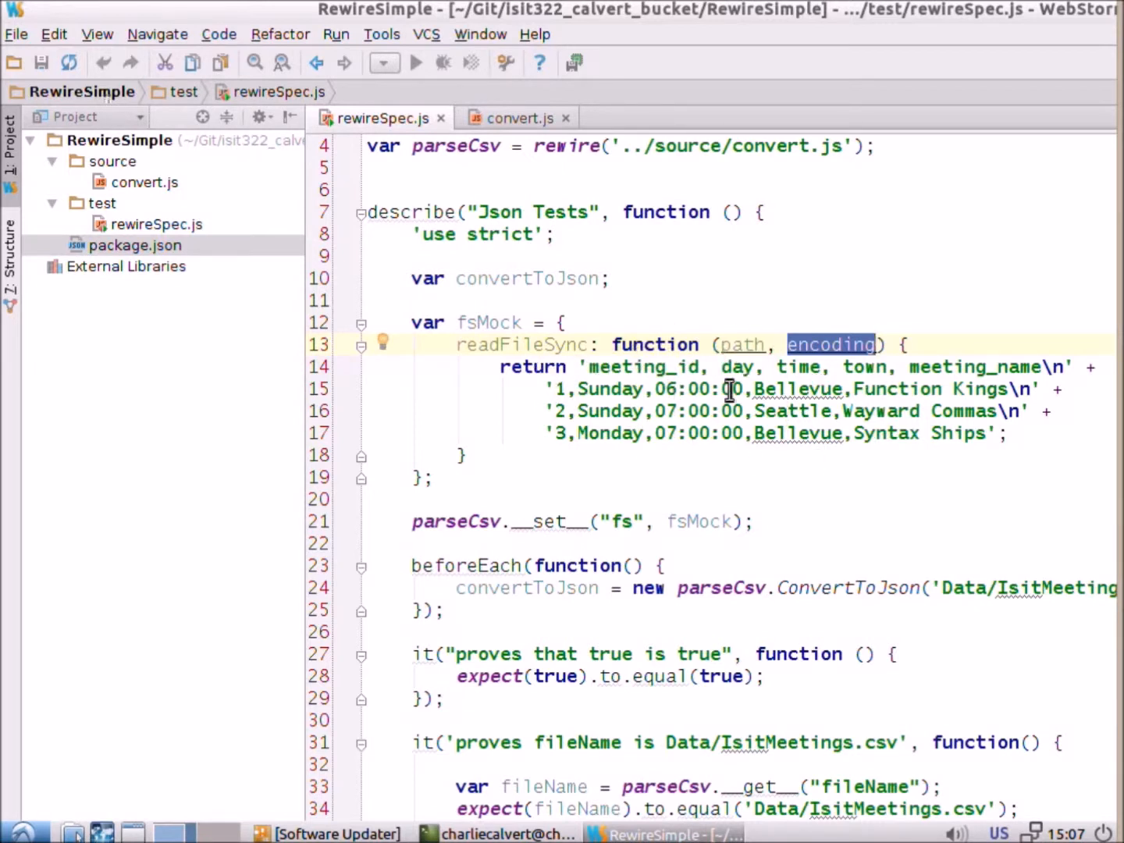
{"action": "mouse_move", "coordinate": [652, 406]}
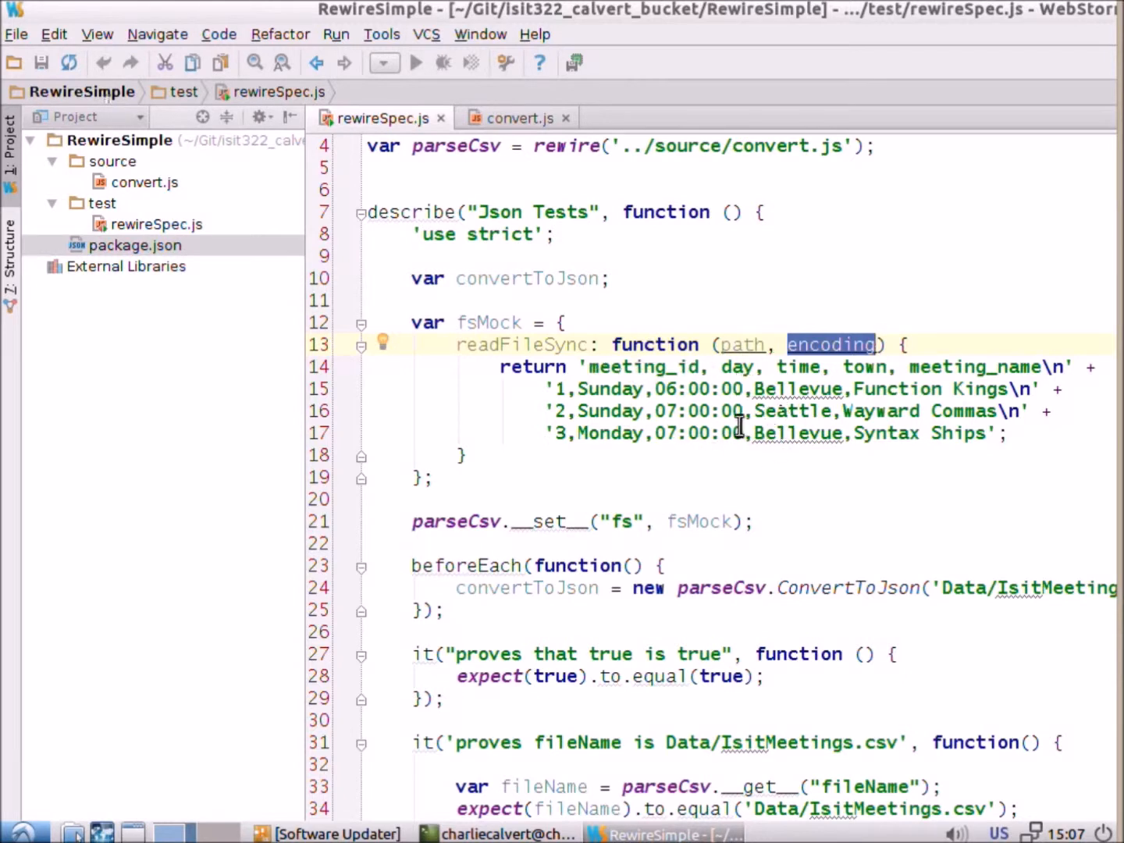
{"action": "mouse_move", "coordinate": [590, 377]}
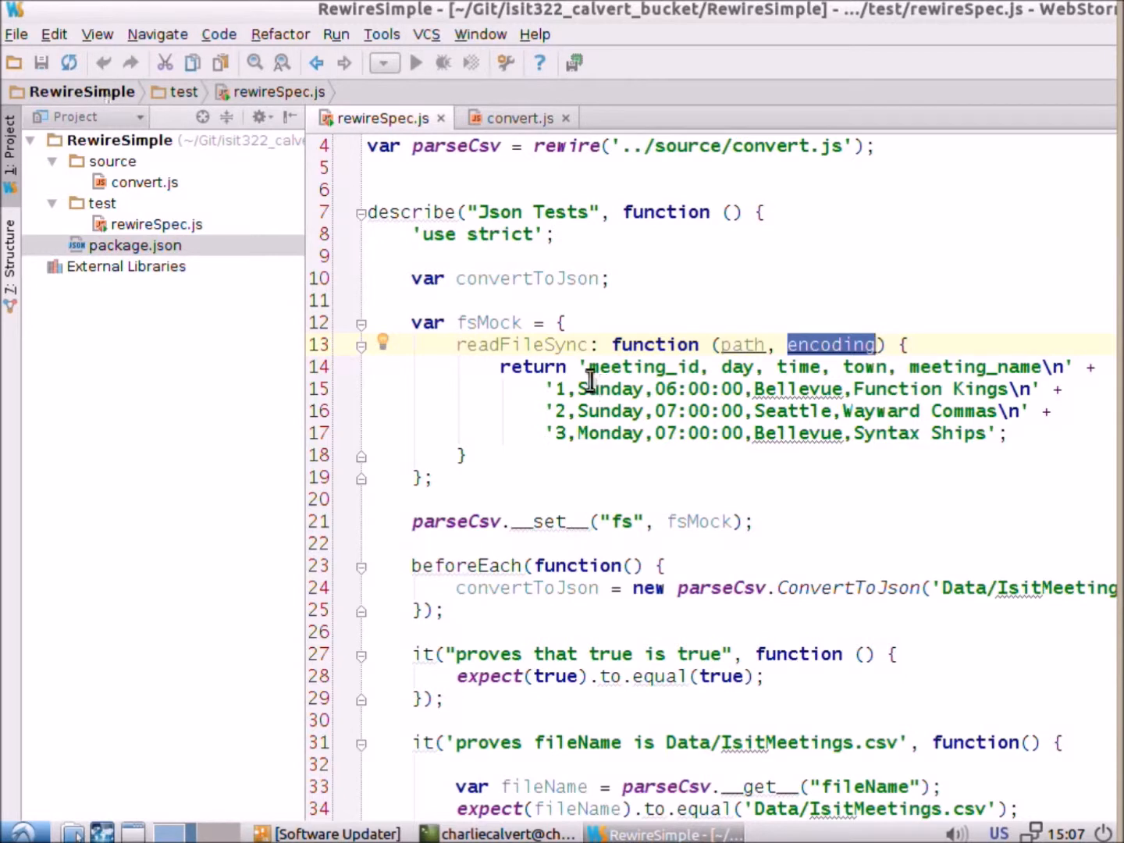
{"action": "mouse_move", "coordinate": [773, 367]}
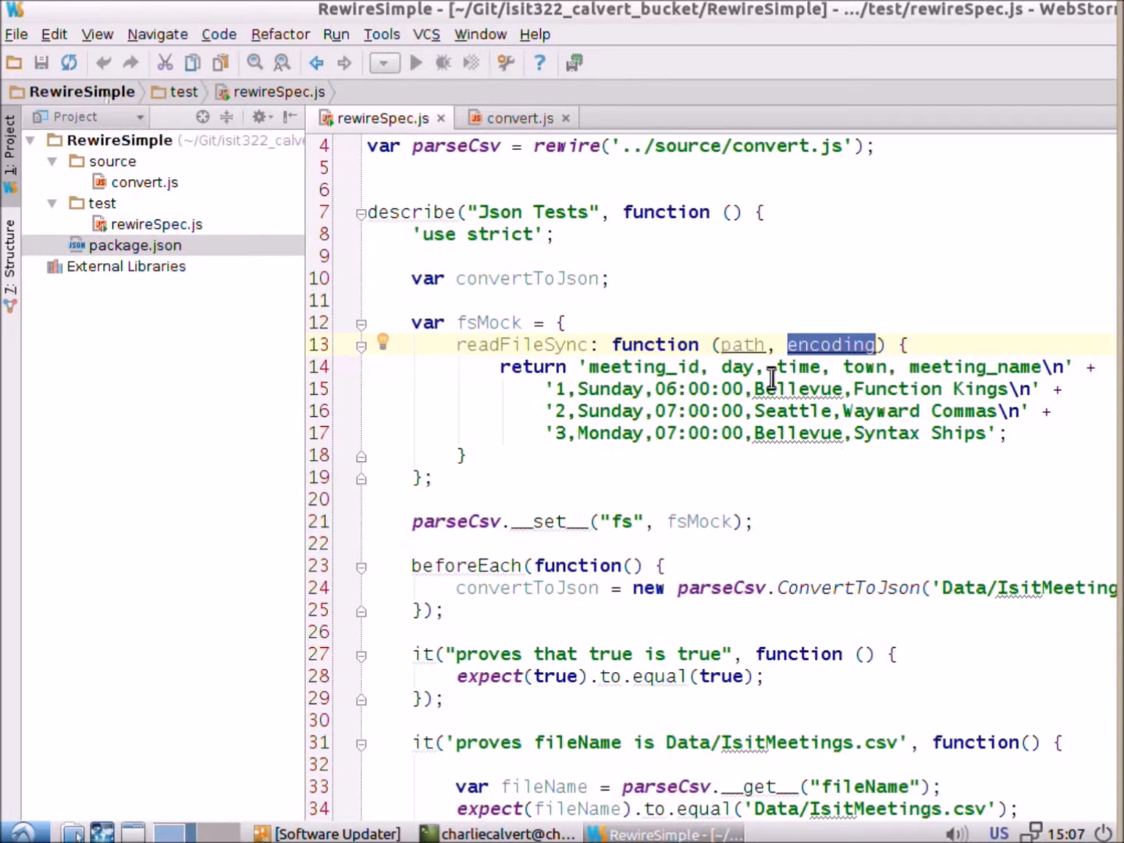
{"action": "mouse_move", "coordinate": [889, 382]}
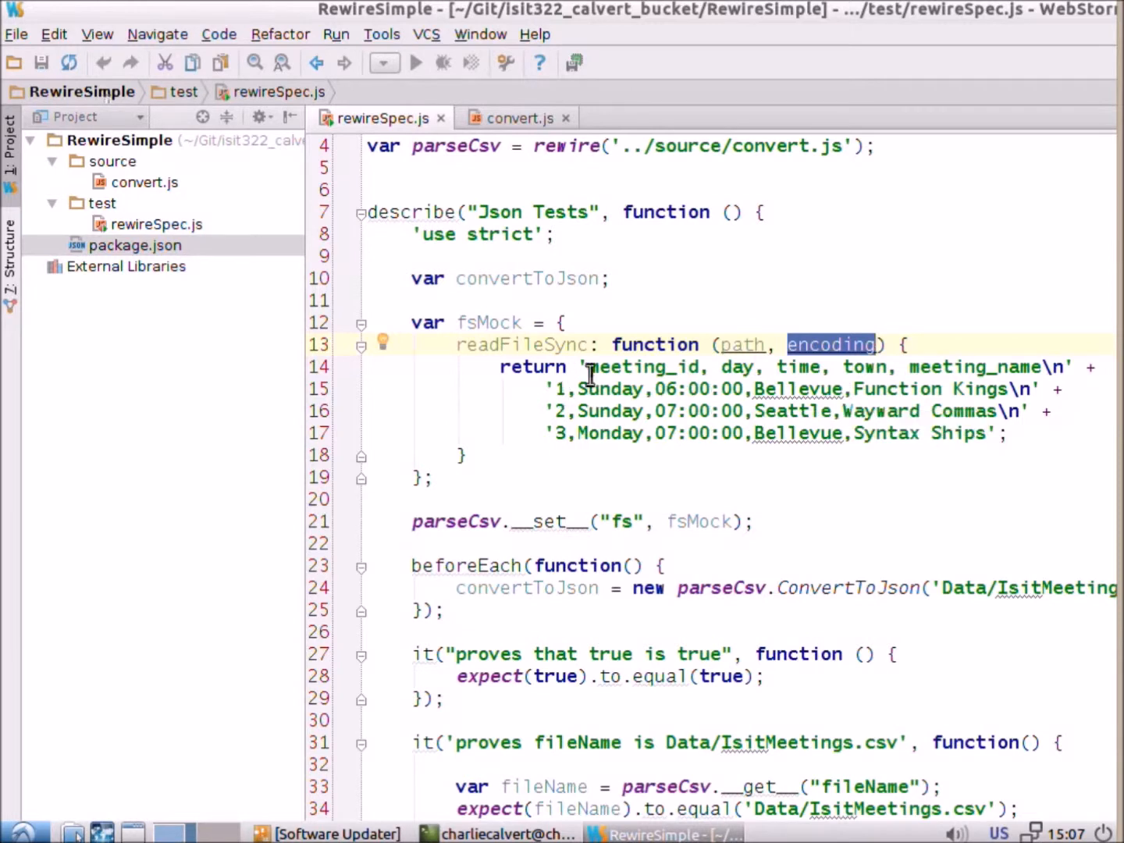
{"action": "mouse_move", "coordinate": [607, 403]}
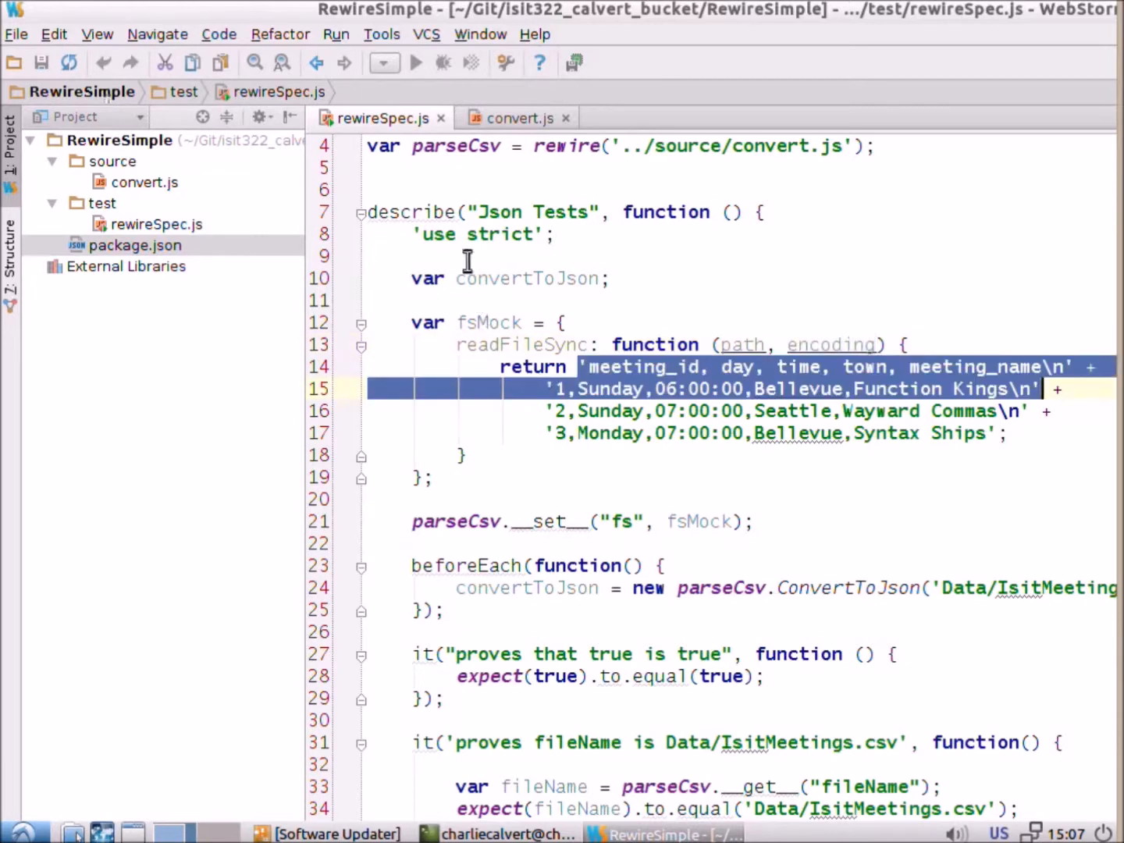
{"action": "left_click", "coordinate": [518, 118]}
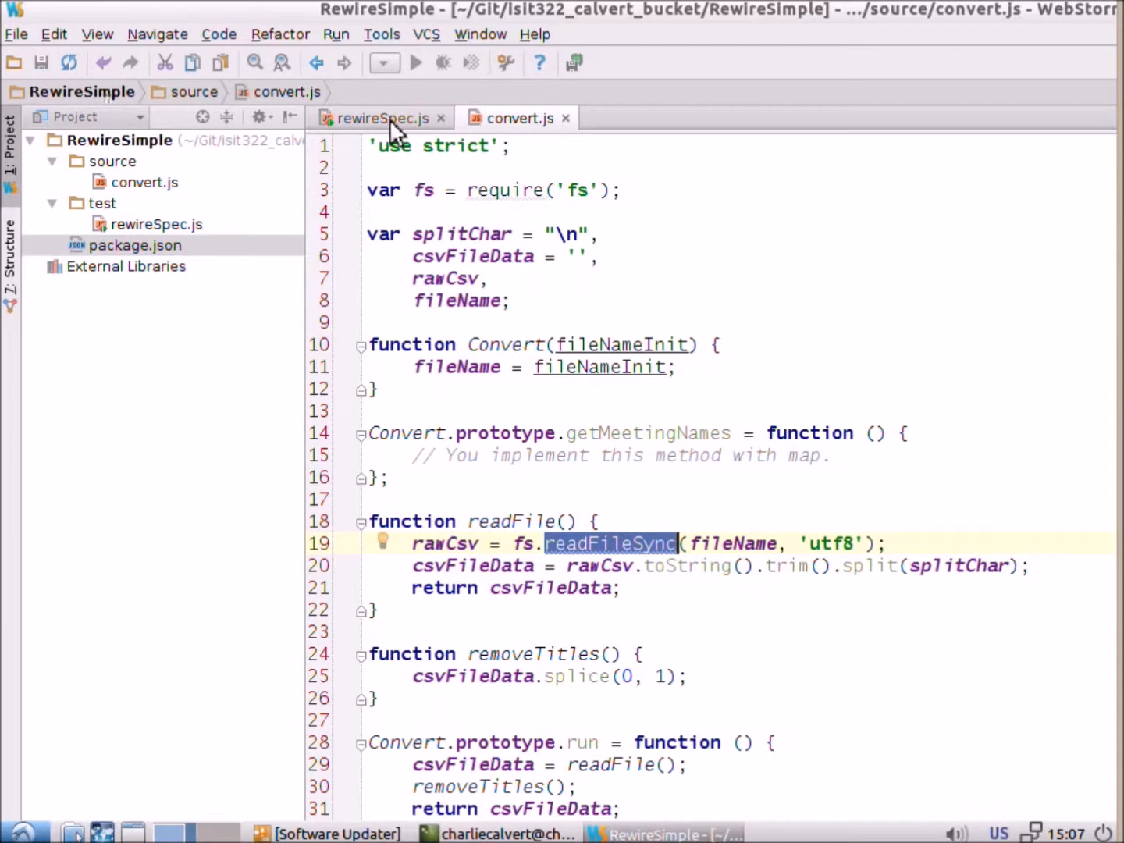
{"action": "left_click", "coordinate": [379, 119]}
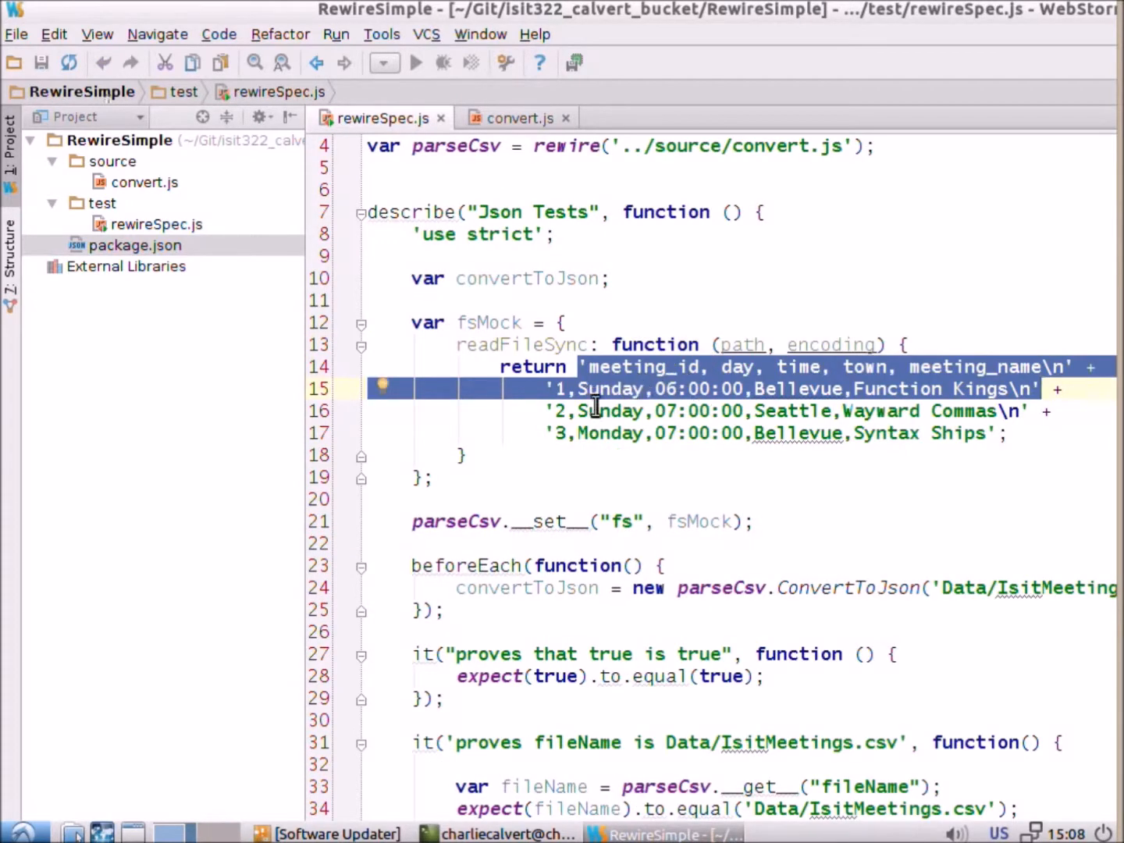
{"action": "scroll", "scroll_direction": "down", "scroll_amount": 3}
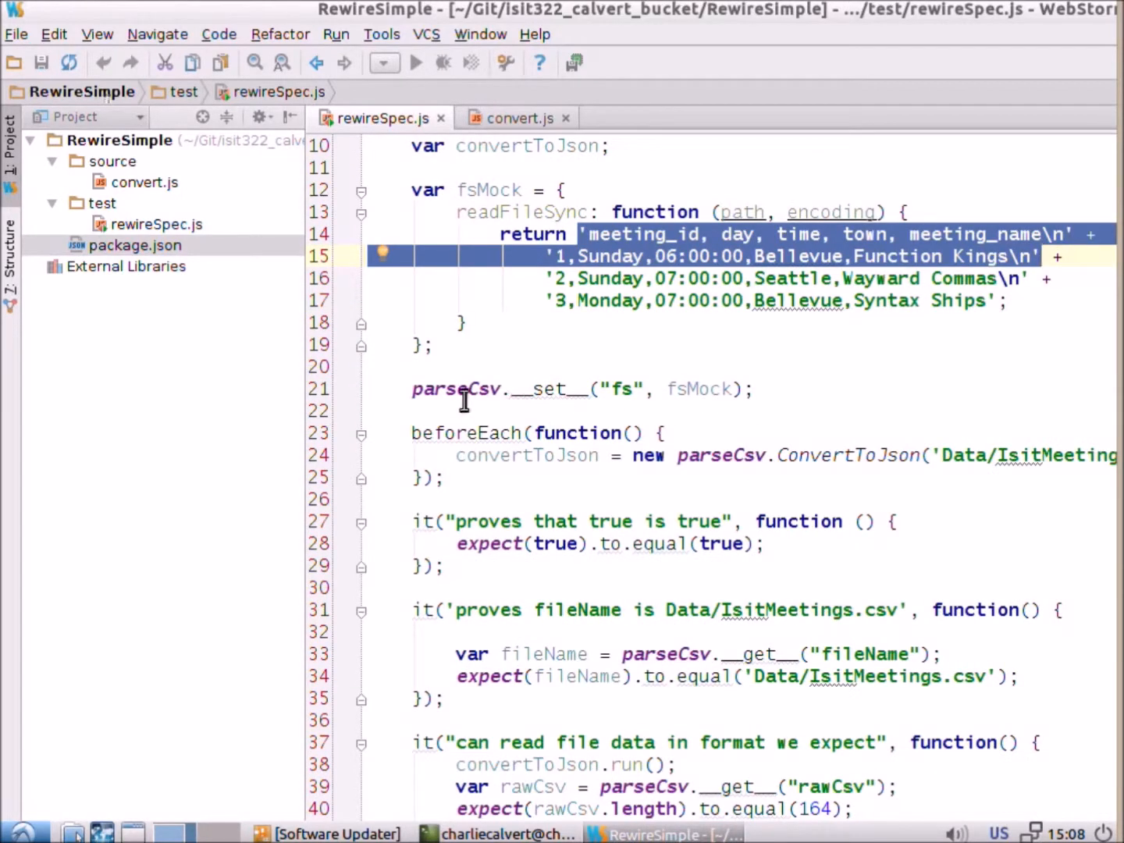
{"action": "double_click", "coordinate": [546, 388]}
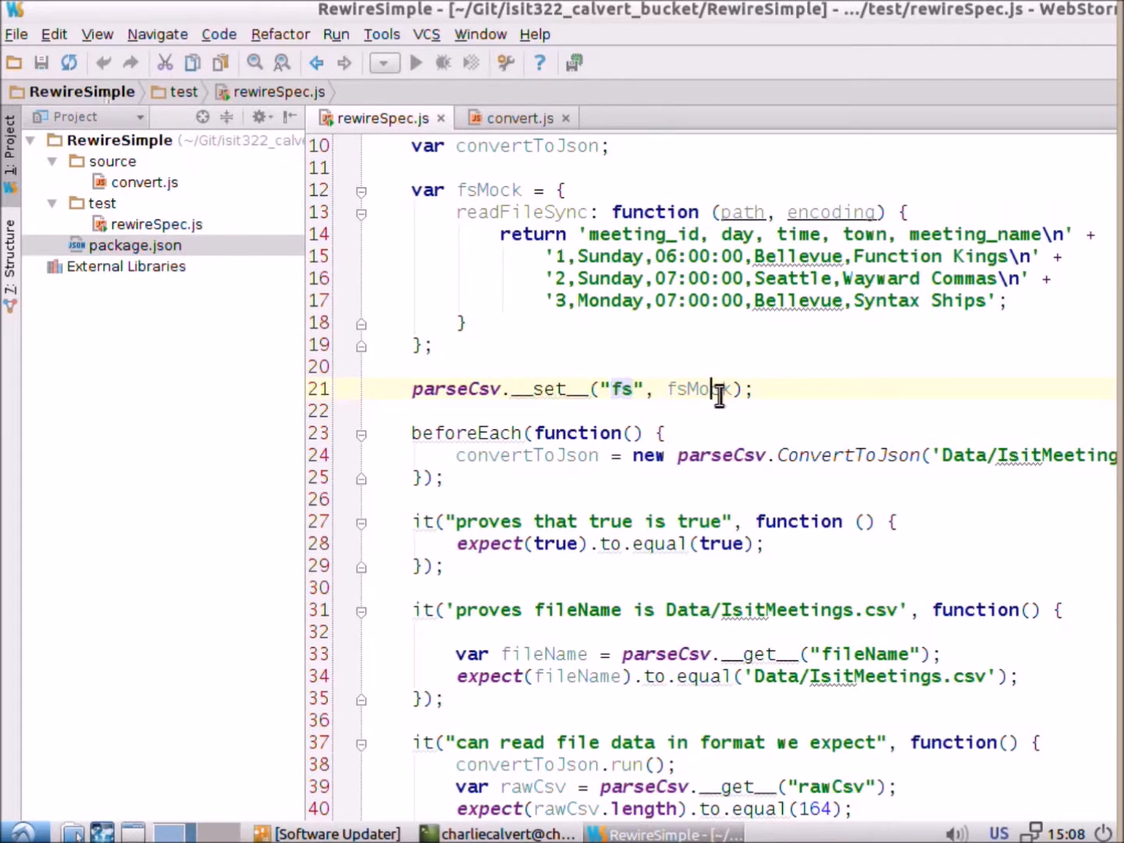
{"action": "left_click", "coordinate": [518, 118]}
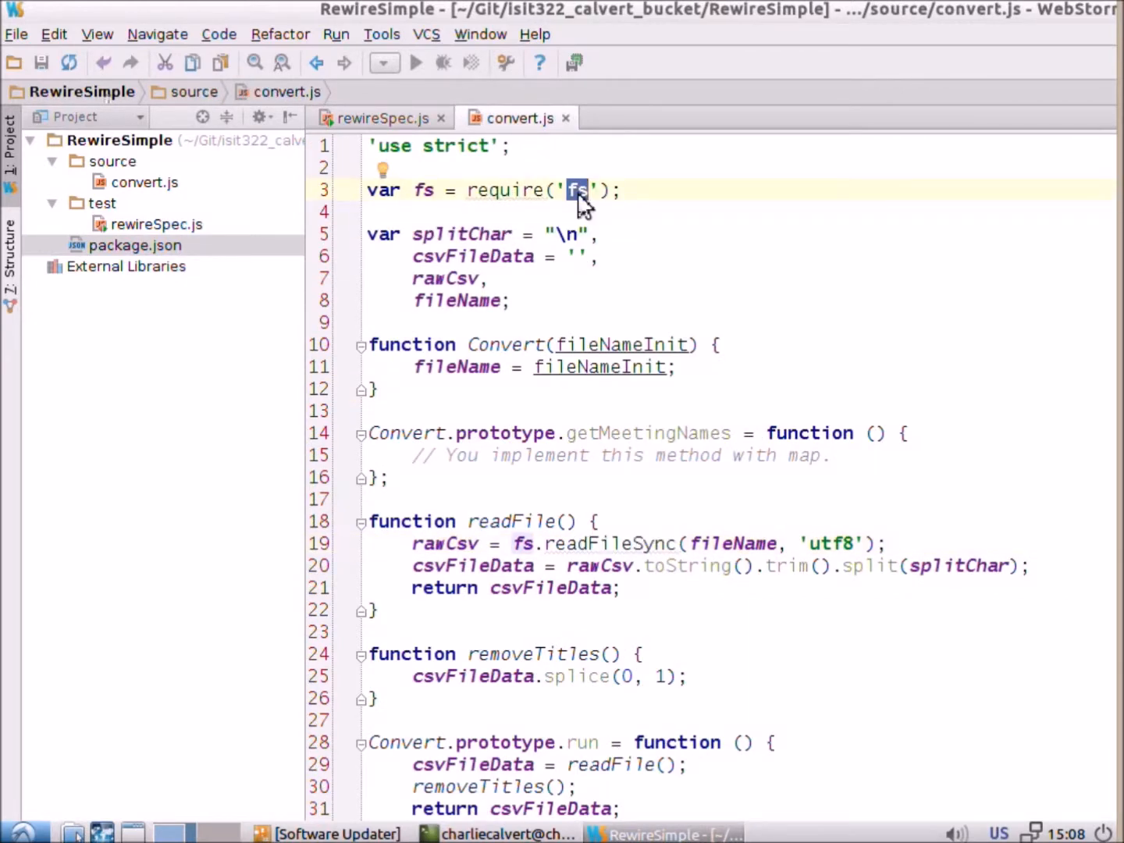
{"action": "left_click", "coordinate": [381, 119]}
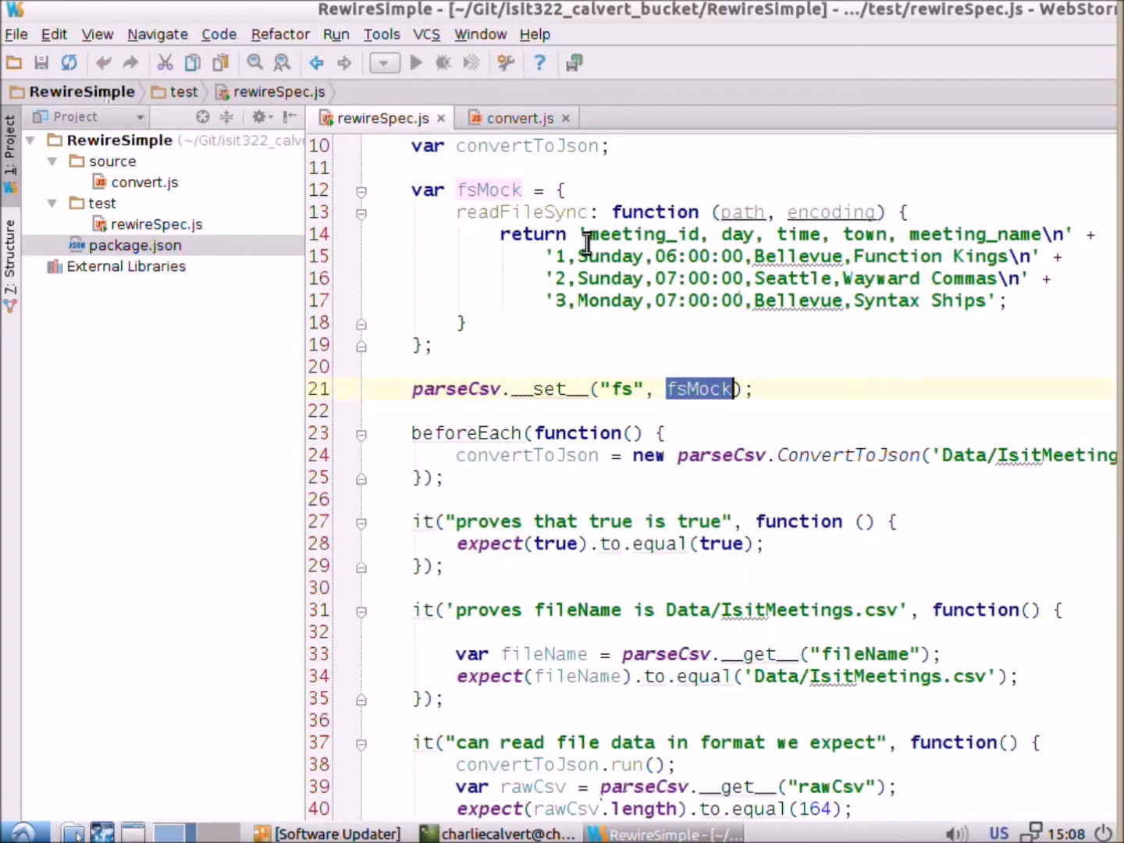
{"action": "mouse_move", "coordinate": [418, 190]}
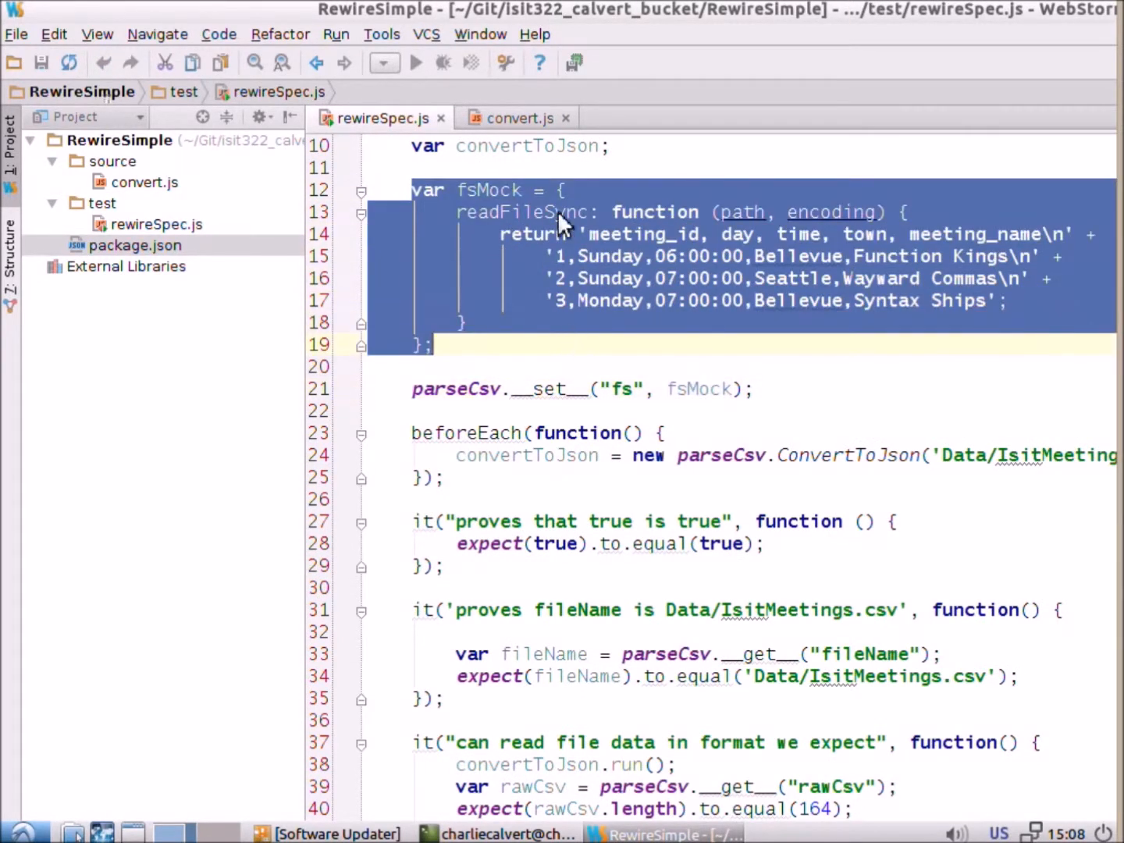
{"action": "left_click", "coordinate": [517, 119]}
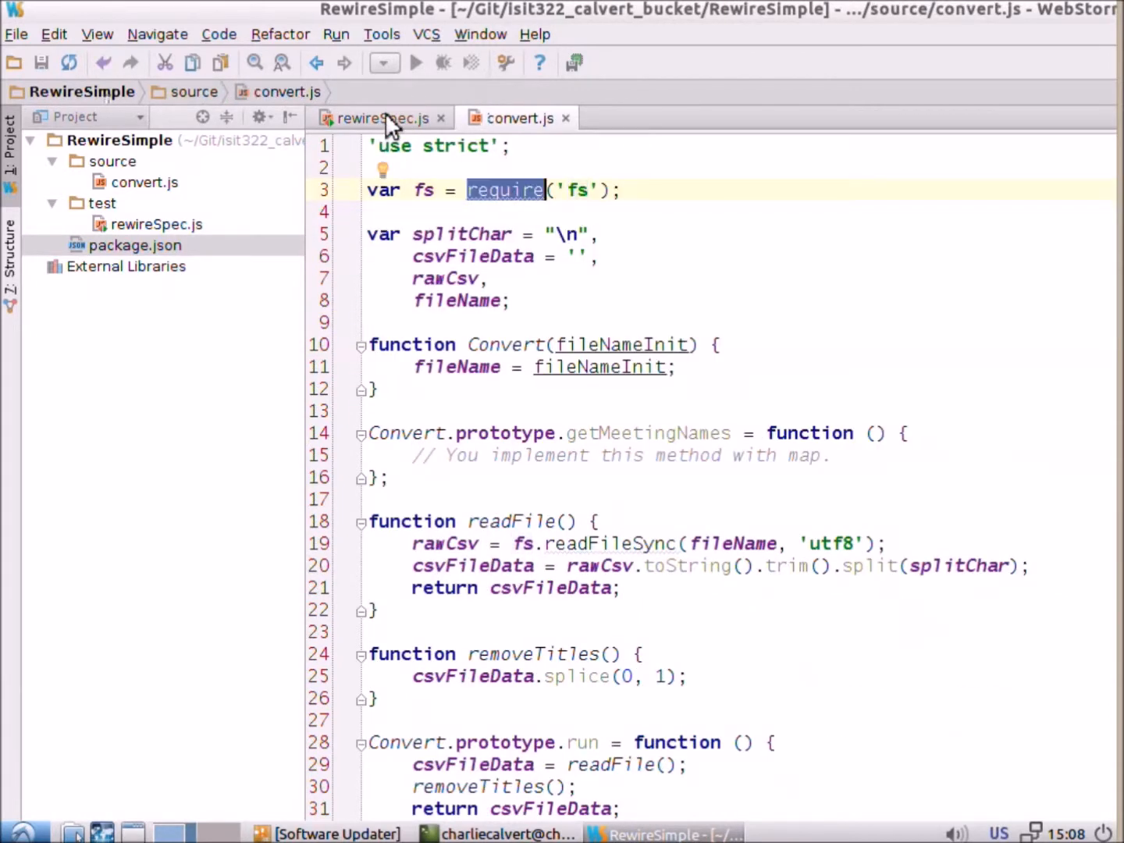
{"action": "left_click", "coordinate": [383, 118]}
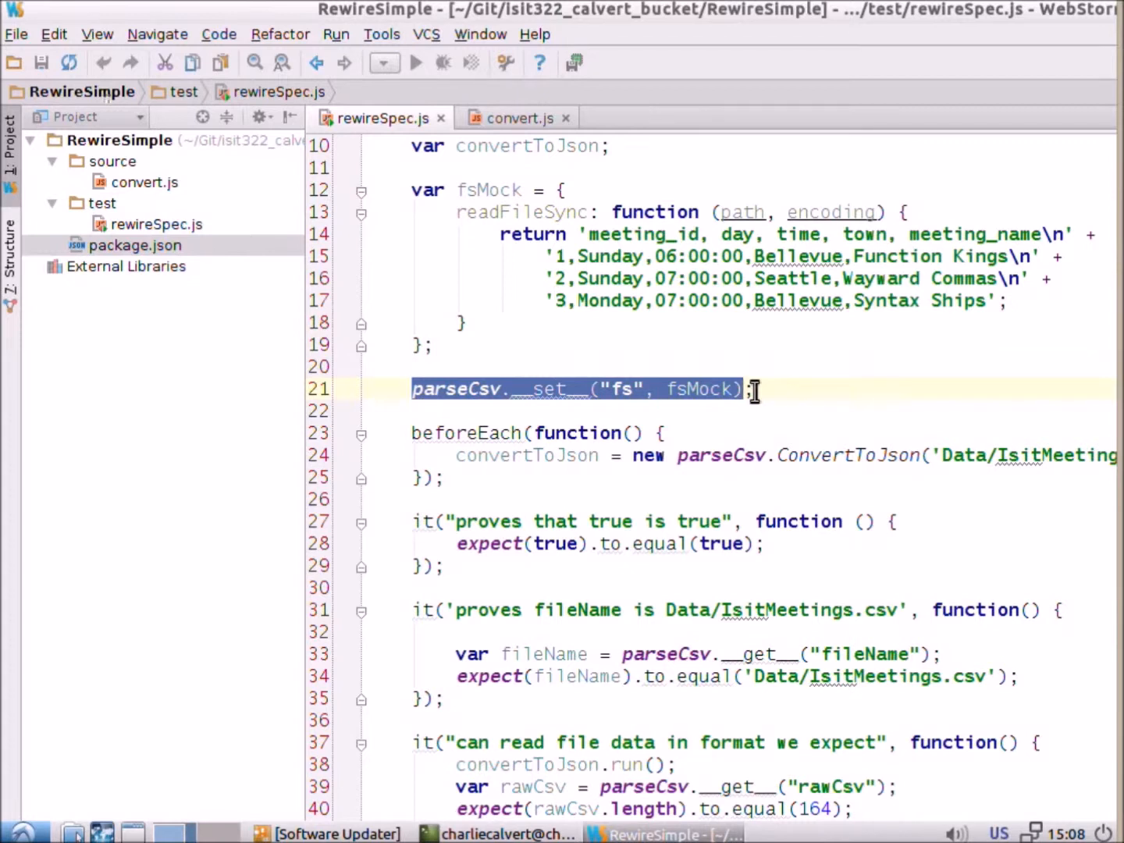
{"action": "mouse_move", "coordinate": [746, 468]}
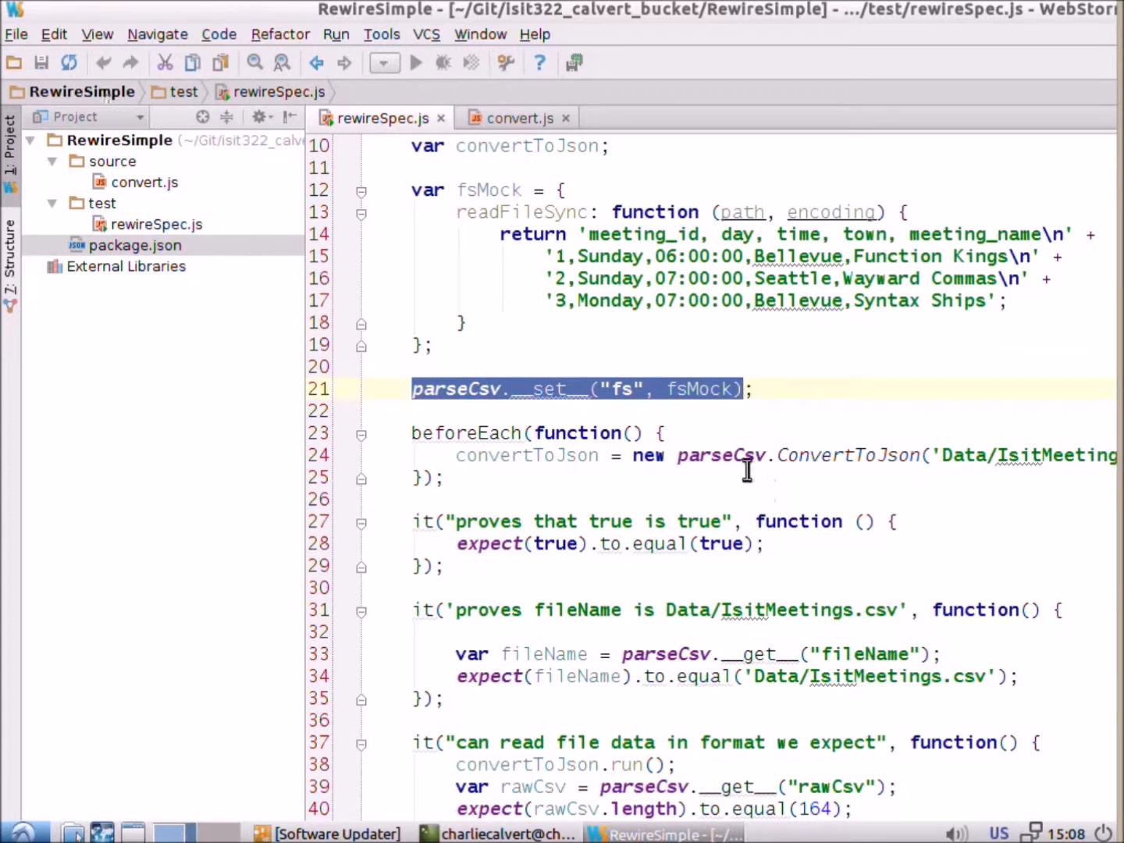
{"action": "double_click", "coordinate": [721, 456]}
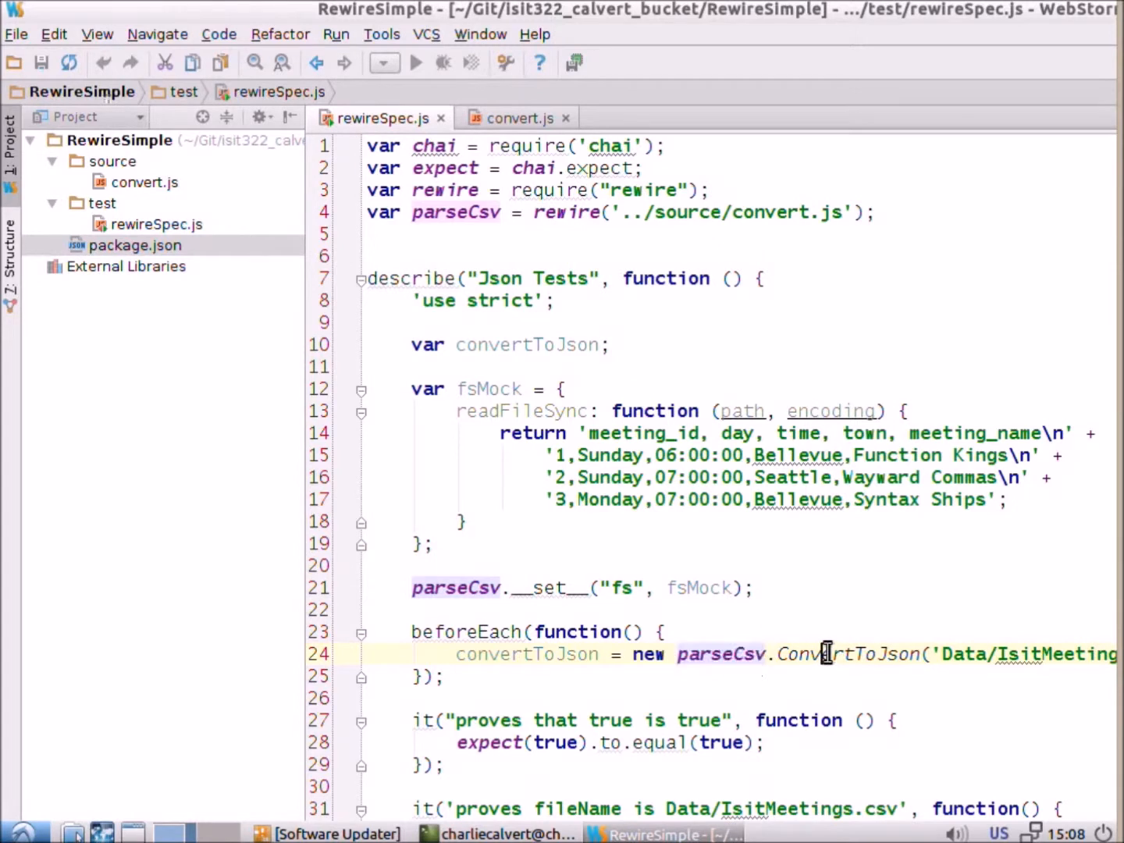
{"action": "double_click", "coordinate": [846, 654]}
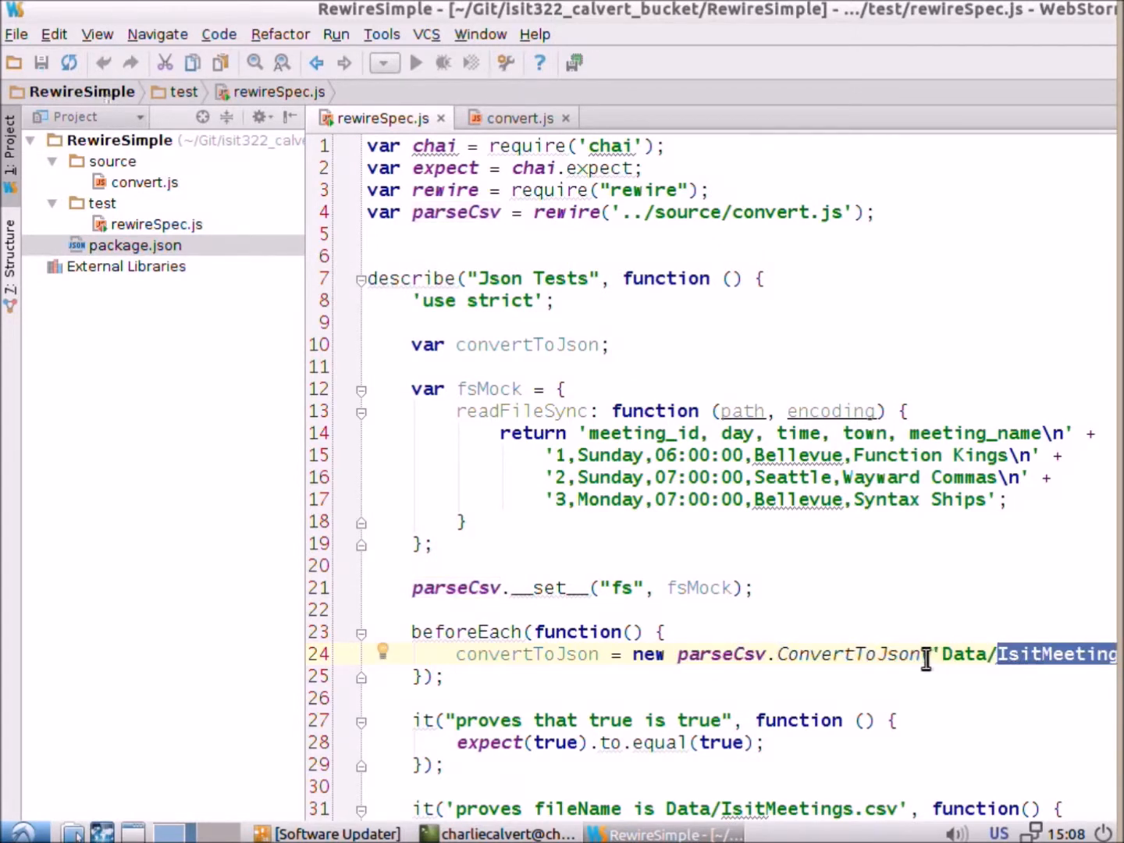
{"action": "left_click", "coordinate": [517, 118]}
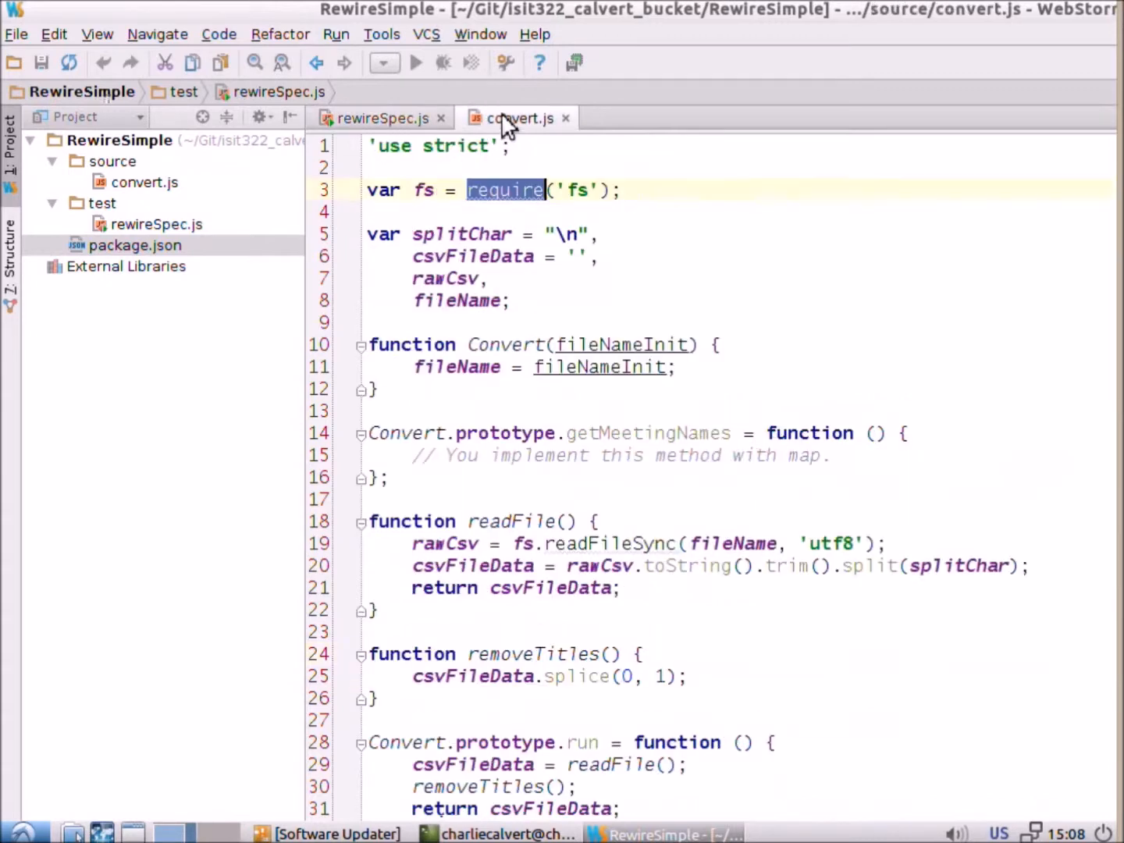
{"action": "double_click", "coordinate": [621, 343]}
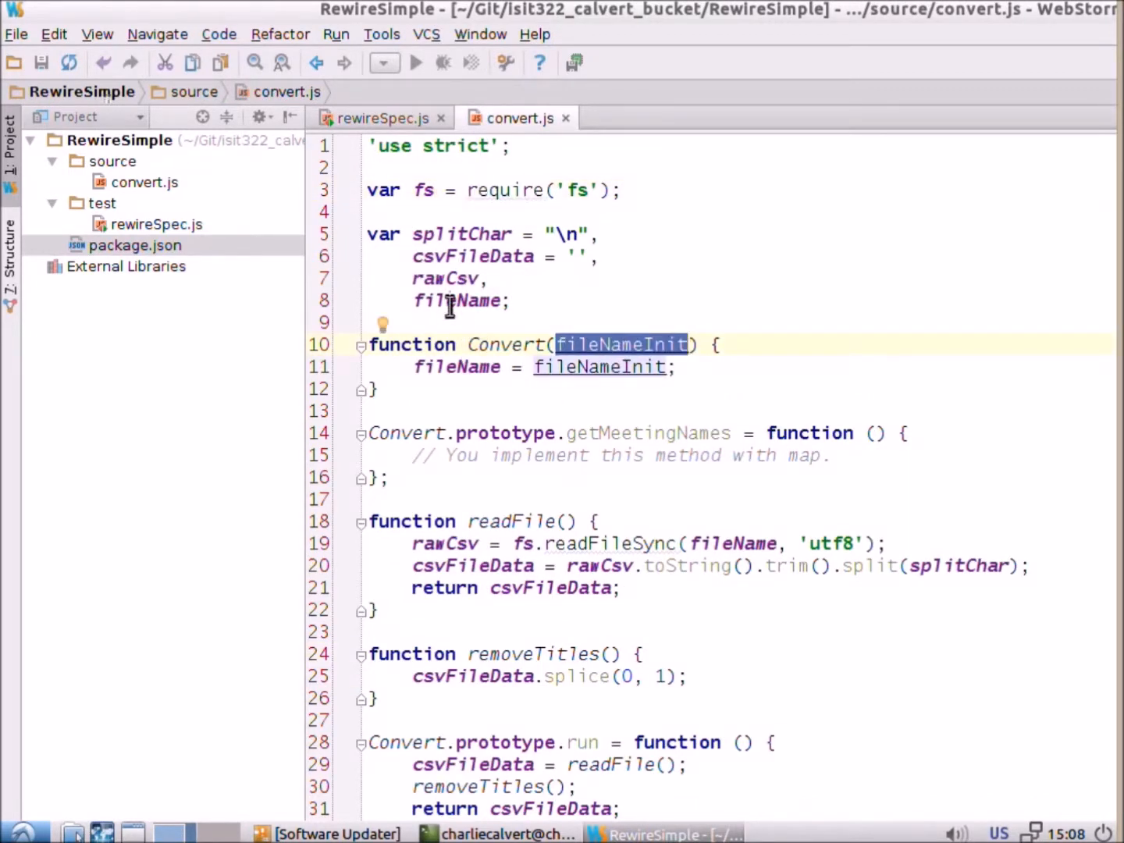
{"action": "left_click", "coordinate": [379, 119]}
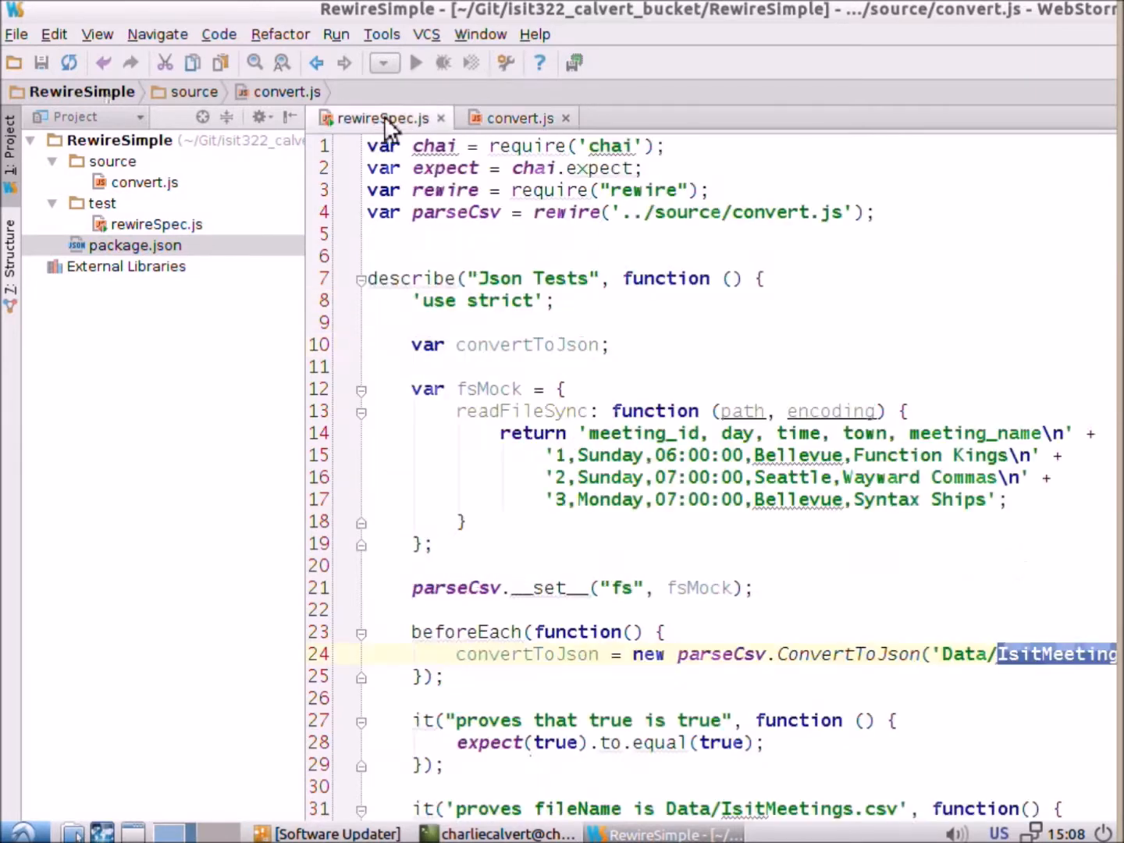
{"action": "scroll", "scroll_direction": "down", "scroll_amount": 3}
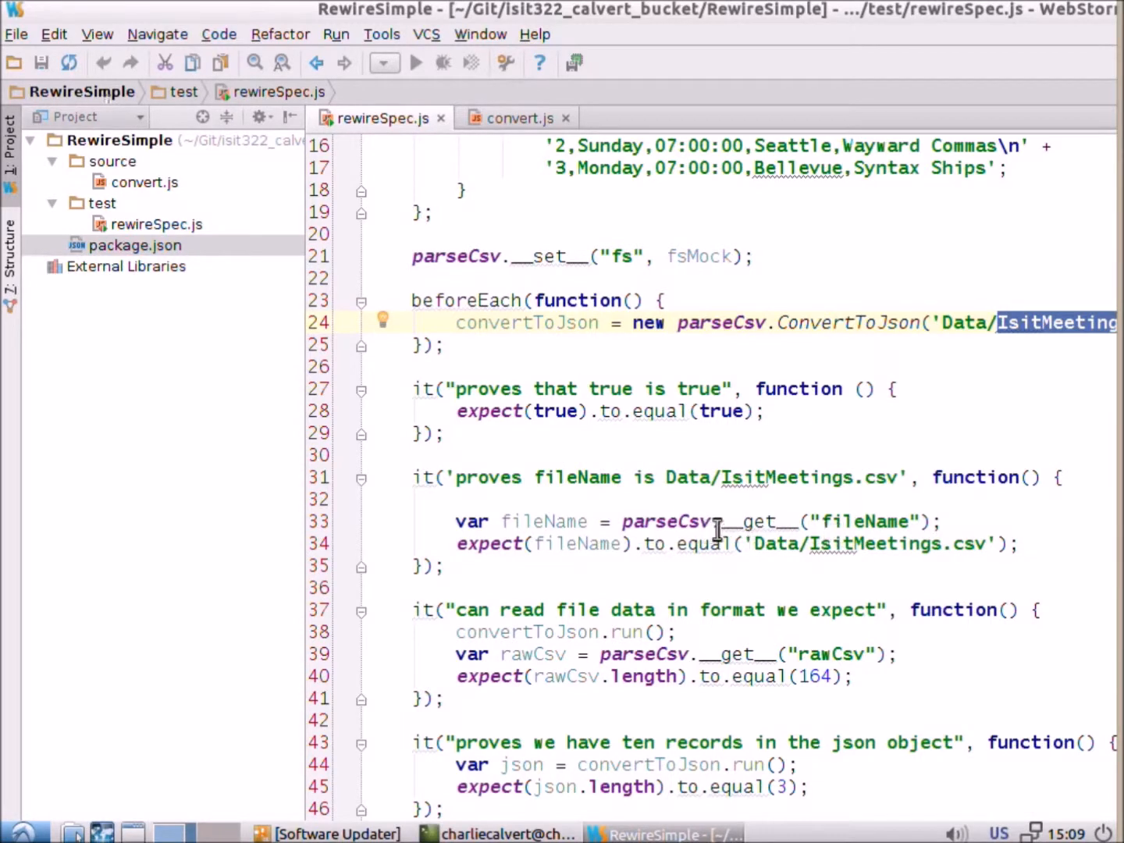
{"action": "double_click", "coordinate": [665, 521]}
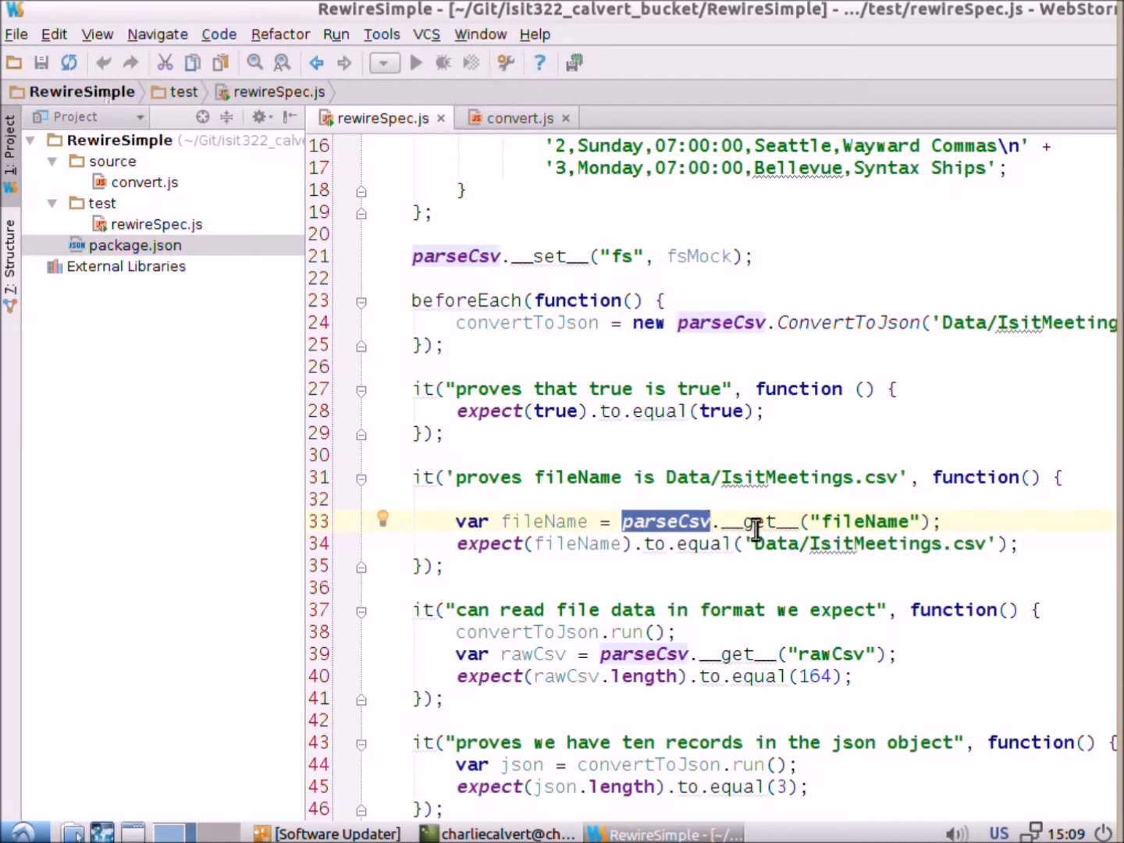
{"action": "double_click", "coordinate": [858, 522]}
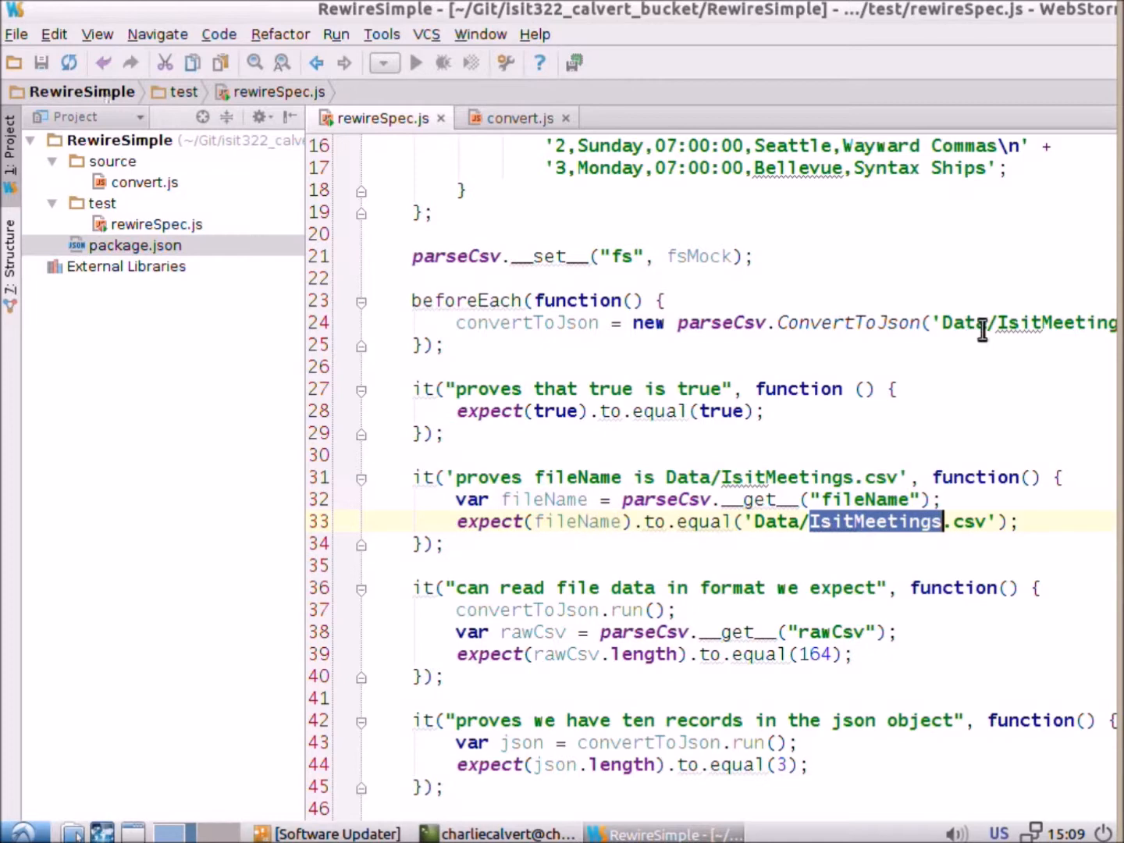
{"action": "left_click", "coordinate": [517, 119]}
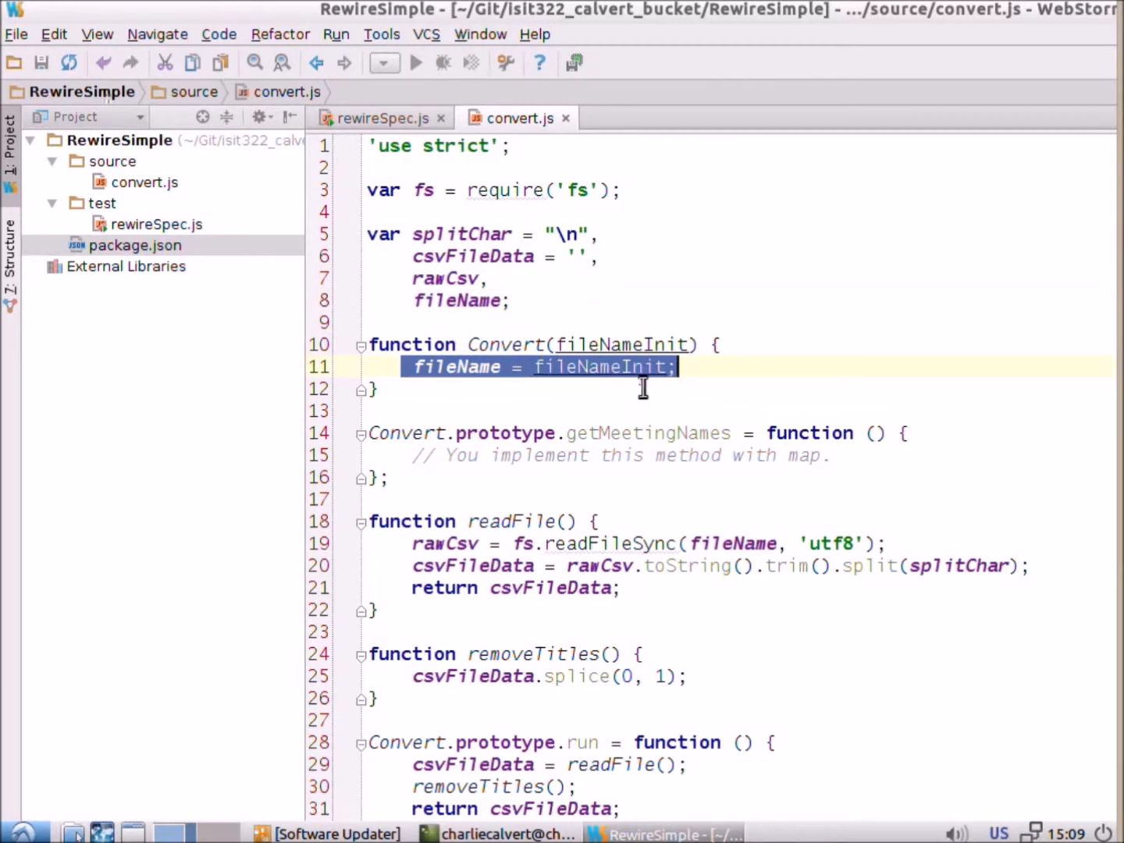
{"action": "mouse_move", "coordinate": [616, 387]}
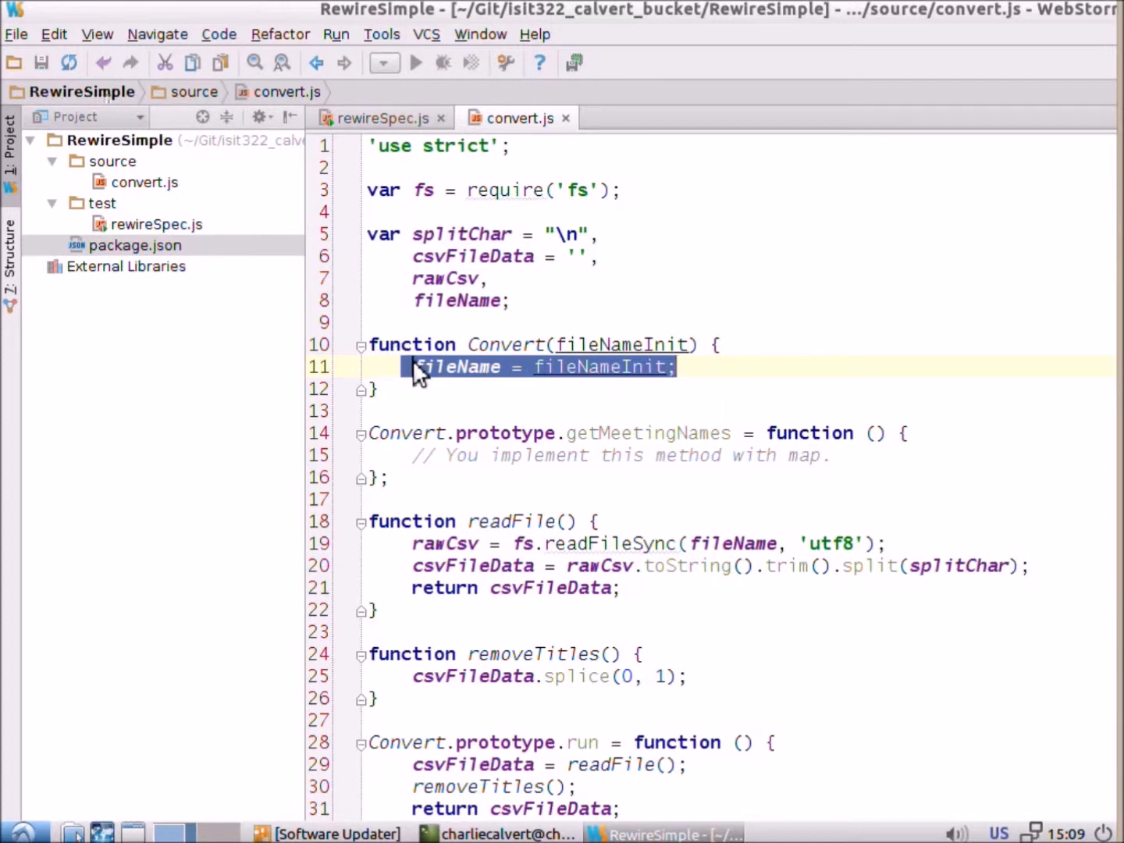
{"action": "type", "text": "var"}
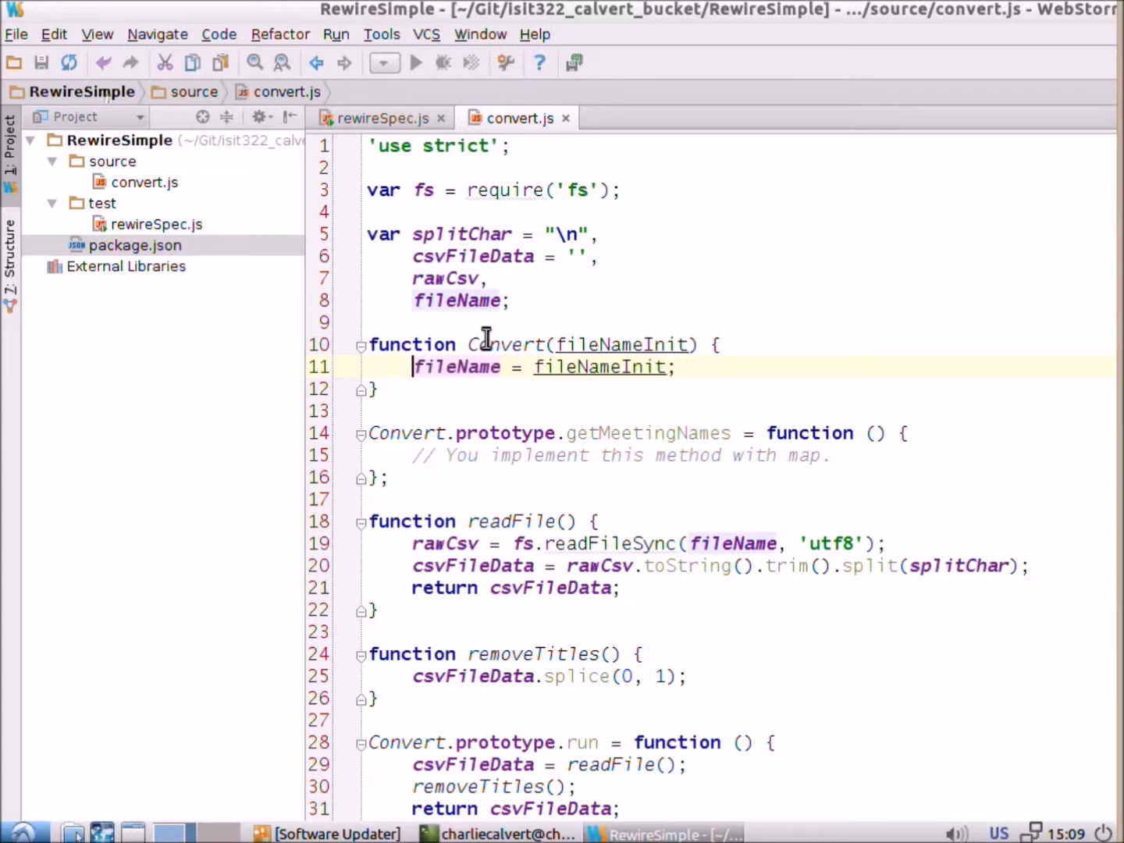
{"action": "double_click", "coordinate": [456, 300]}
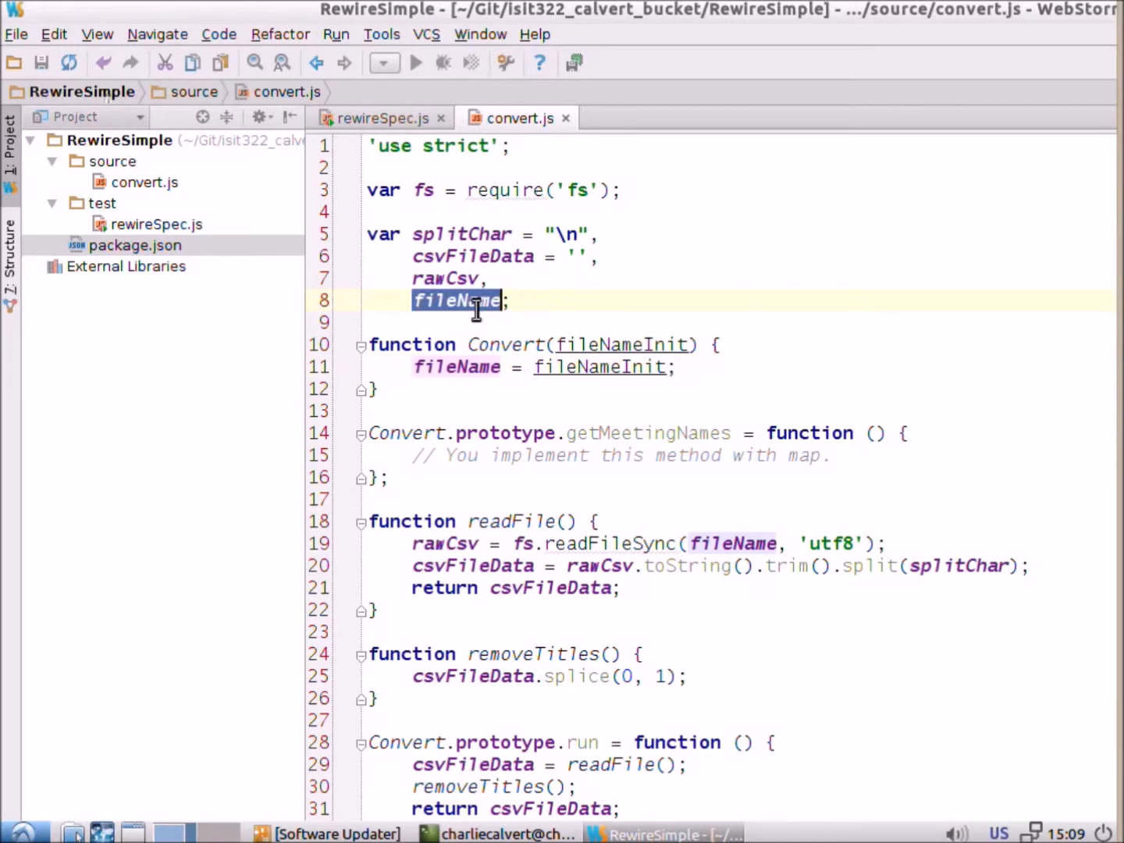
{"action": "left_click", "coordinate": [381, 119]}
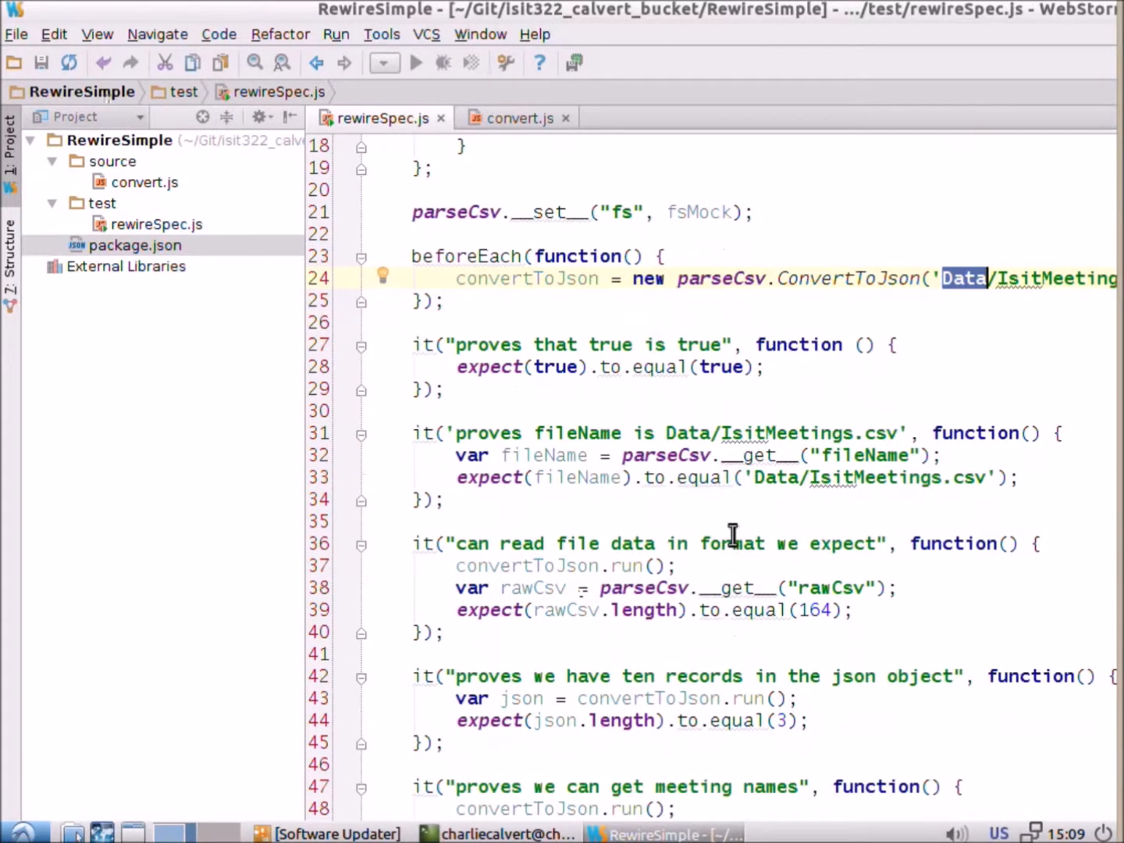
{"action": "mouse_move", "coordinate": [820, 561]}
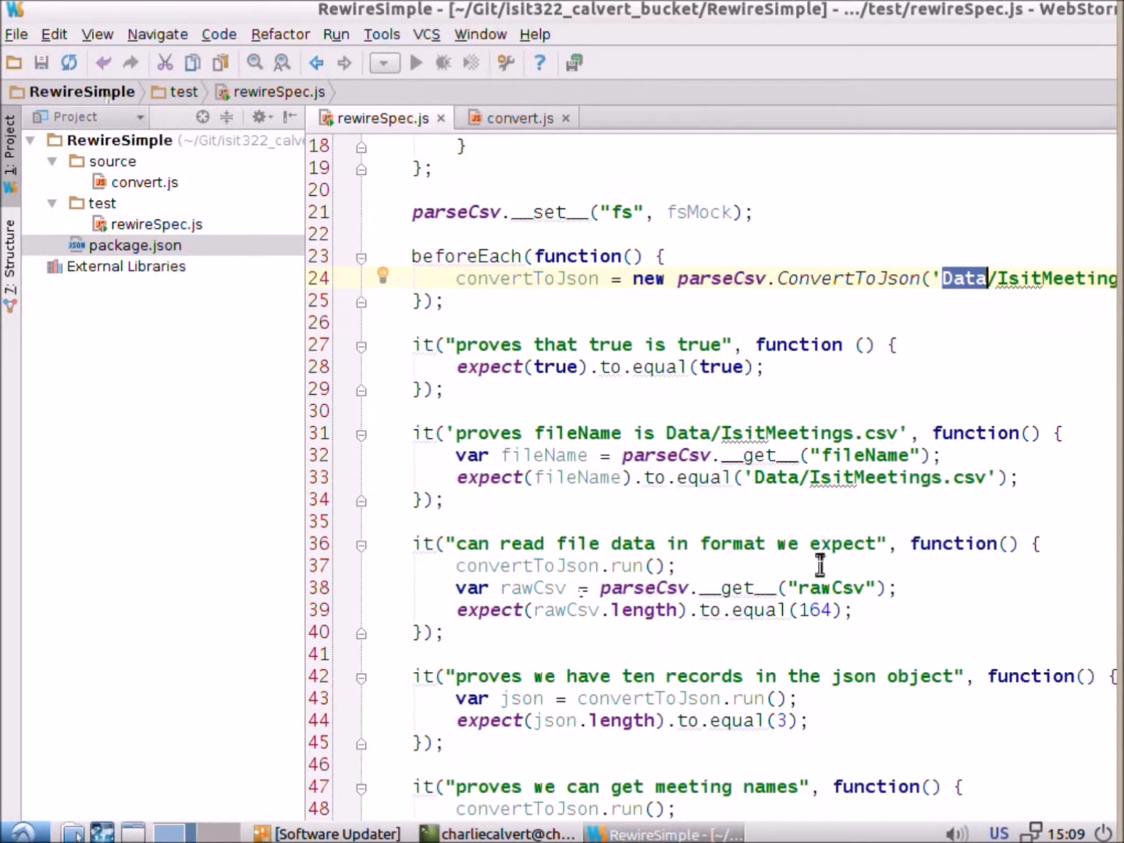
{"action": "mouse_move", "coordinate": [654, 565]}
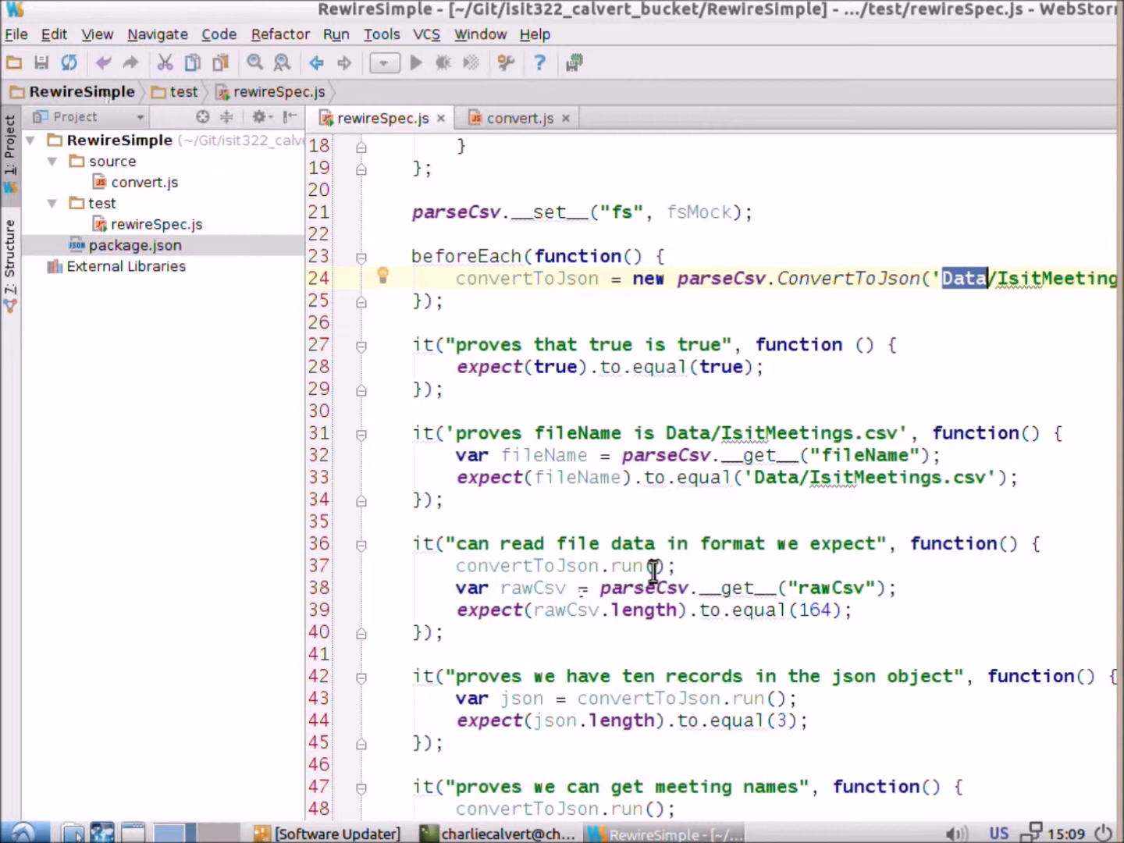
{"action": "mouse_move", "coordinate": [543, 659]}
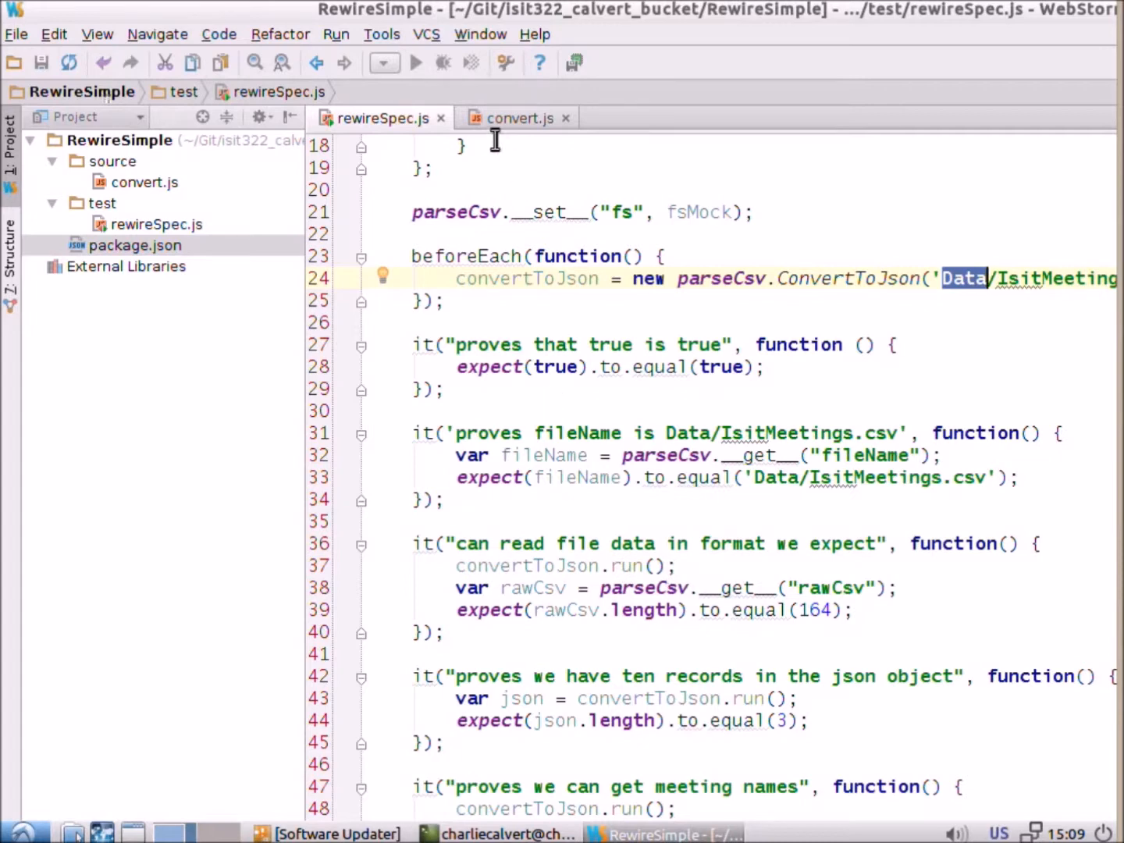
{"action": "left_click", "coordinate": [516, 118]}
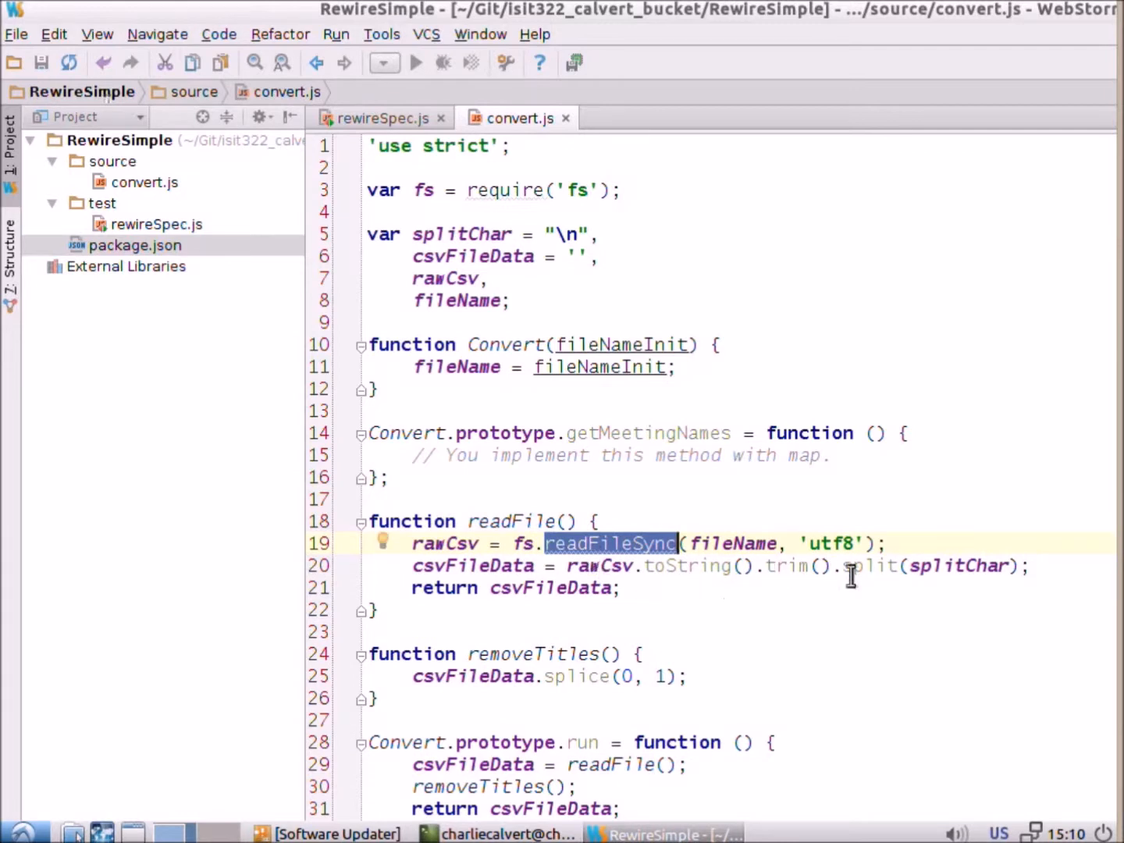
{"action": "mouse_move", "coordinate": [616, 587]}
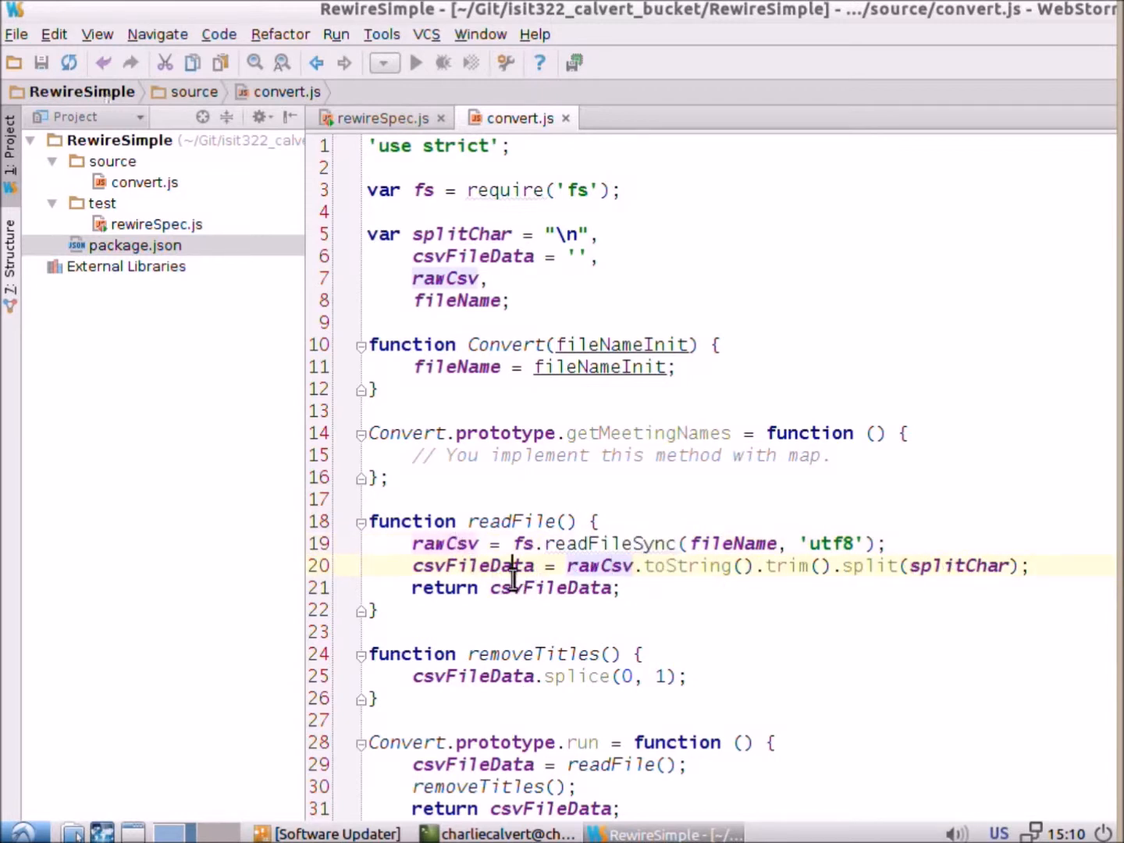
{"action": "double_click", "coordinate": [471, 565]}
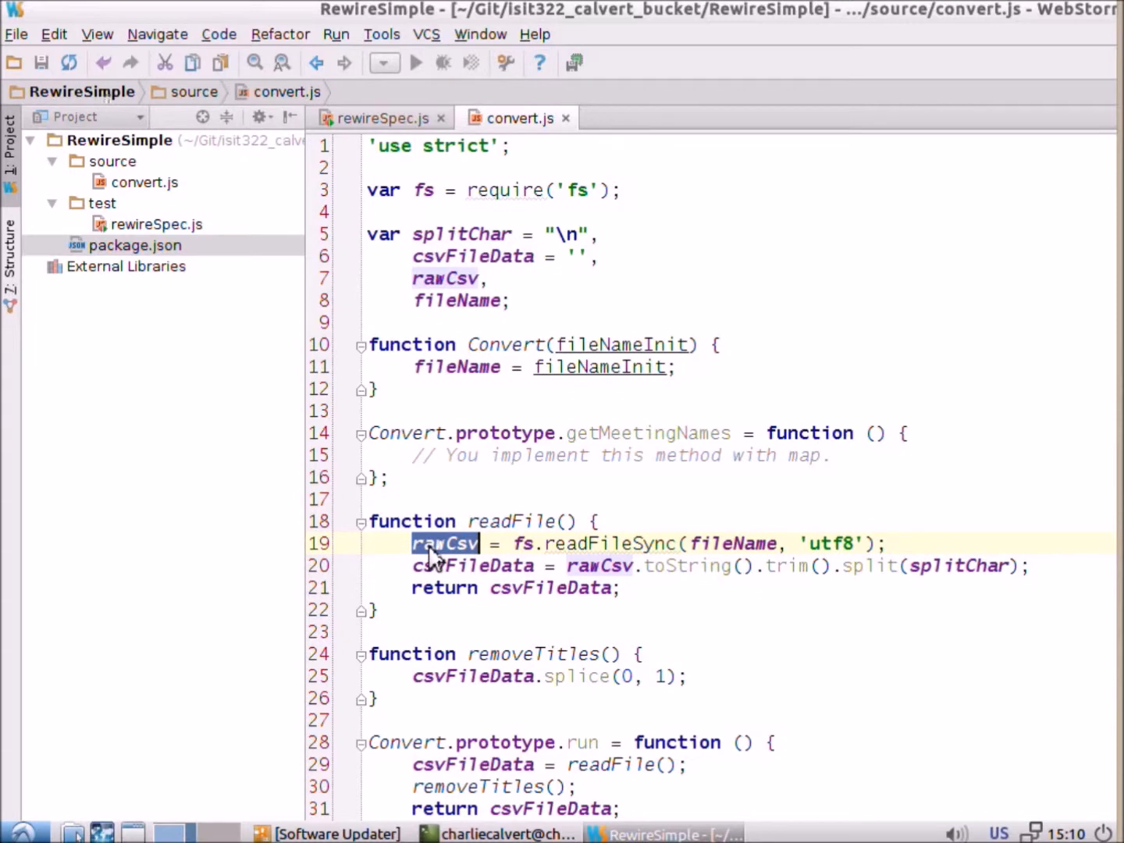
{"action": "mouse_move", "coordinate": [496, 445]}
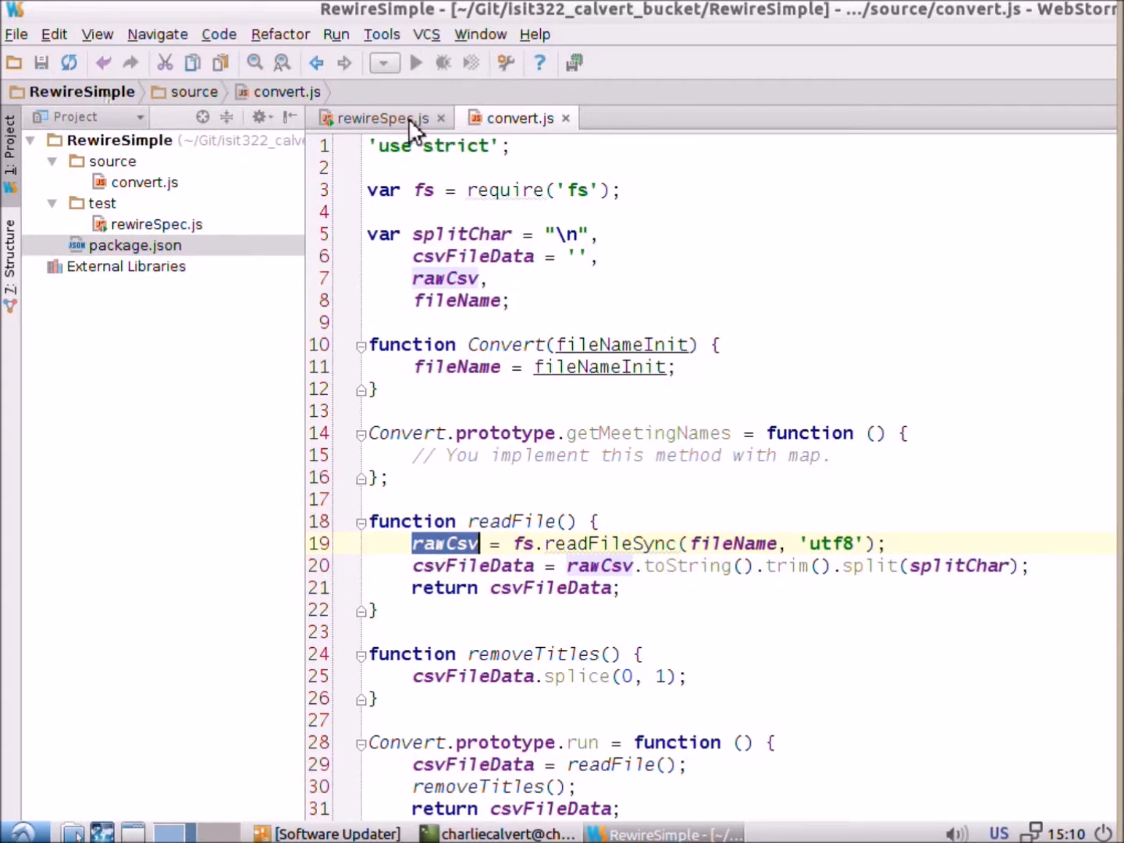
{"action": "left_click", "coordinate": [376, 119]}
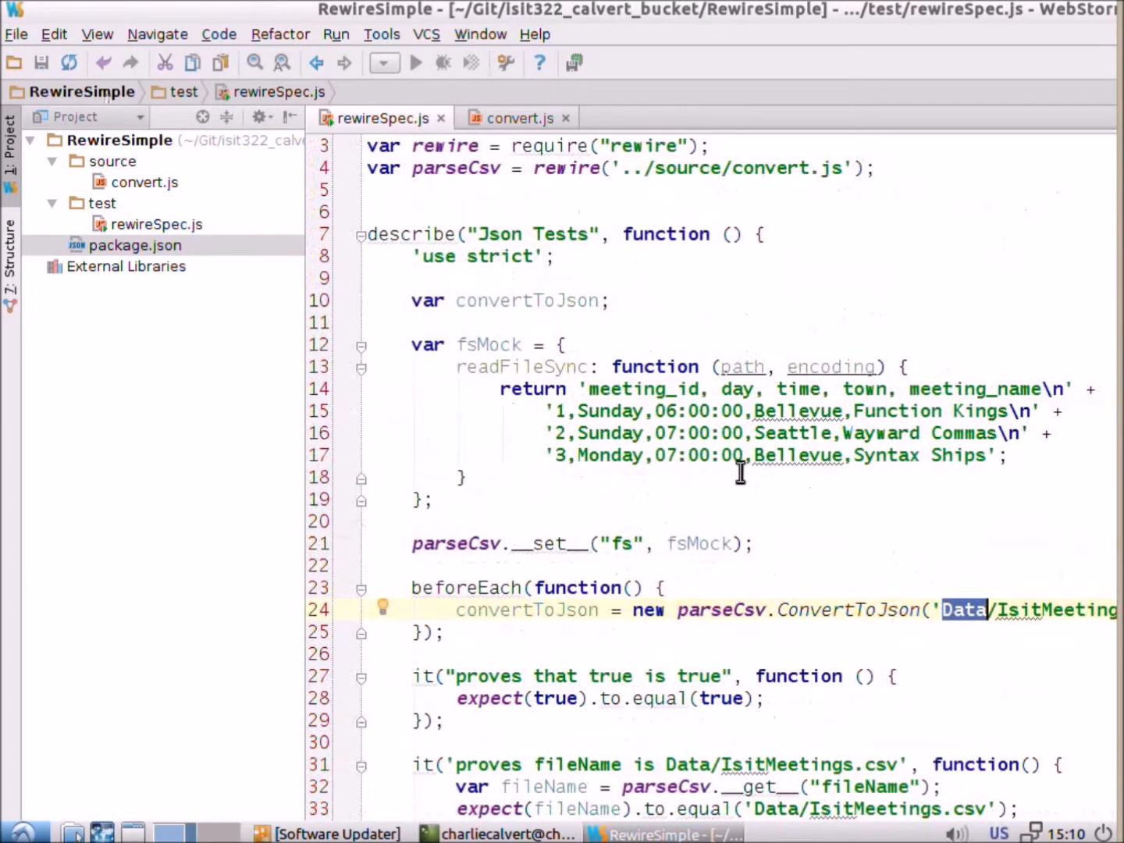
{"action": "scroll", "scroll_direction": "down", "scroll_amount": 3}
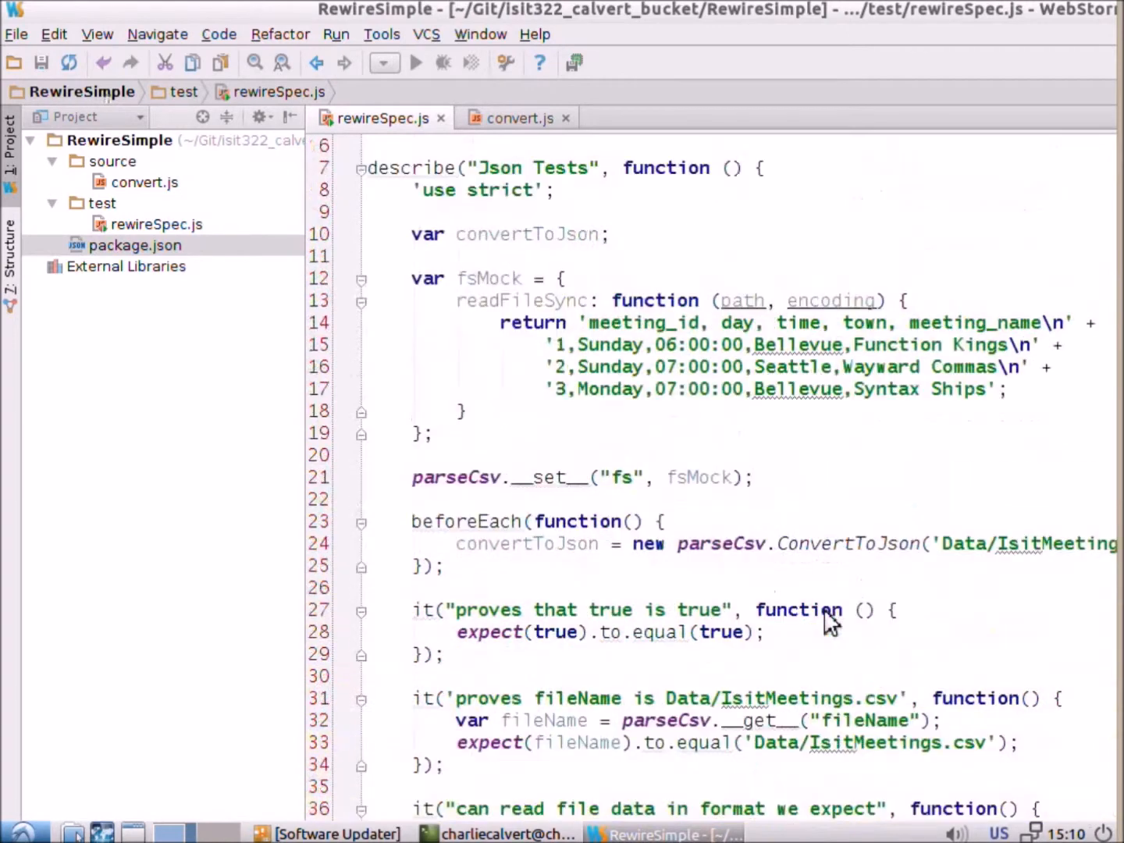
{"action": "mouse_move", "coordinate": [774, 359]}
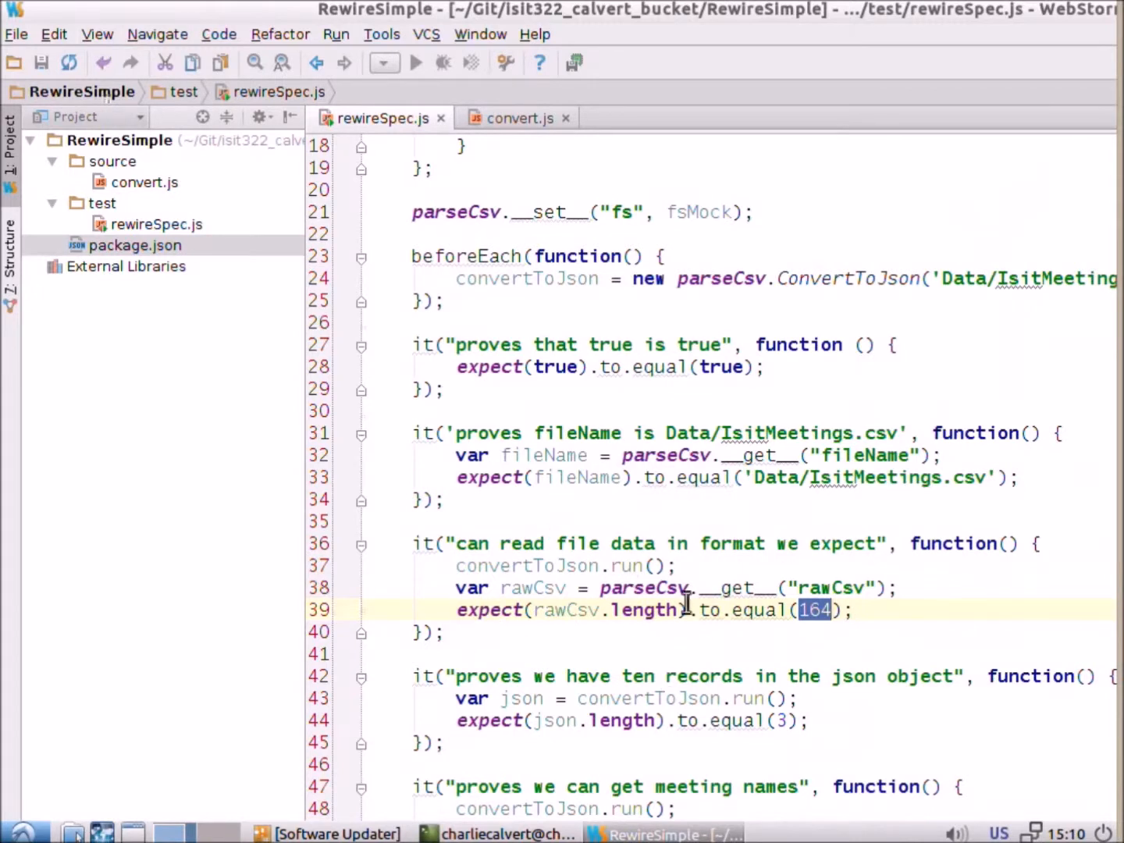
{"action": "double_click", "coordinate": [830, 587]}
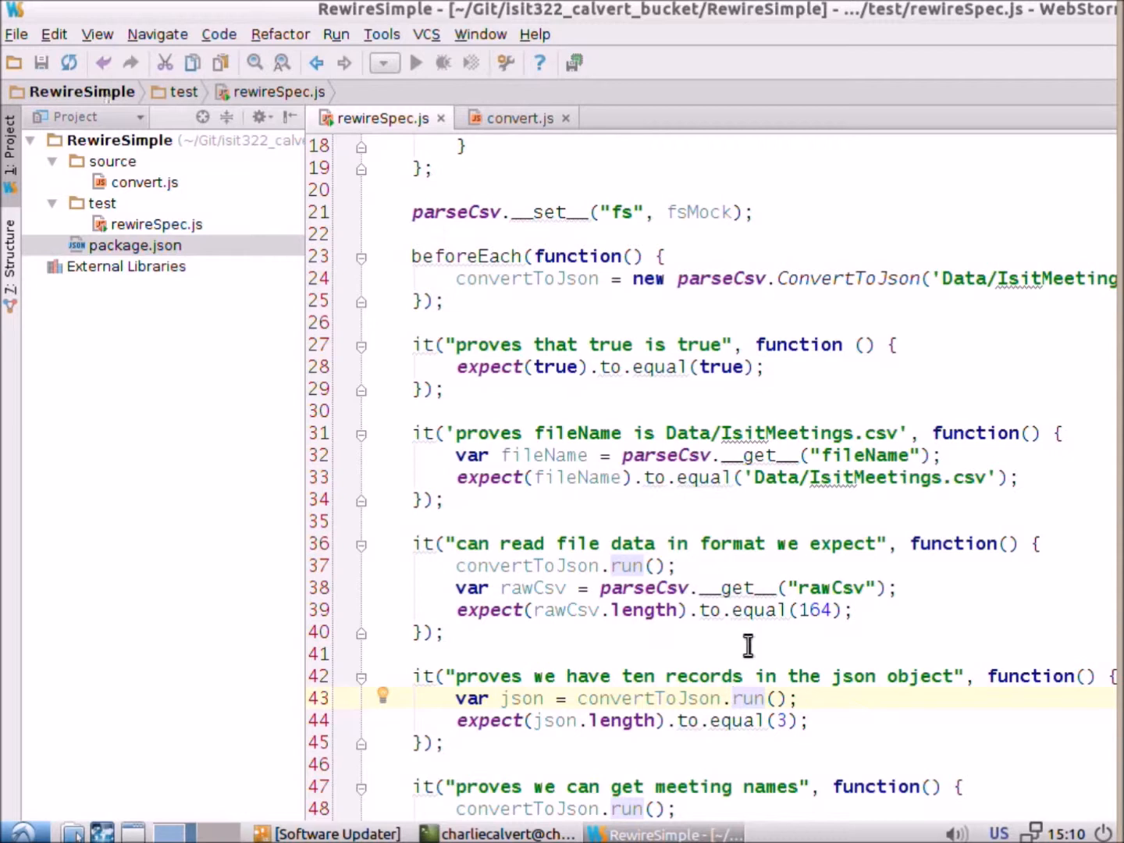
{"action": "left_click", "coordinate": [730, 697]}
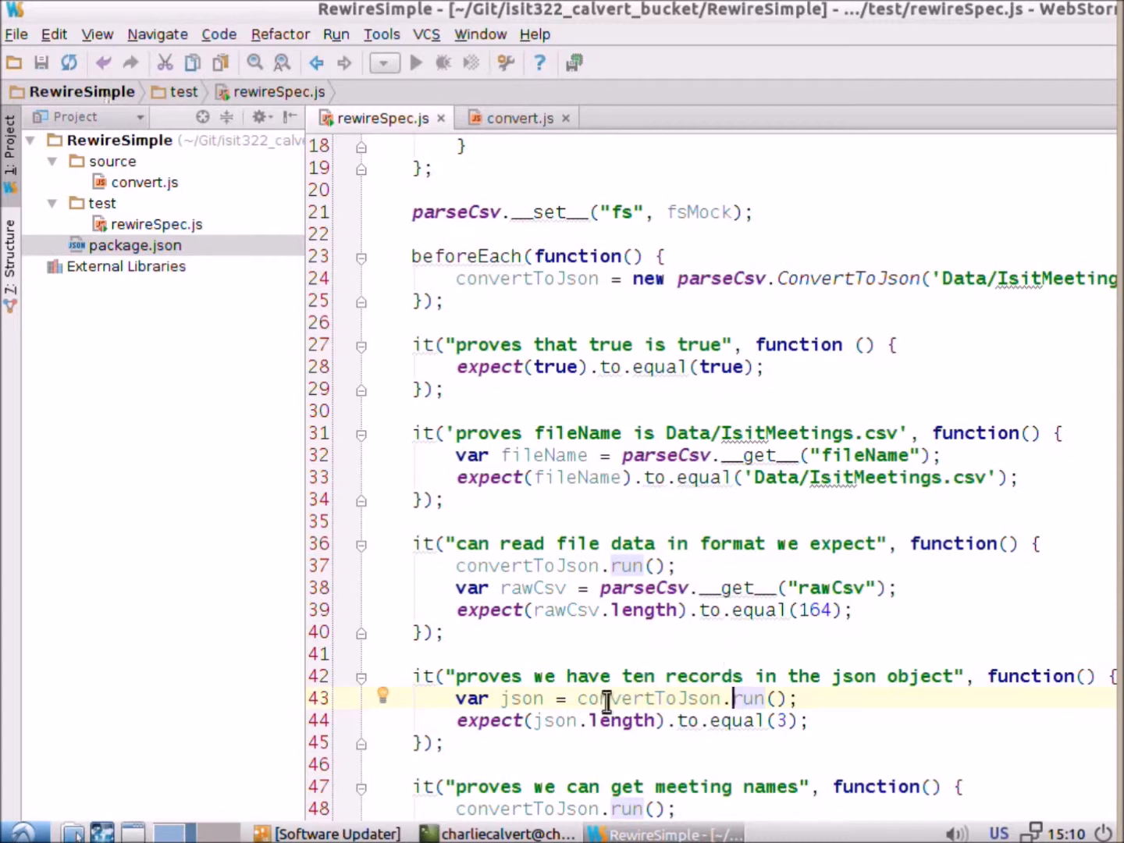
{"action": "mouse_move", "coordinate": [596, 719]}
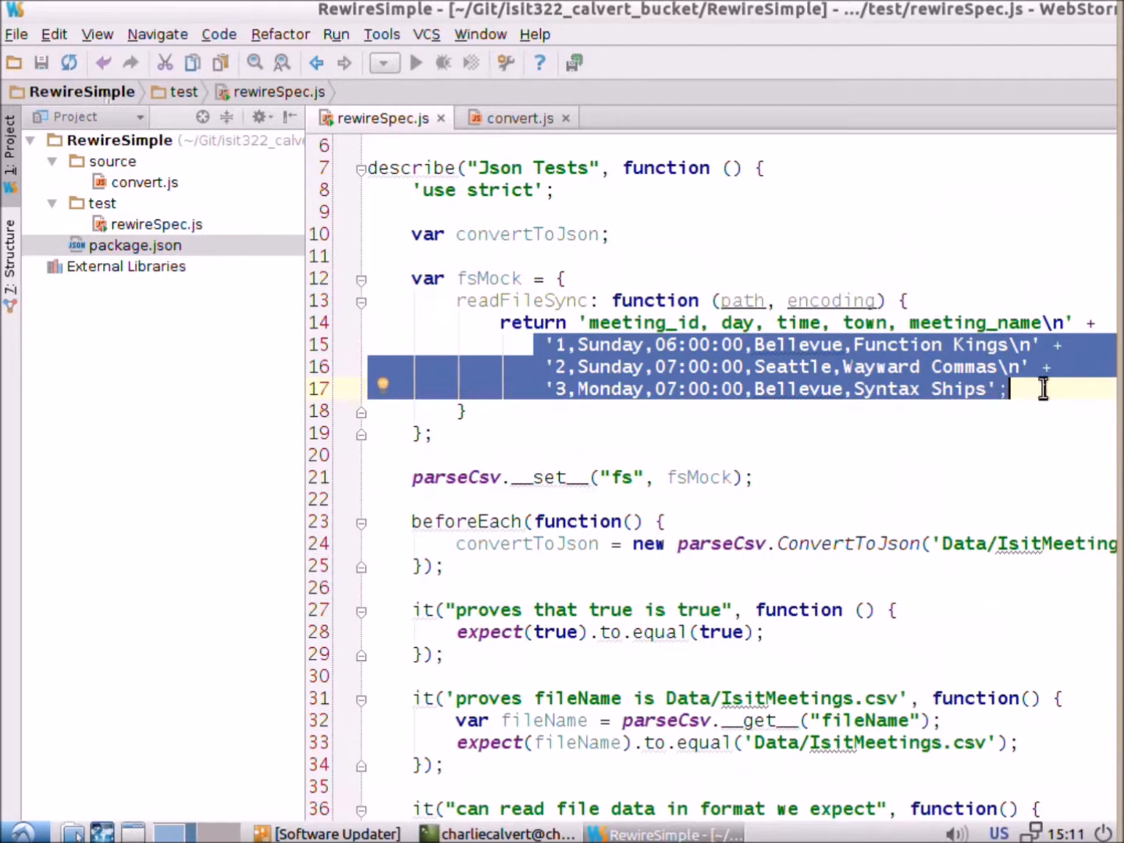
{"action": "mouse_move", "coordinate": [538, 234]}
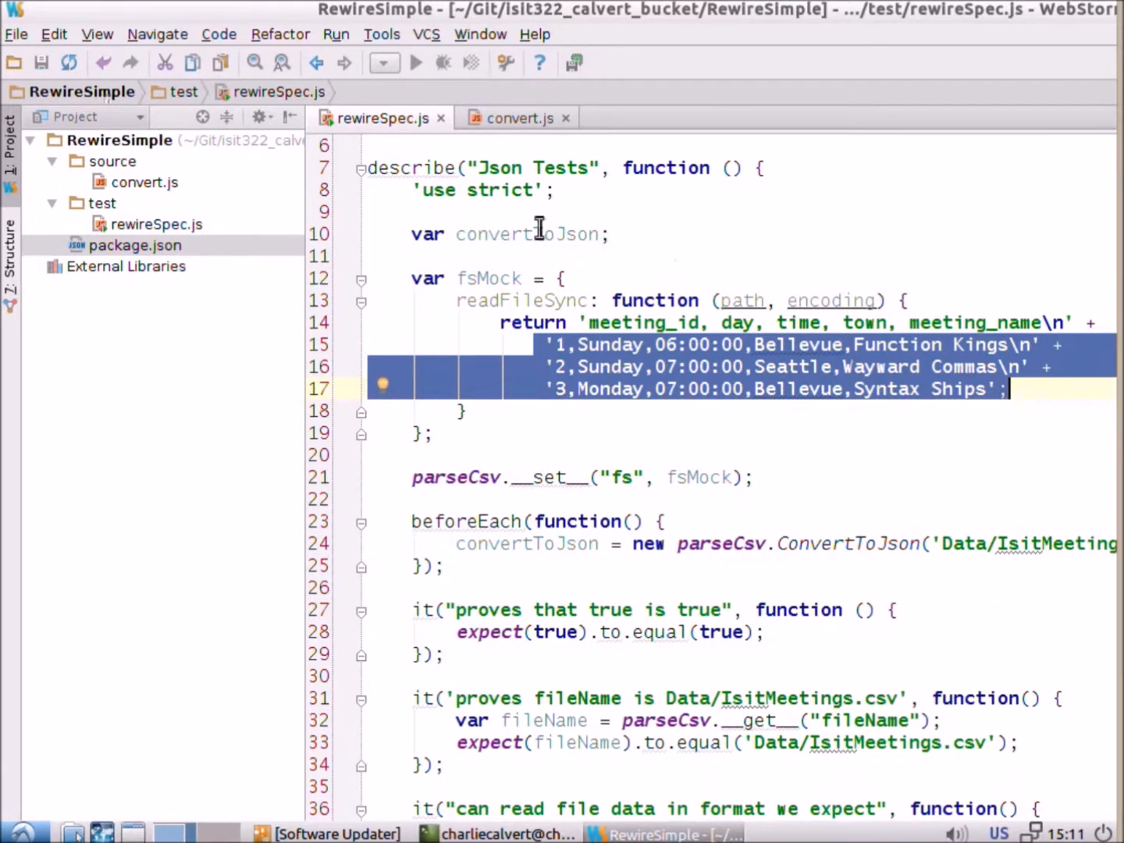
Review the lower part of convert.js, then check the test file's mock data.
{"action": "left_click", "coordinate": [515, 119]}
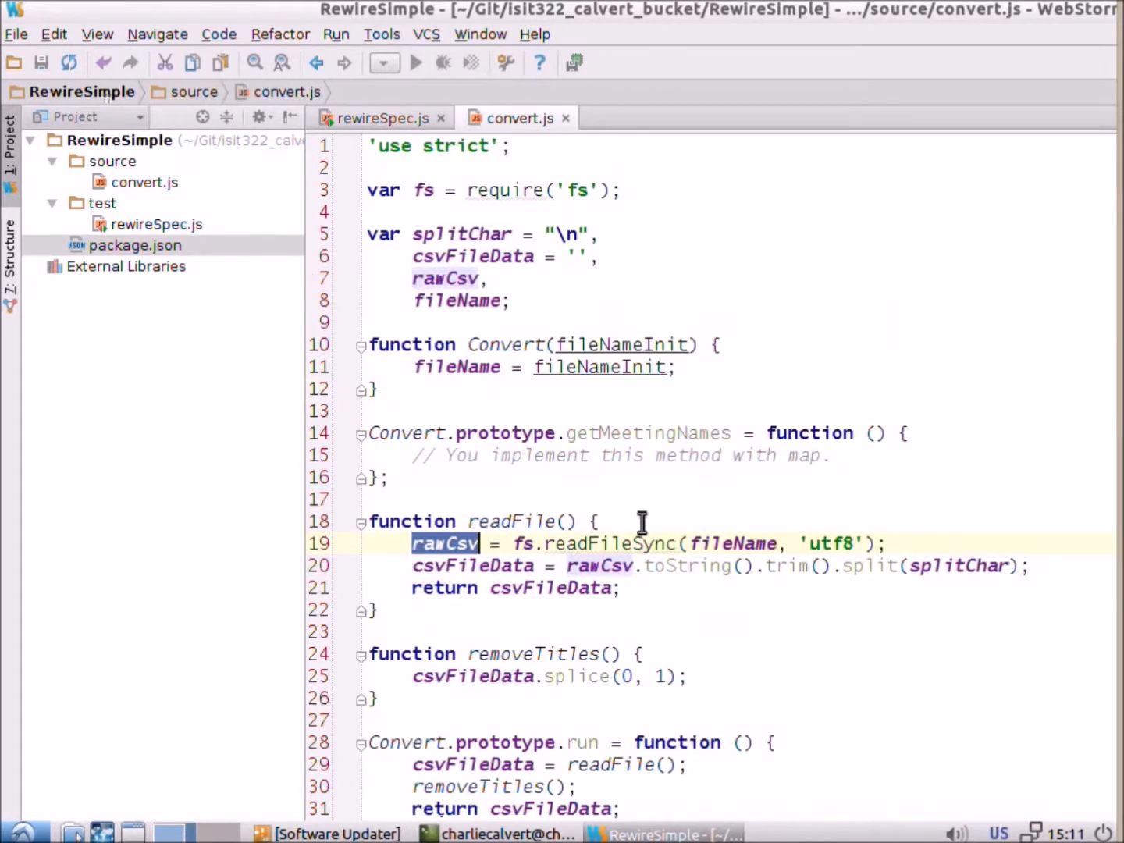
{"action": "double_click", "coordinate": [478, 786]}
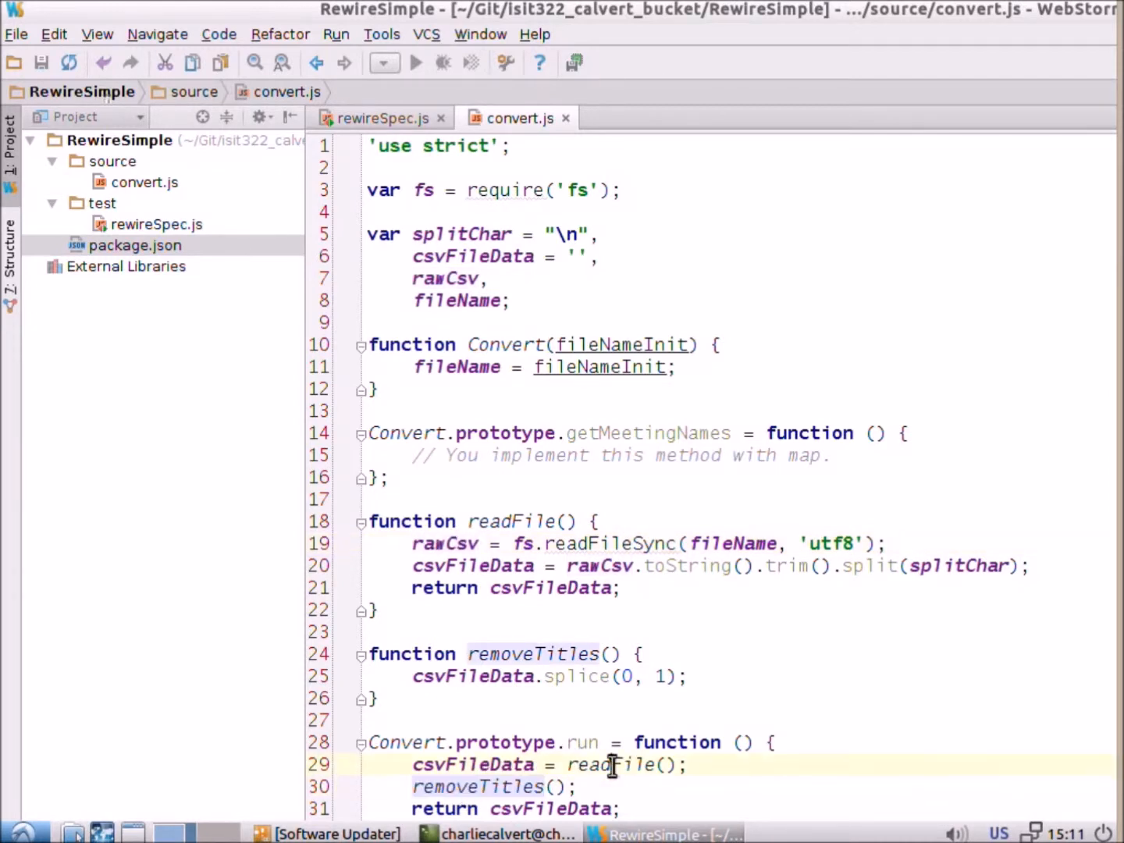
{"action": "left_click", "coordinate": [612, 764]}
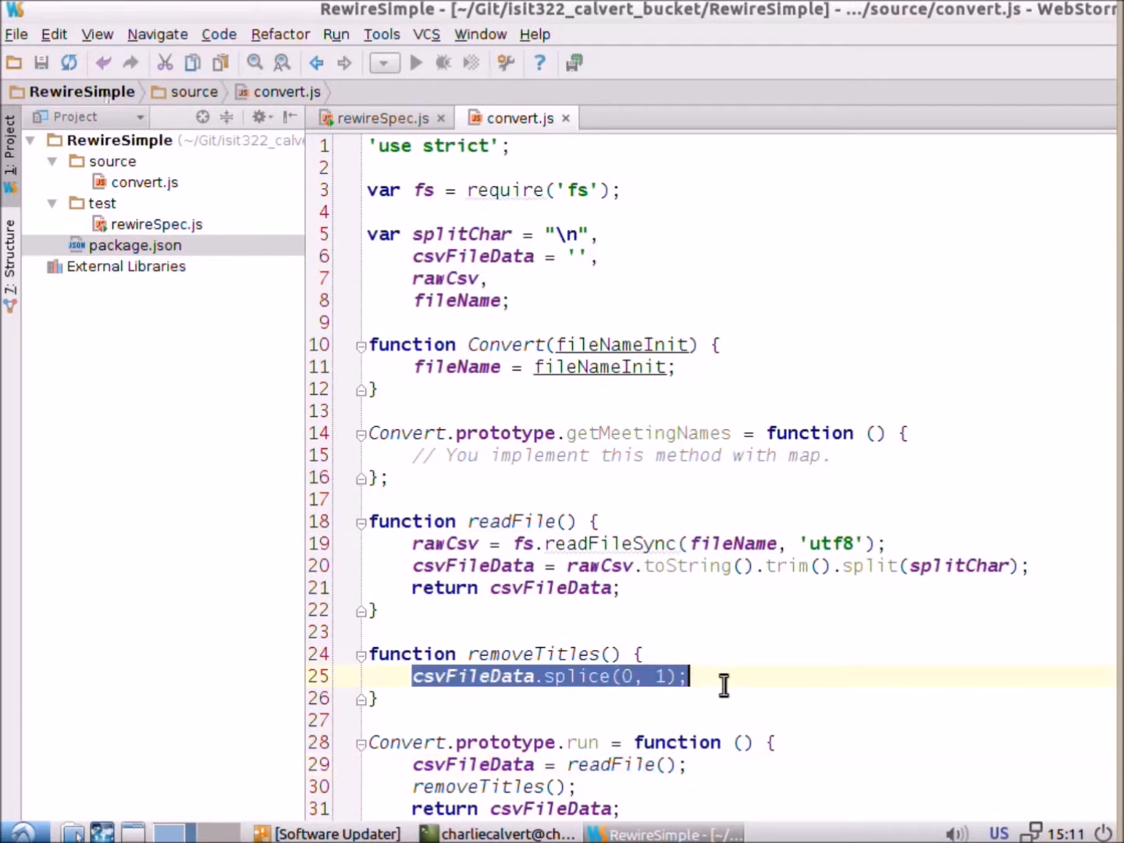
{"action": "mouse_move", "coordinate": [719, 685]}
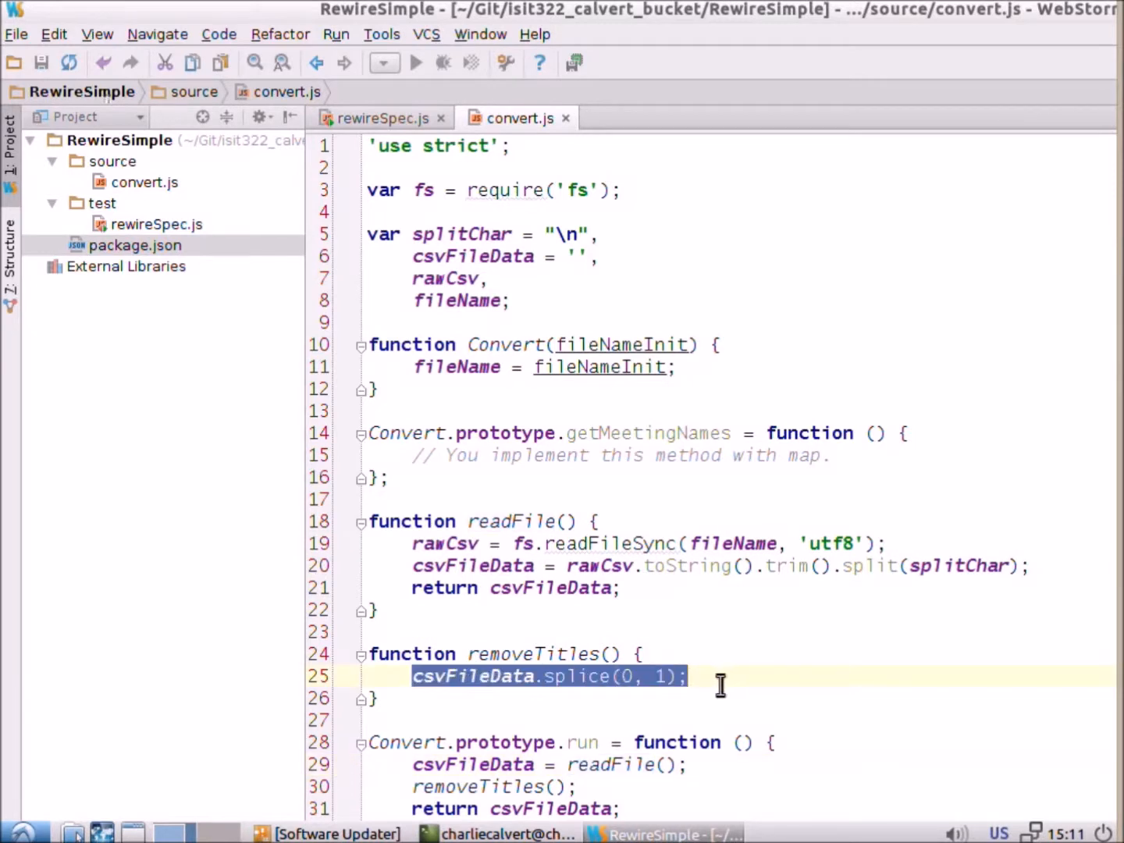
{"action": "mouse_move", "coordinate": [595, 692]}
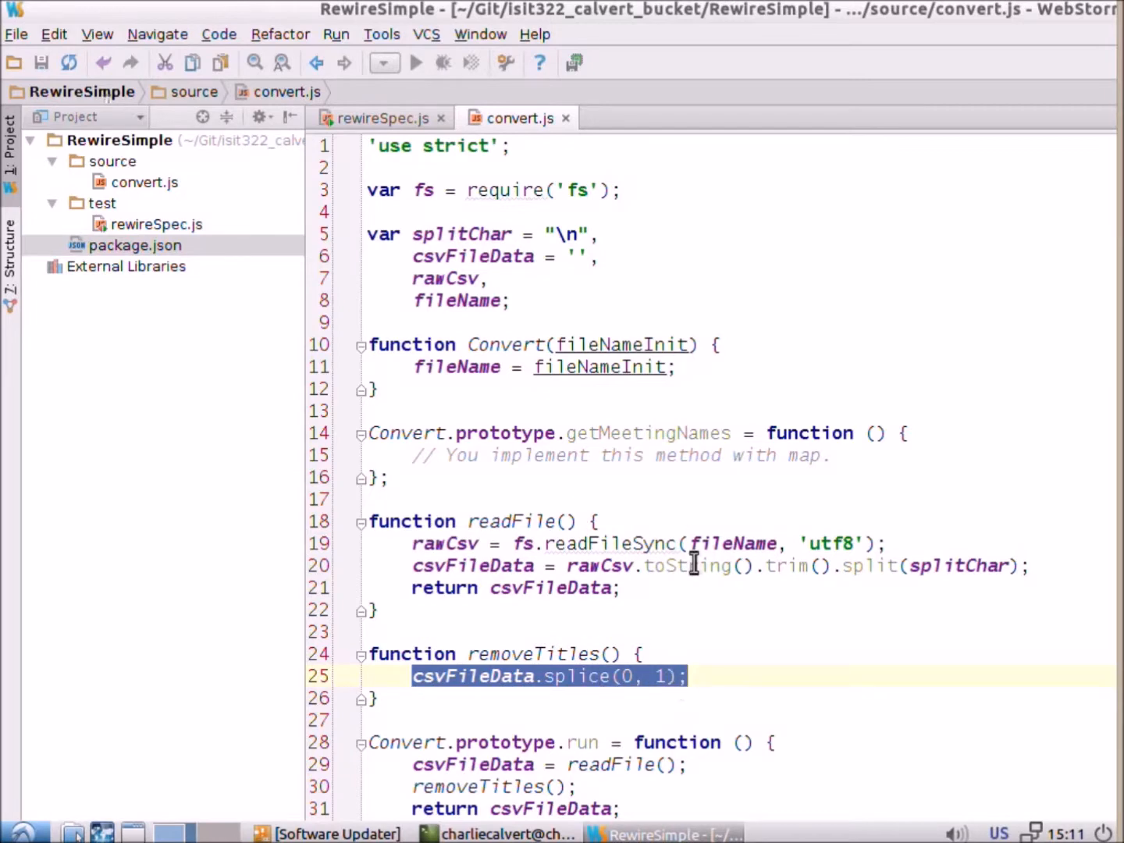
{"action": "left_click", "coordinate": [377, 118]}
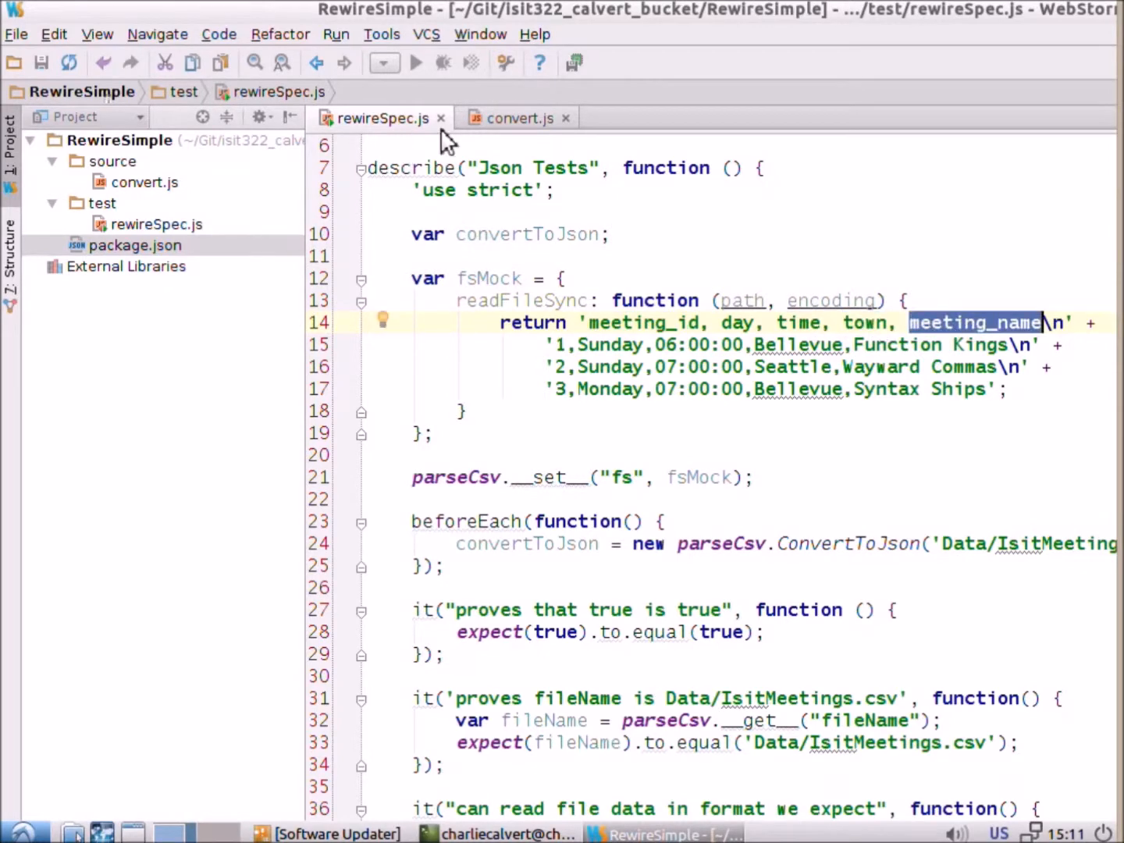
Return to convert.js and highlight the splice call inside removeTitles.
{"action": "left_click", "coordinate": [515, 119]}
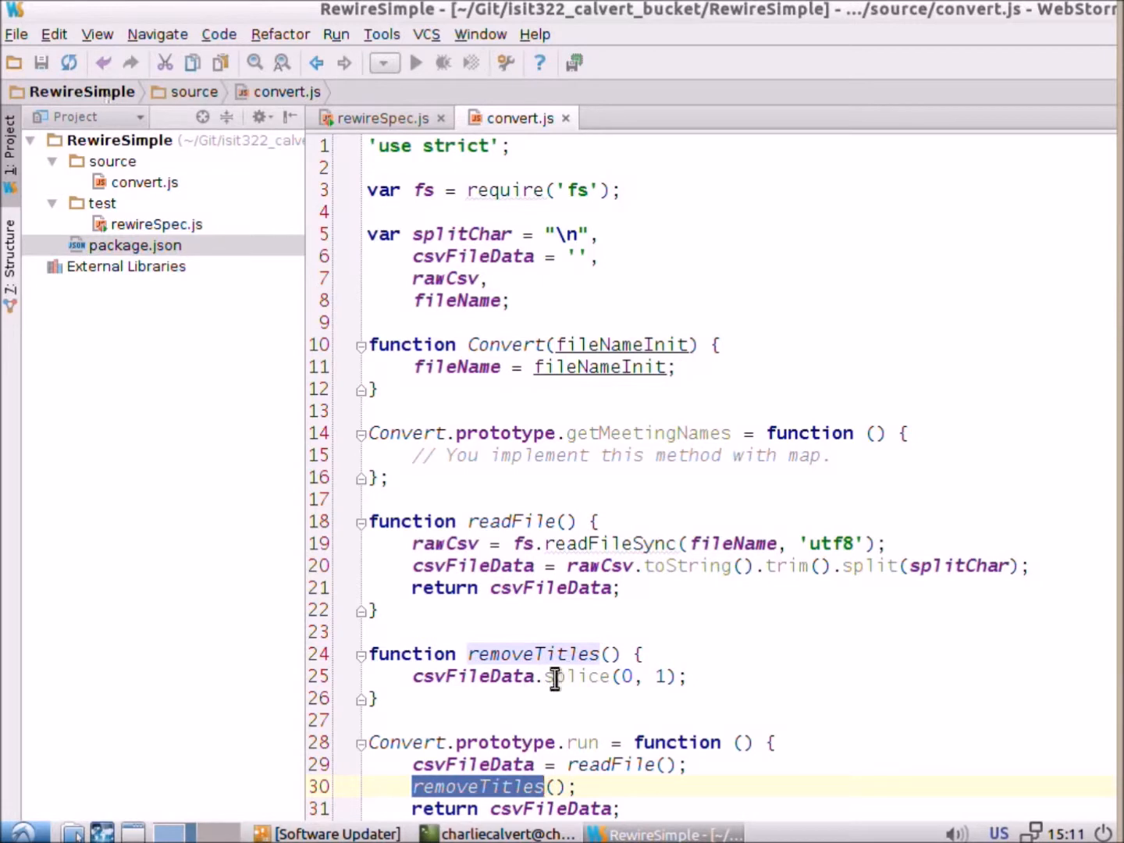
{"action": "left_click", "coordinate": [534, 654]}
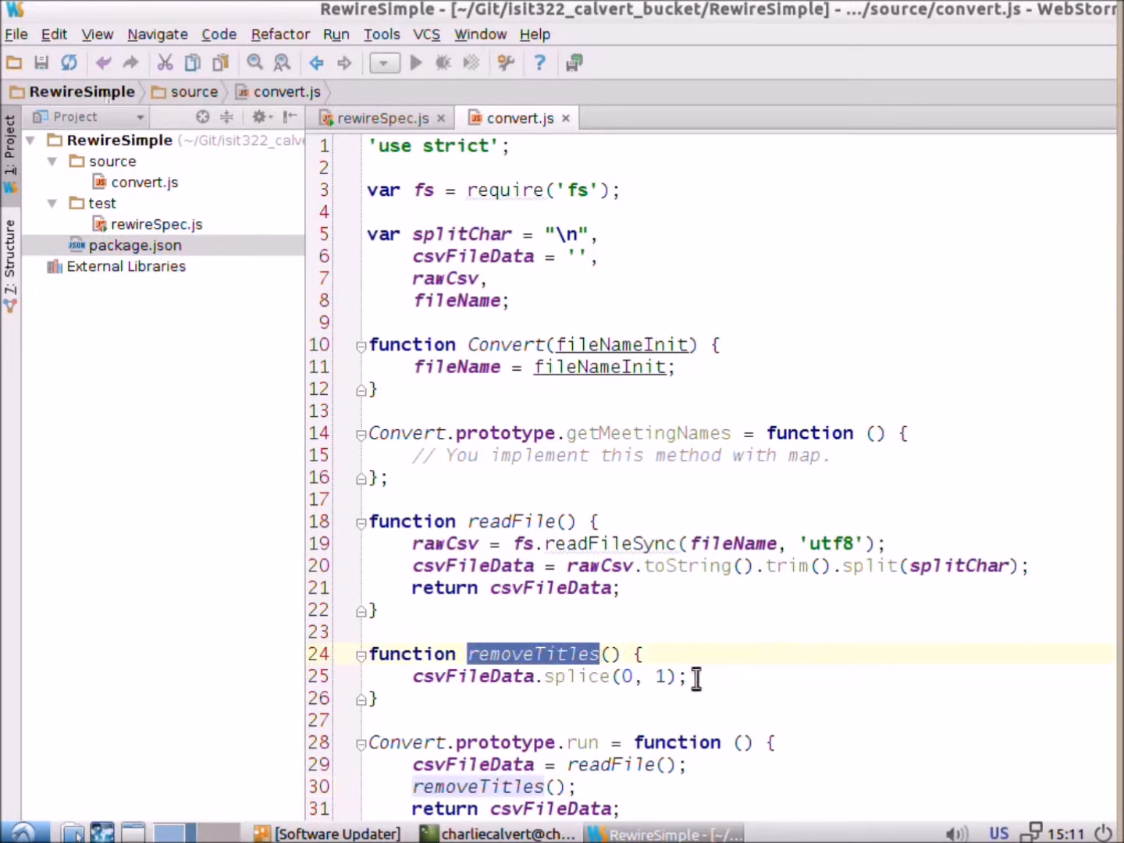
{"action": "double_click", "coordinate": [576, 676]}
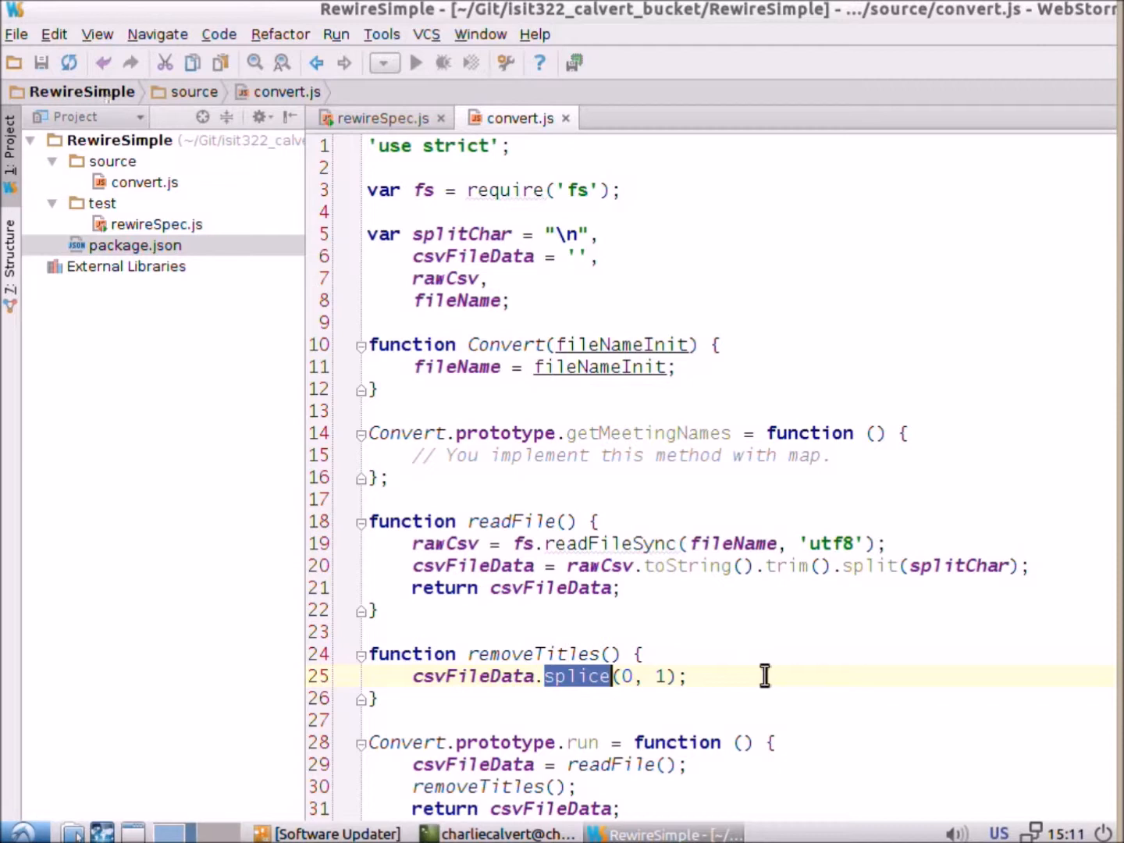
{"action": "mouse_move", "coordinate": [546, 675]}
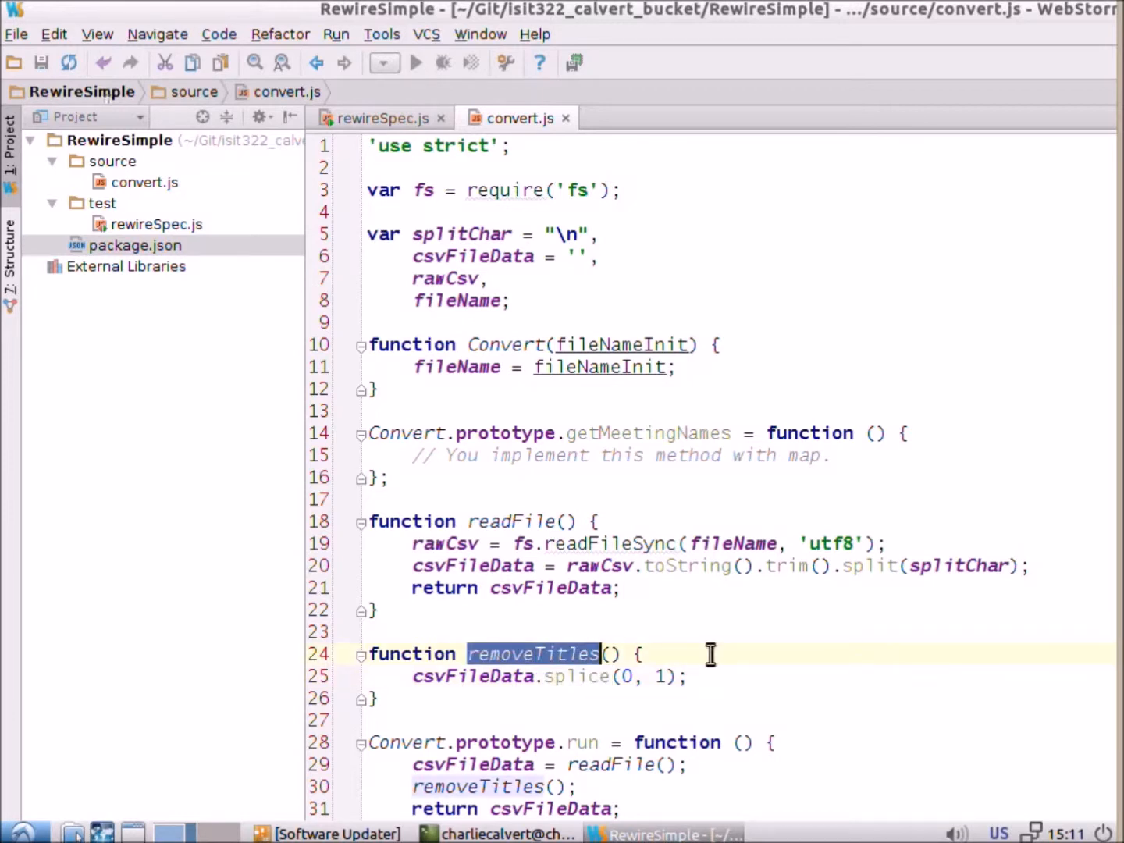
{"action": "mouse_move", "coordinate": [596, 755]}
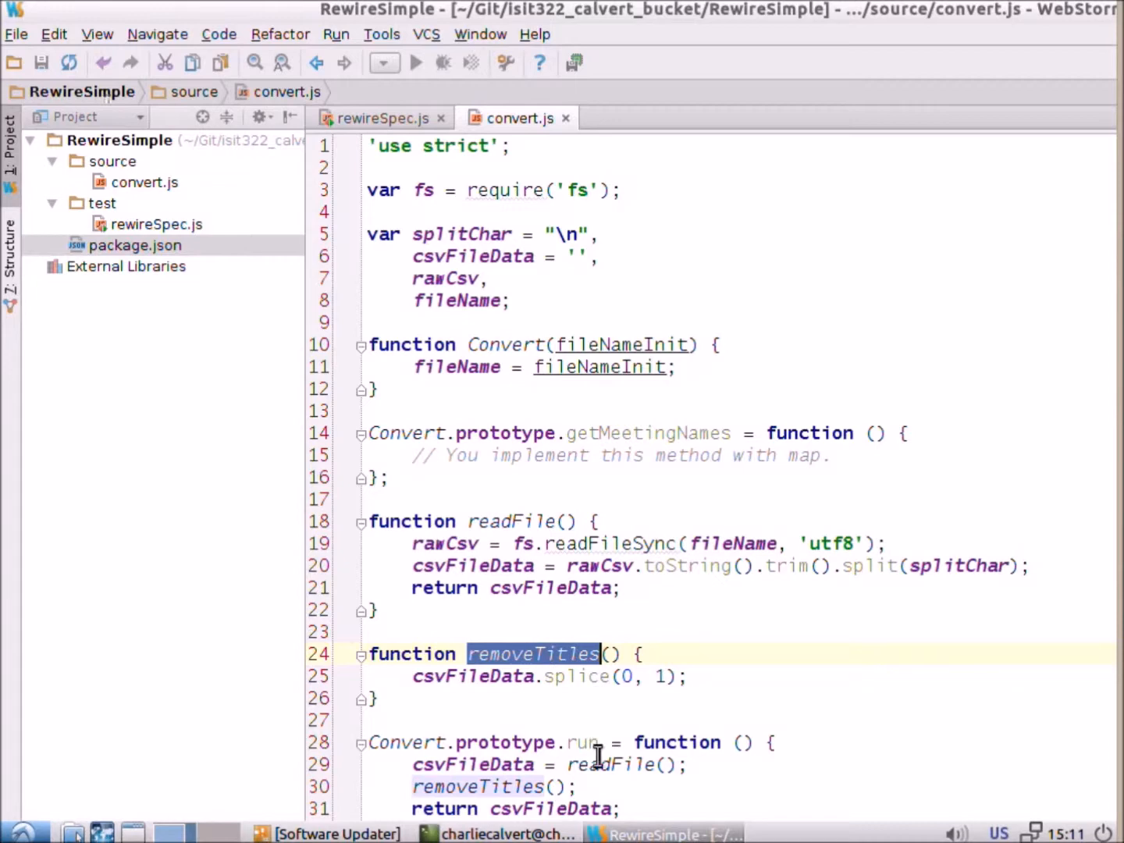
{"action": "mouse_move", "coordinate": [387, 145]}
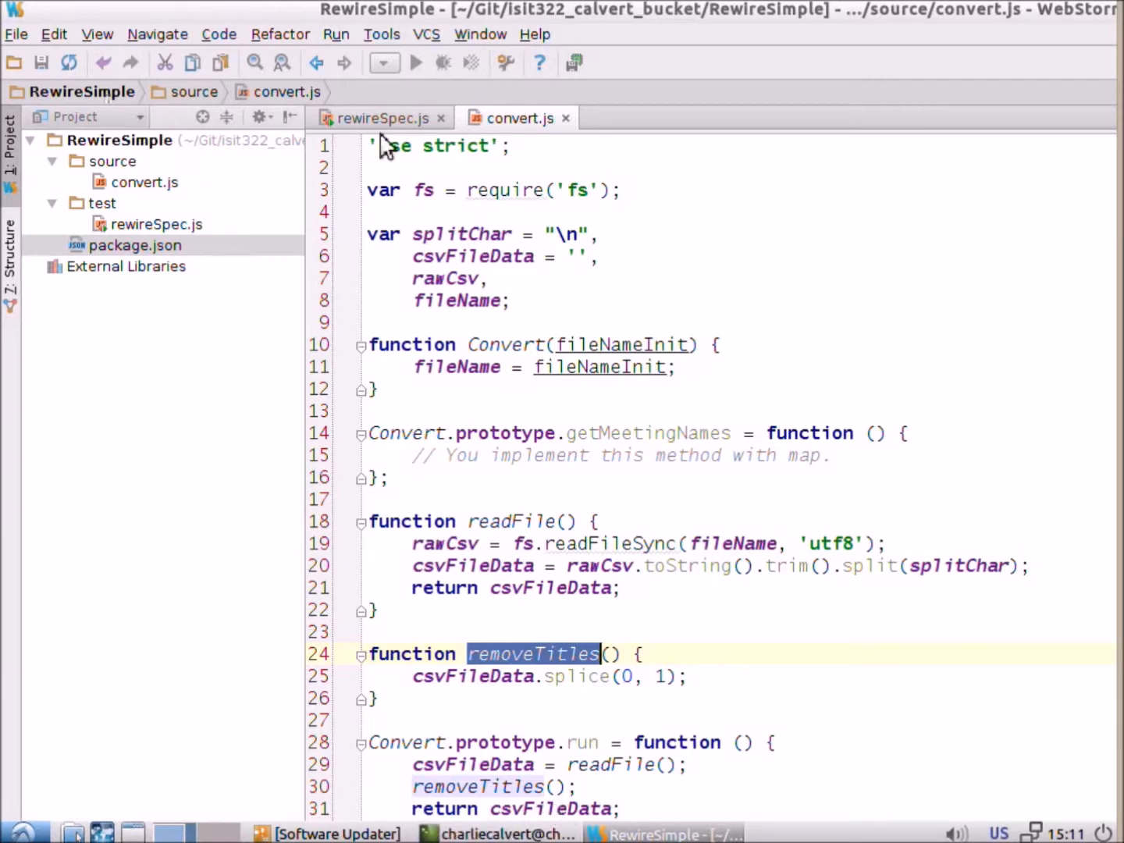
Review json.length in the ten-records test against the convert.js source.
{"action": "left_click", "coordinate": [381, 118]}
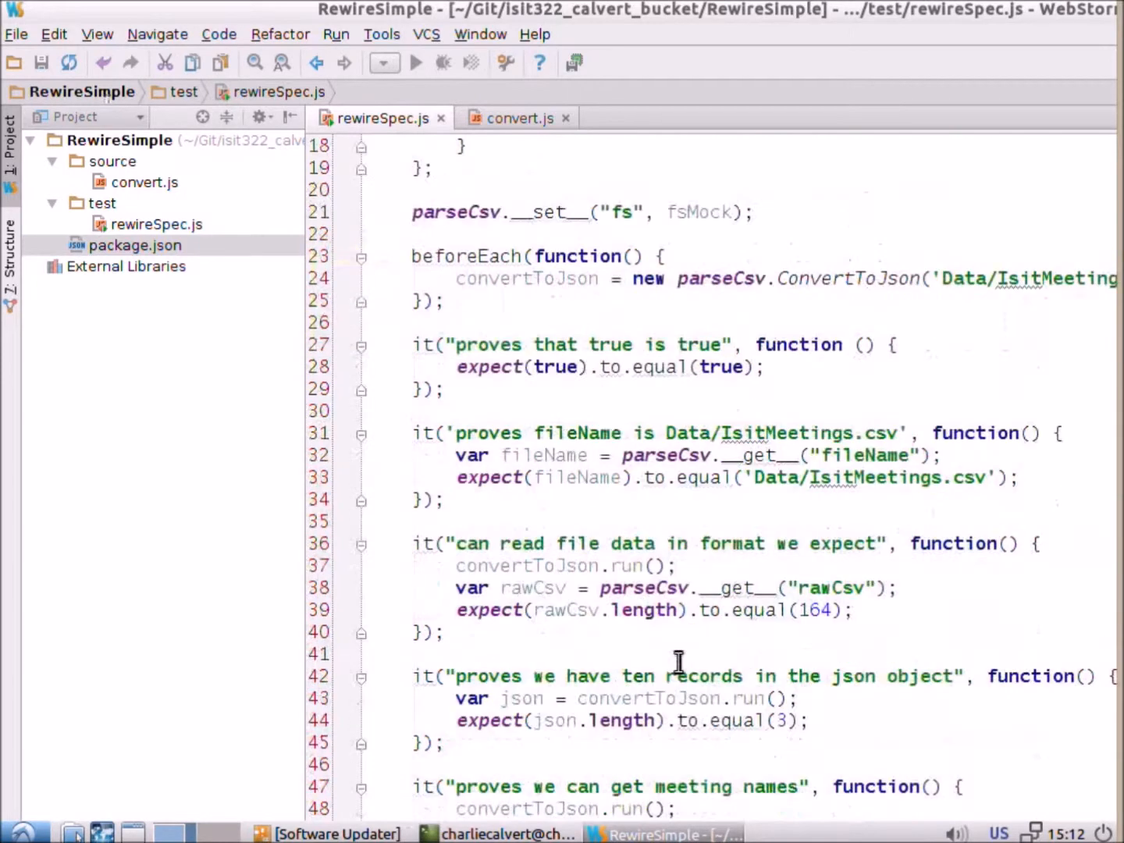
{"action": "left_click", "coordinate": [732, 721]}
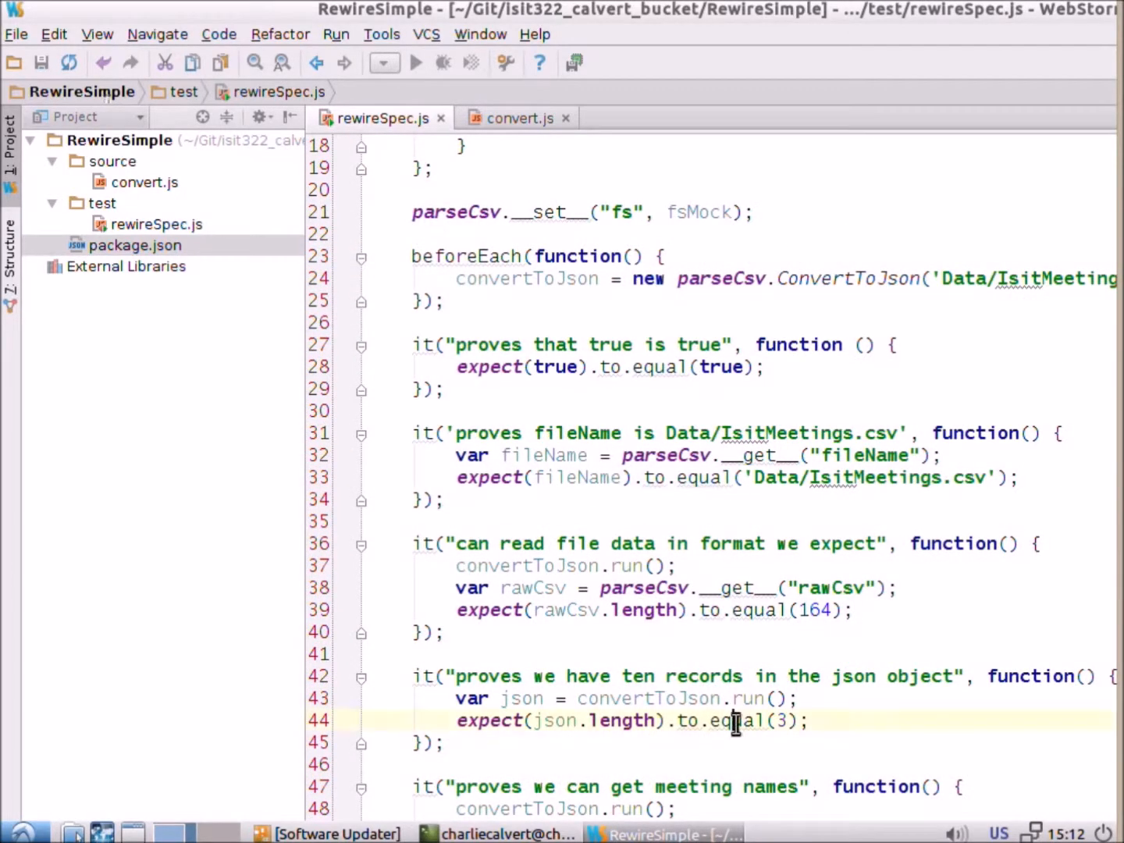
{"action": "double_click", "coordinate": [621, 720]}
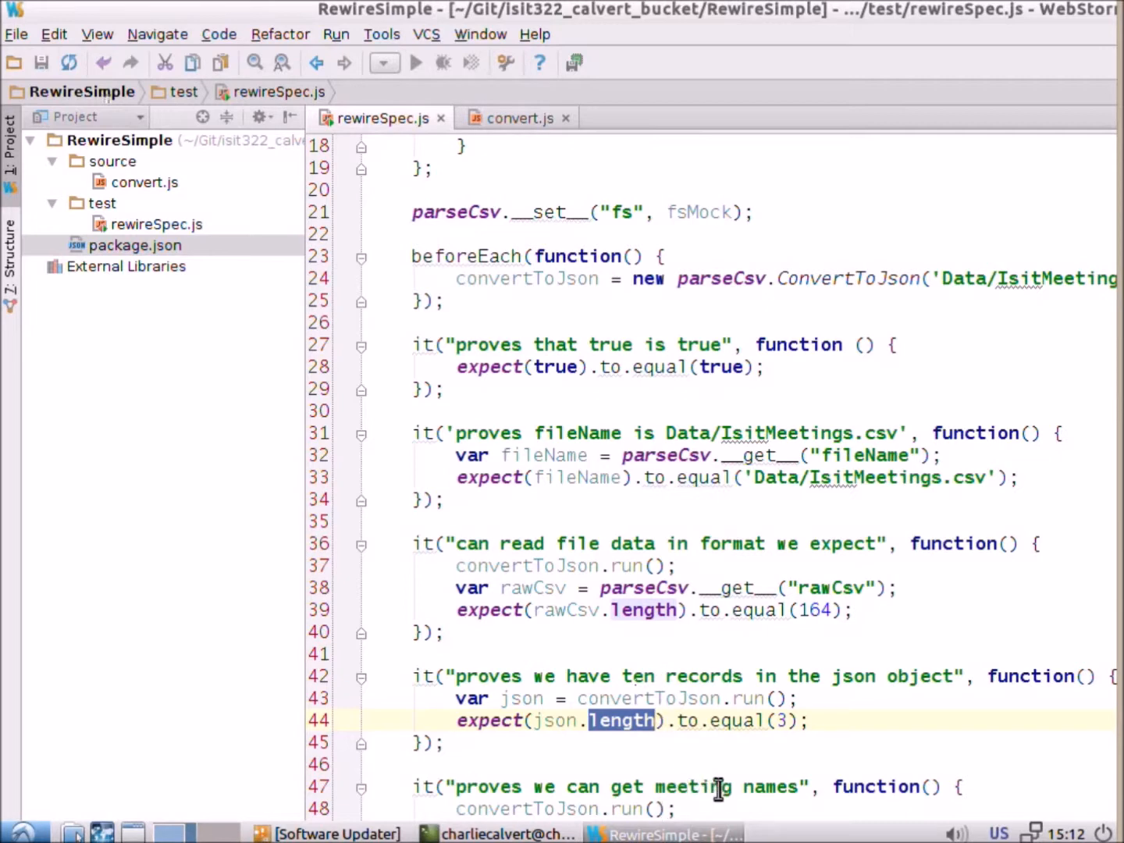
{"action": "left_click", "coordinate": [518, 119]}
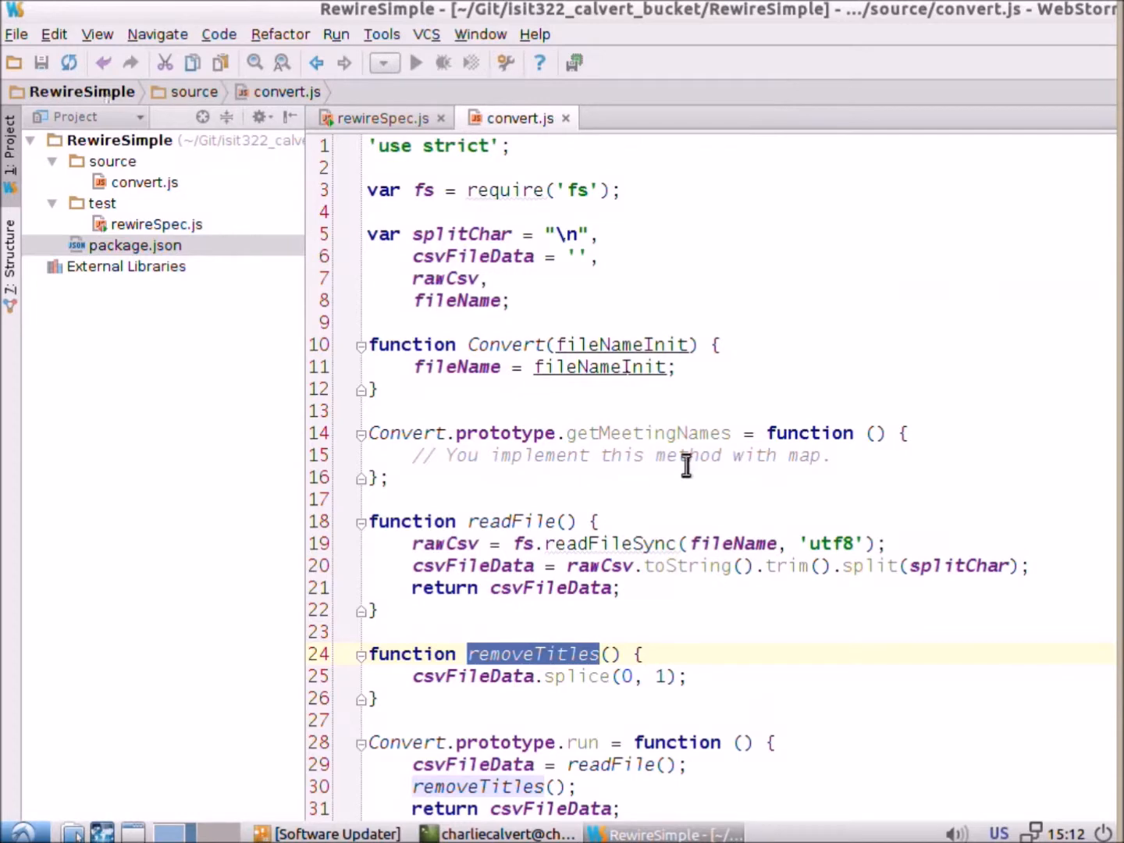
Settle on rewireSpec.js at its top, where var chai = require('chai') is declared.
{"action": "left_click", "coordinate": [381, 118]}
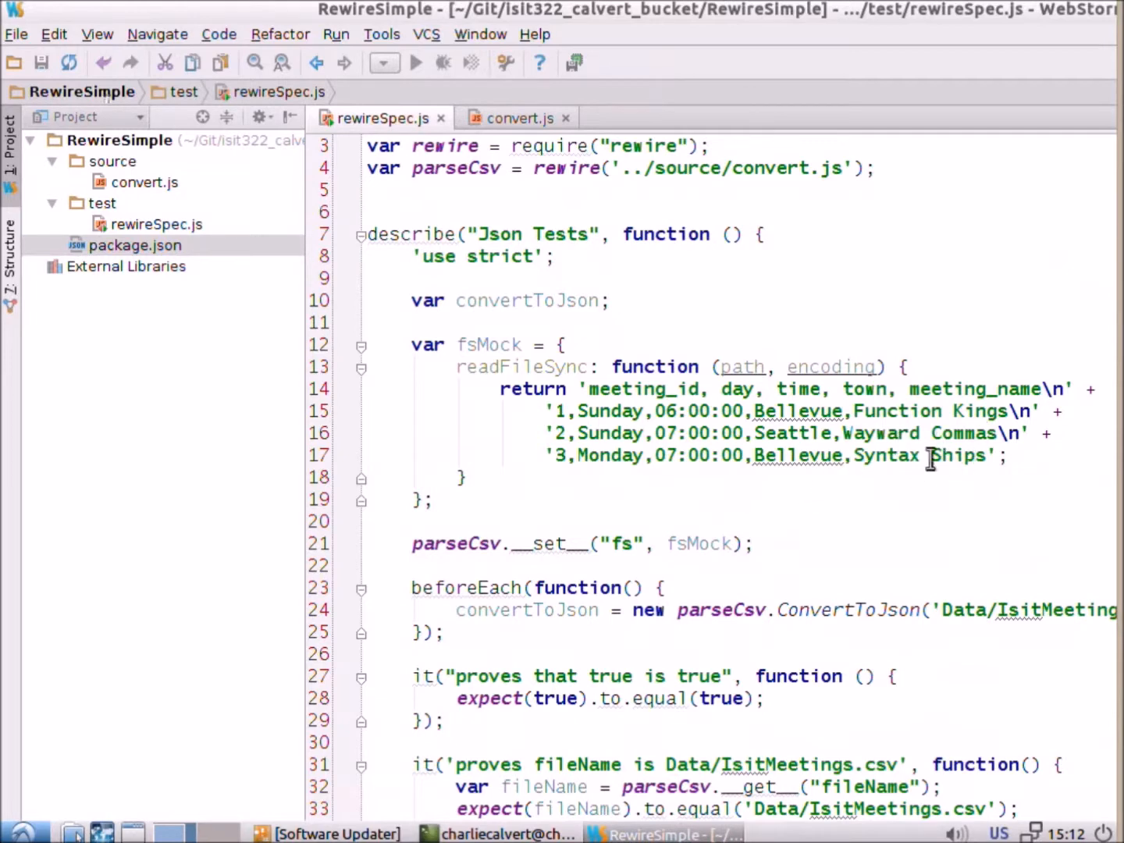
{"action": "left_click", "coordinate": [515, 119]}
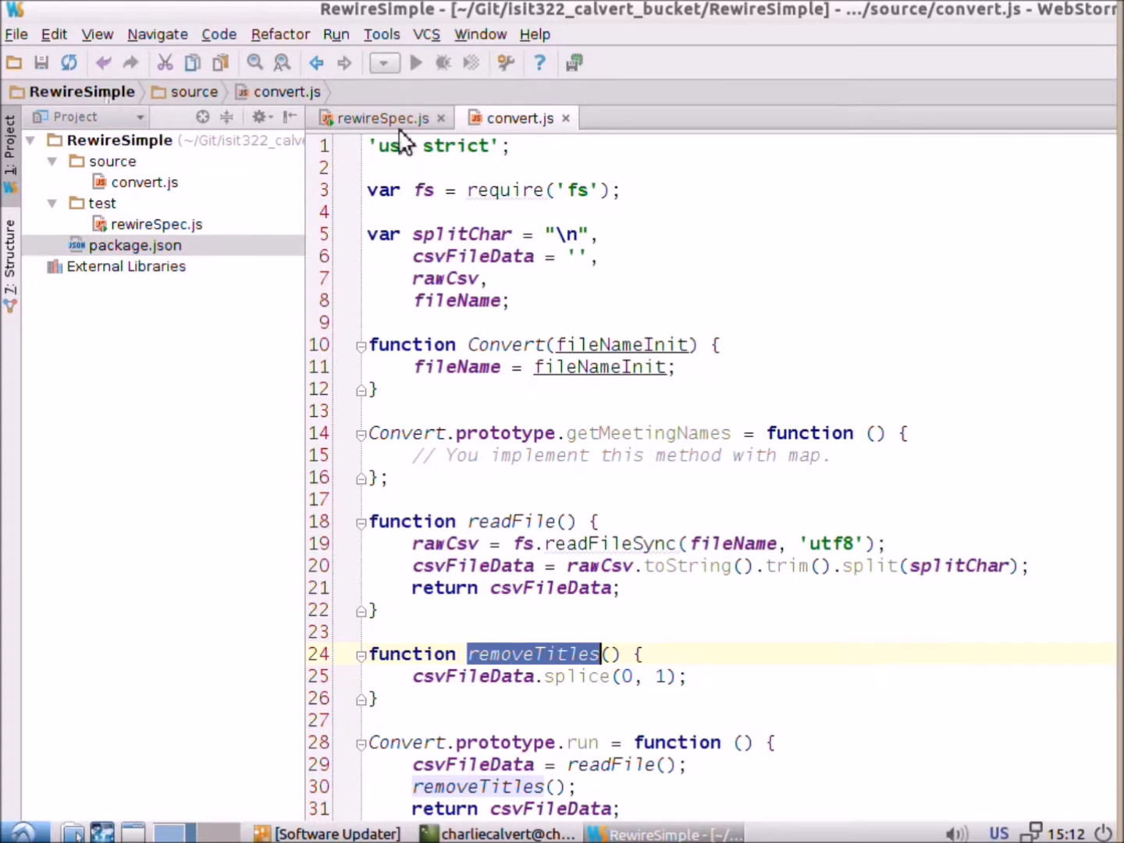
{"action": "left_click", "coordinate": [379, 119]}
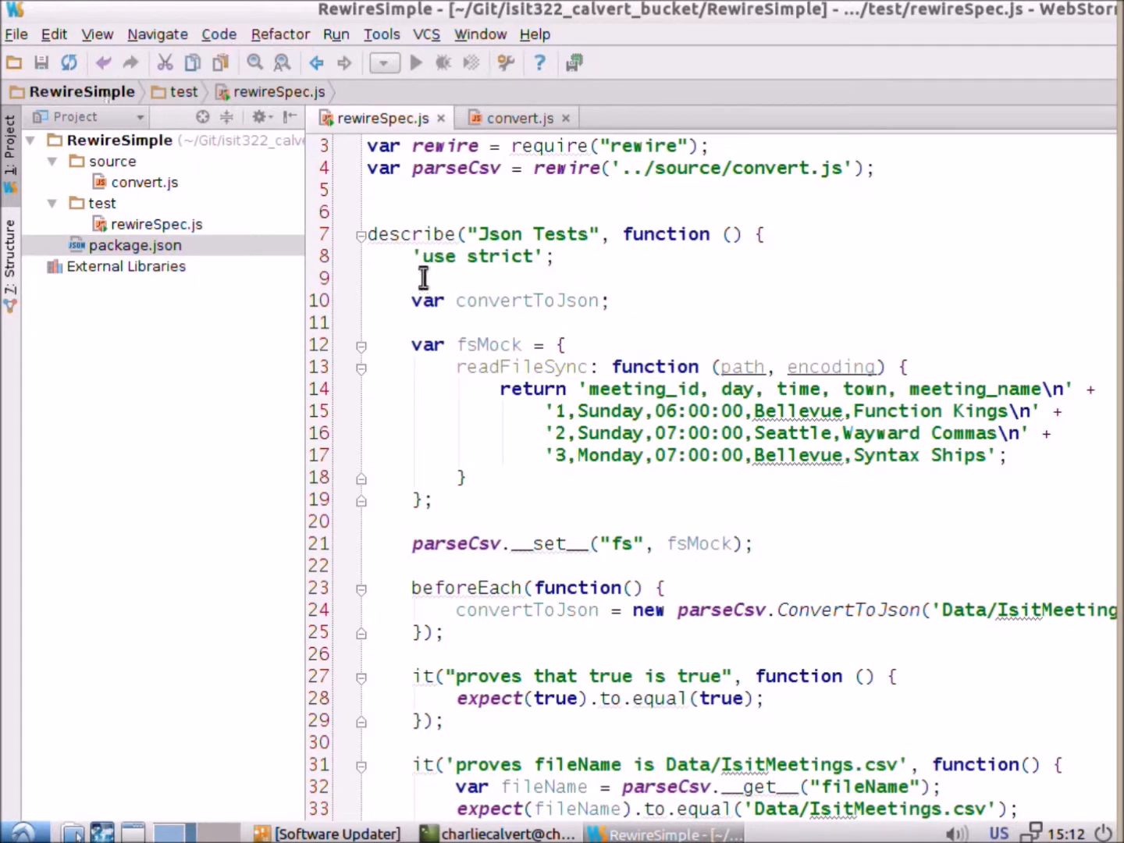
{"action": "type", "text": "var chai = require('chai');"}
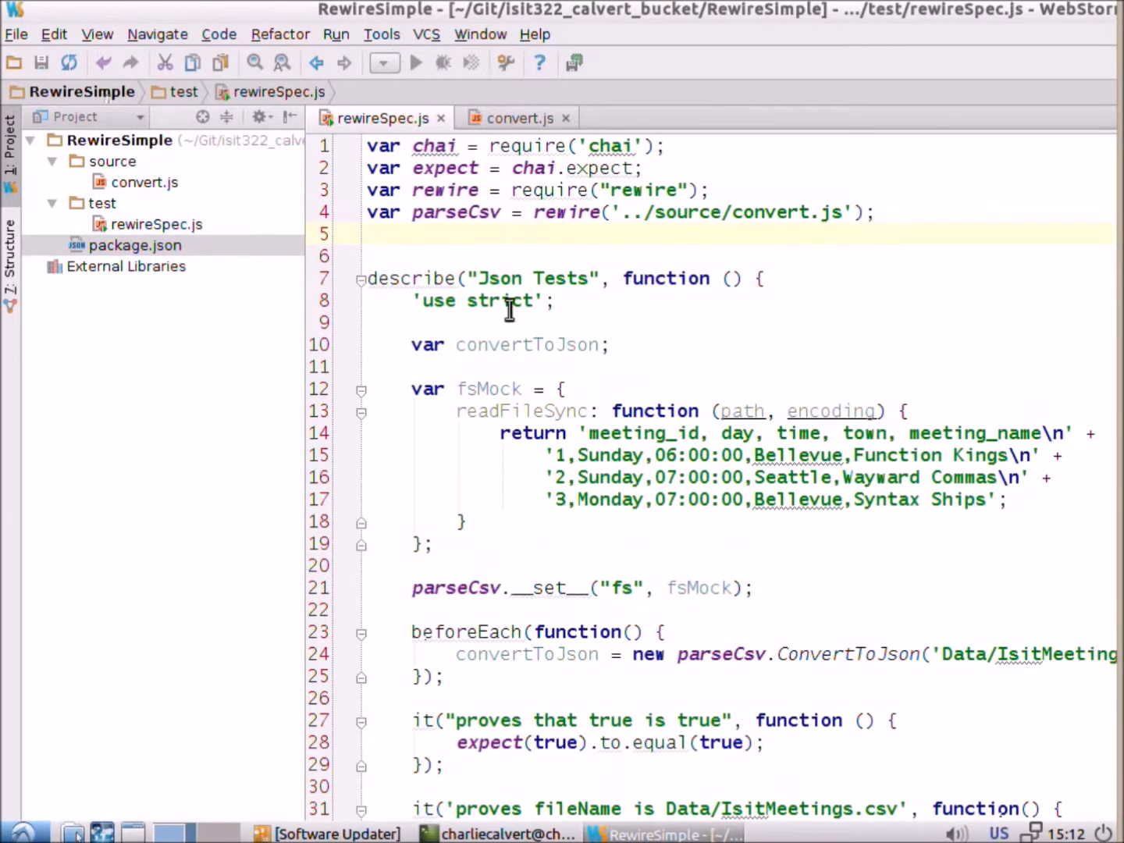
{"action": "mouse_move", "coordinate": [927, 97]}
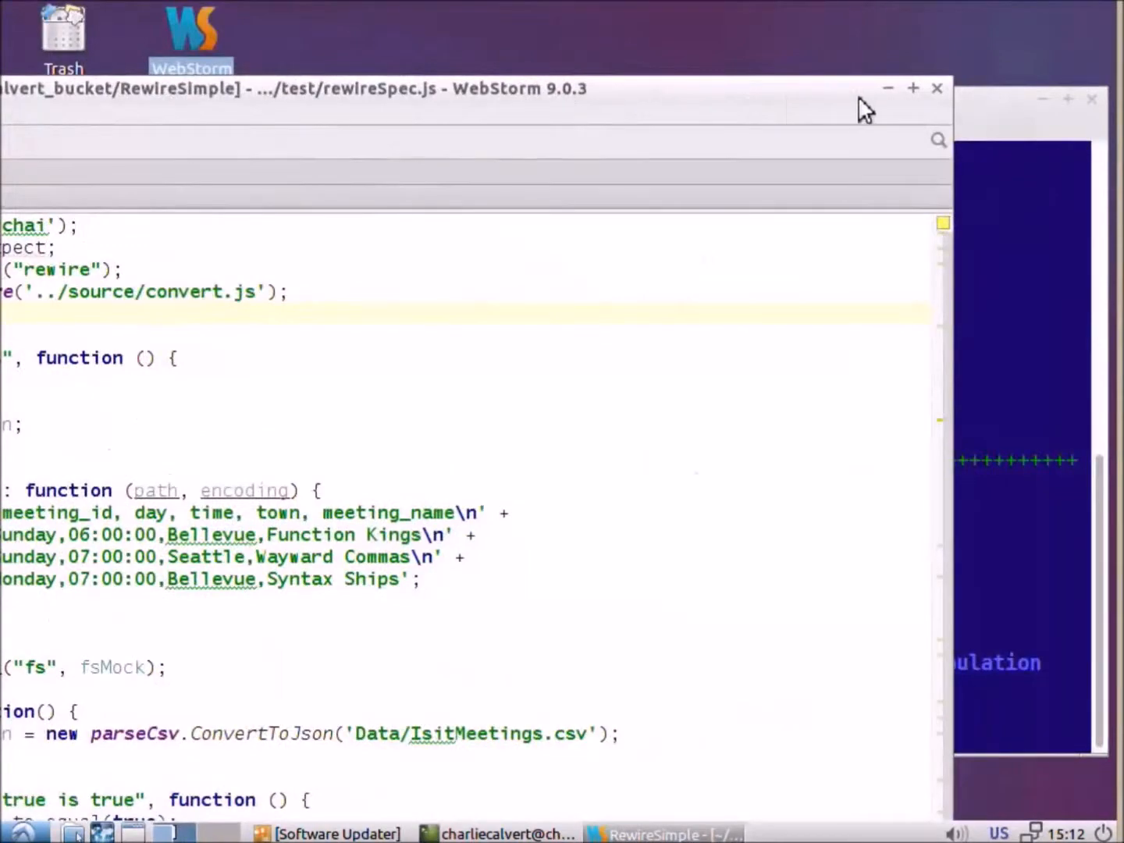
Maximize the WebStorm window and review the last test expecting 'Function Kings'.
{"action": "left_click", "coordinate": [911, 88]}
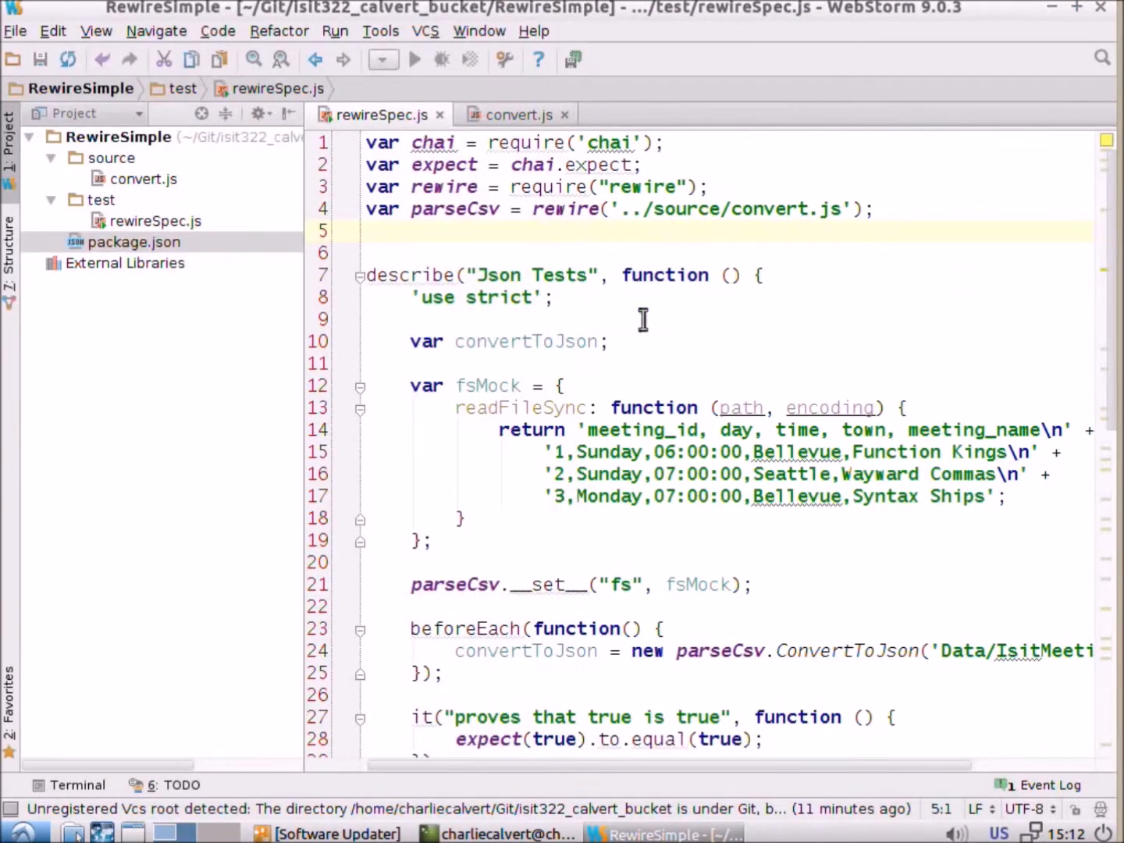
{"action": "scroll", "scroll_direction": "down", "scroll_amount": 3}
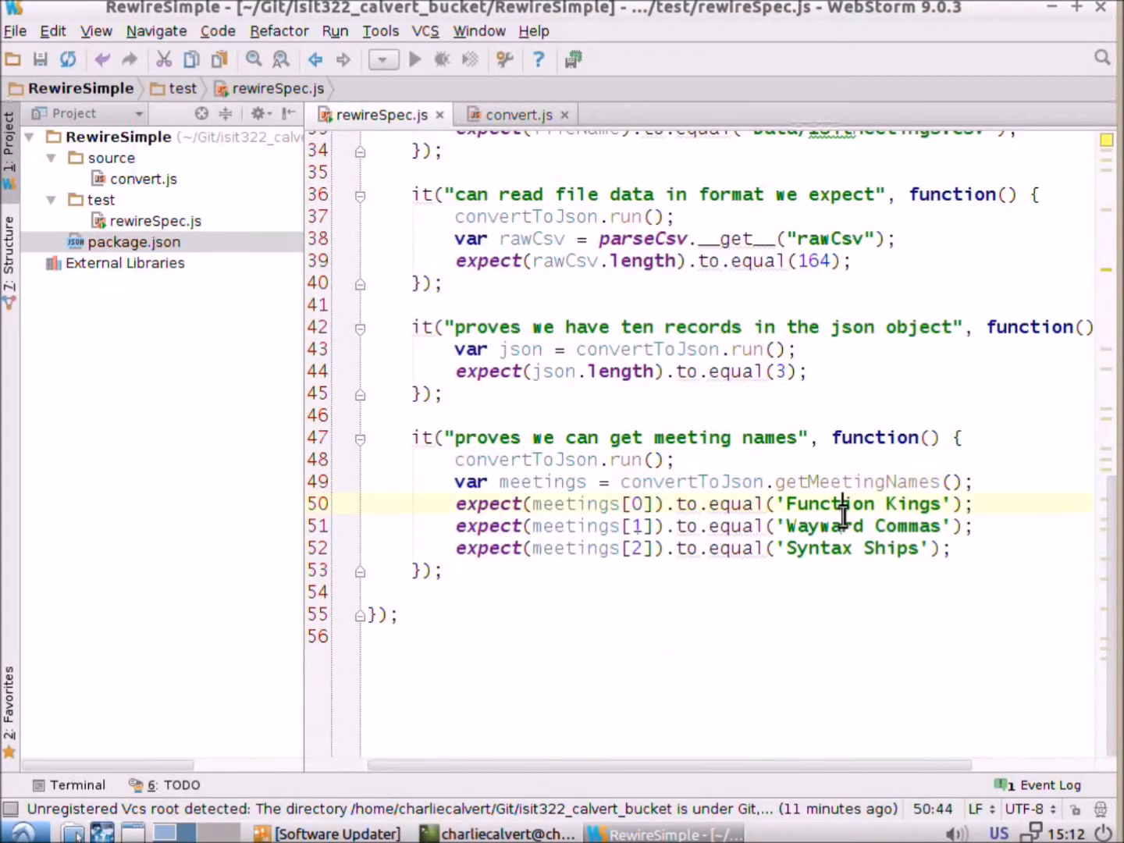
{"action": "double_click", "coordinate": [818, 548]}
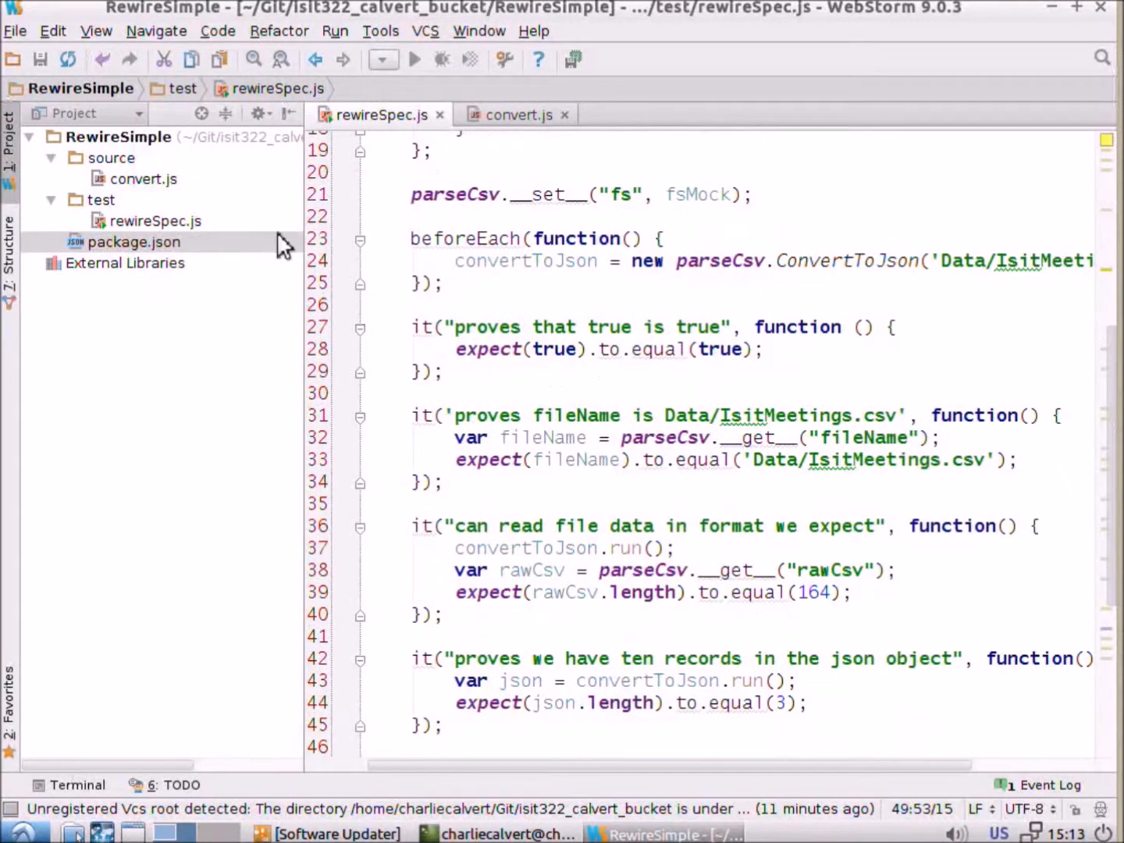
Create a new Mocha run configuration named 'Mocha' in Run/Debug Configurations.
{"action": "left_click", "coordinate": [334, 29]}
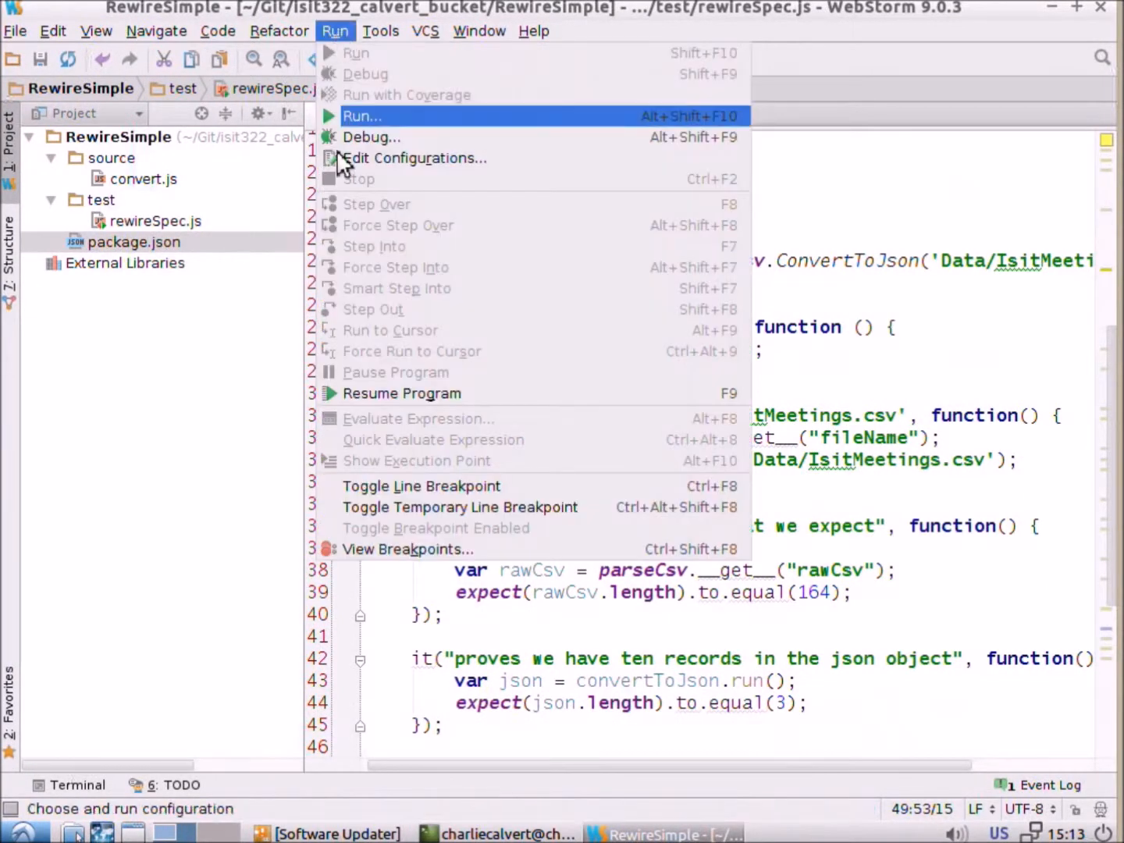
{"action": "mouse_move", "coordinate": [406, 172]}
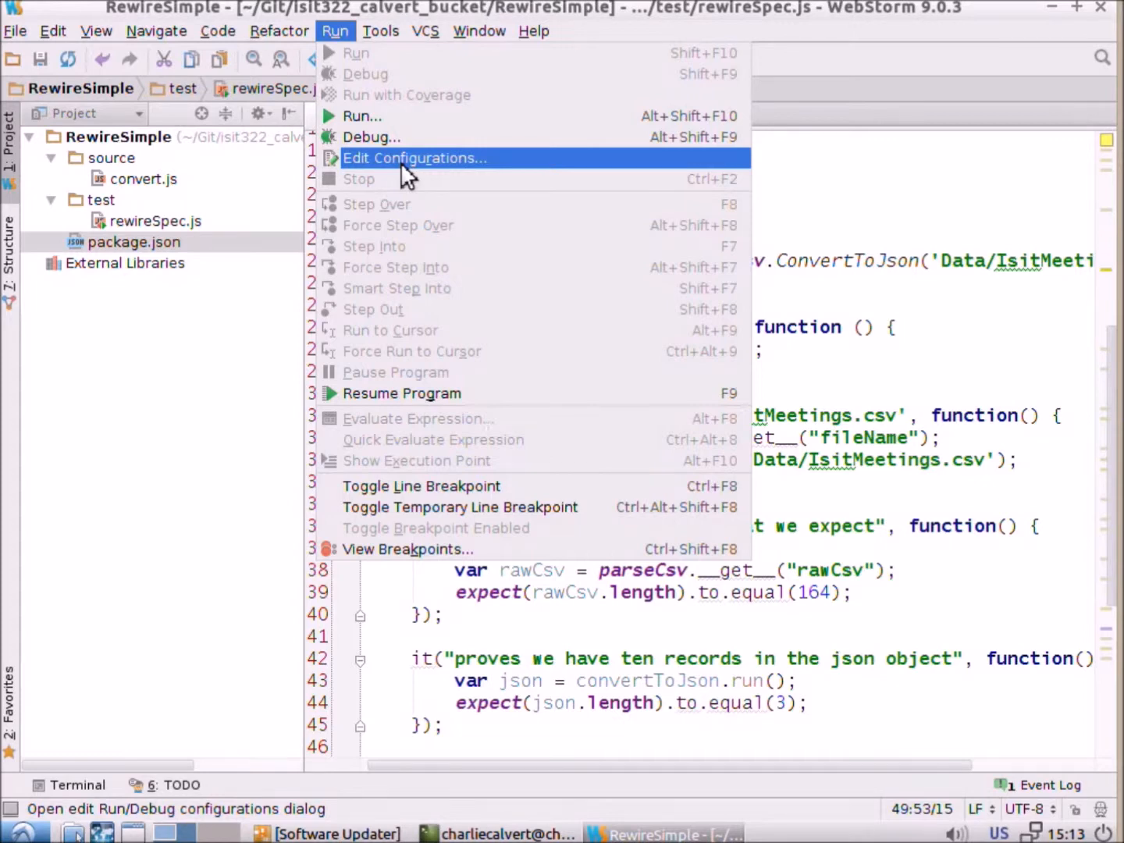
{"action": "left_click", "coordinate": [415, 158]}
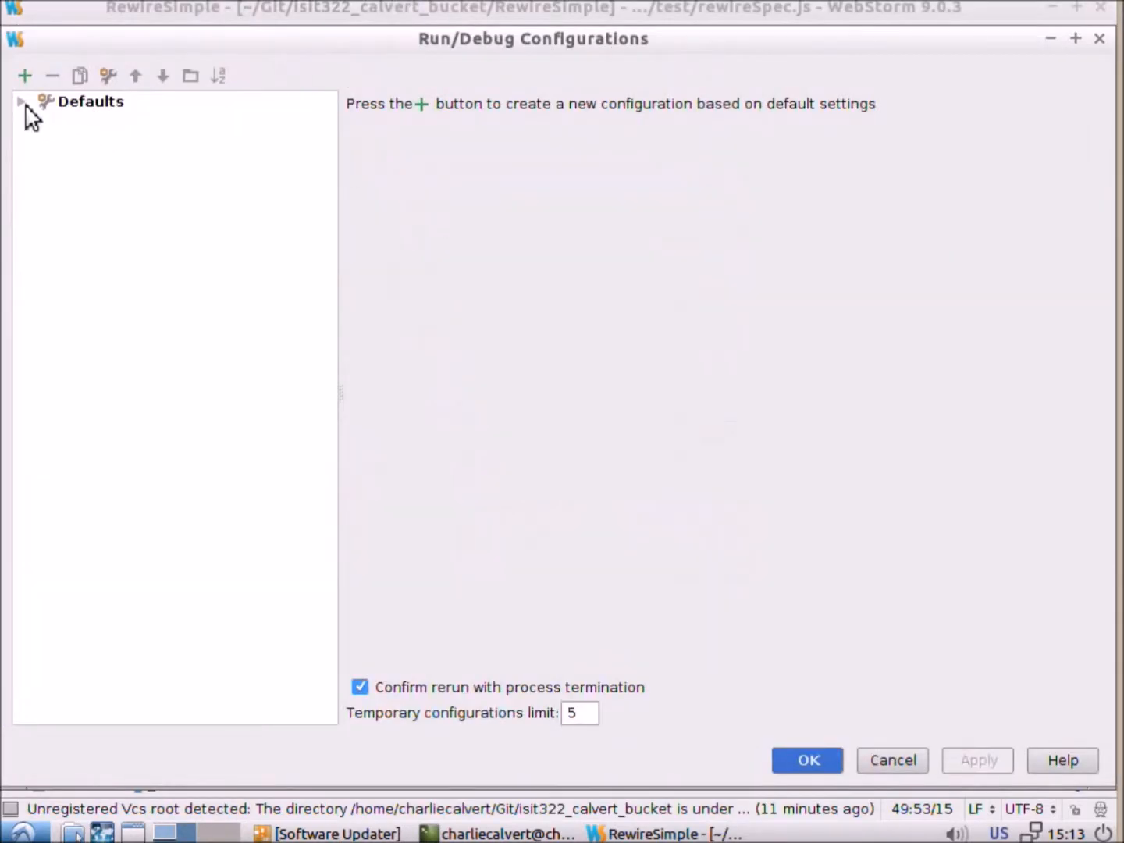
{"action": "left_click", "coordinate": [893, 759]}
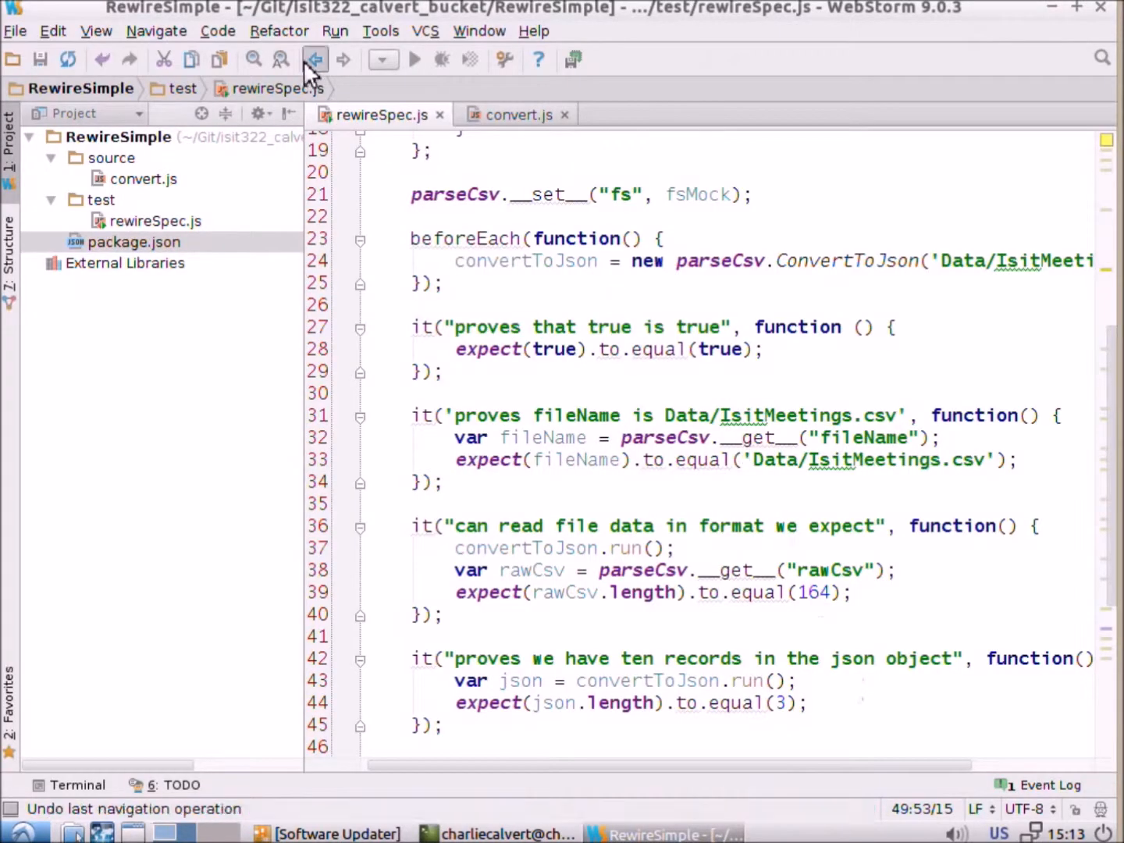
{"action": "left_click", "coordinate": [334, 30]}
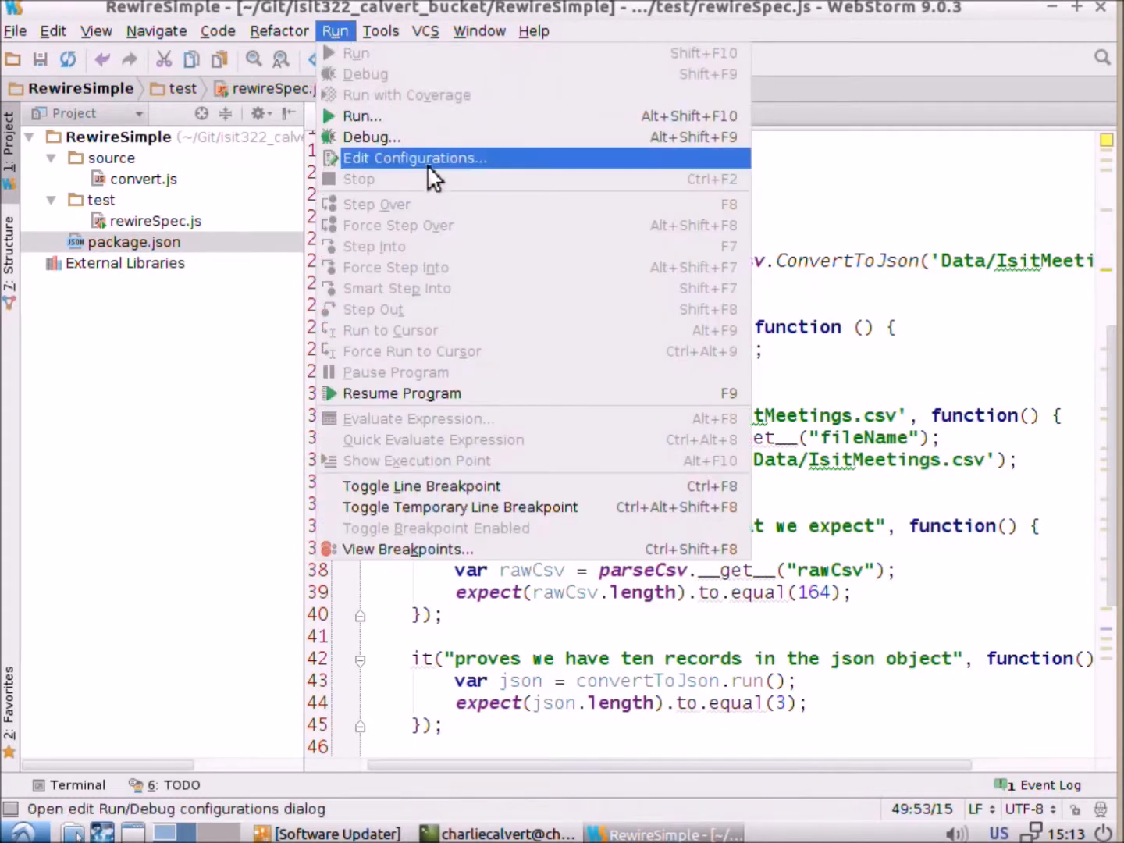
{"action": "left_click", "coordinate": [415, 158]}
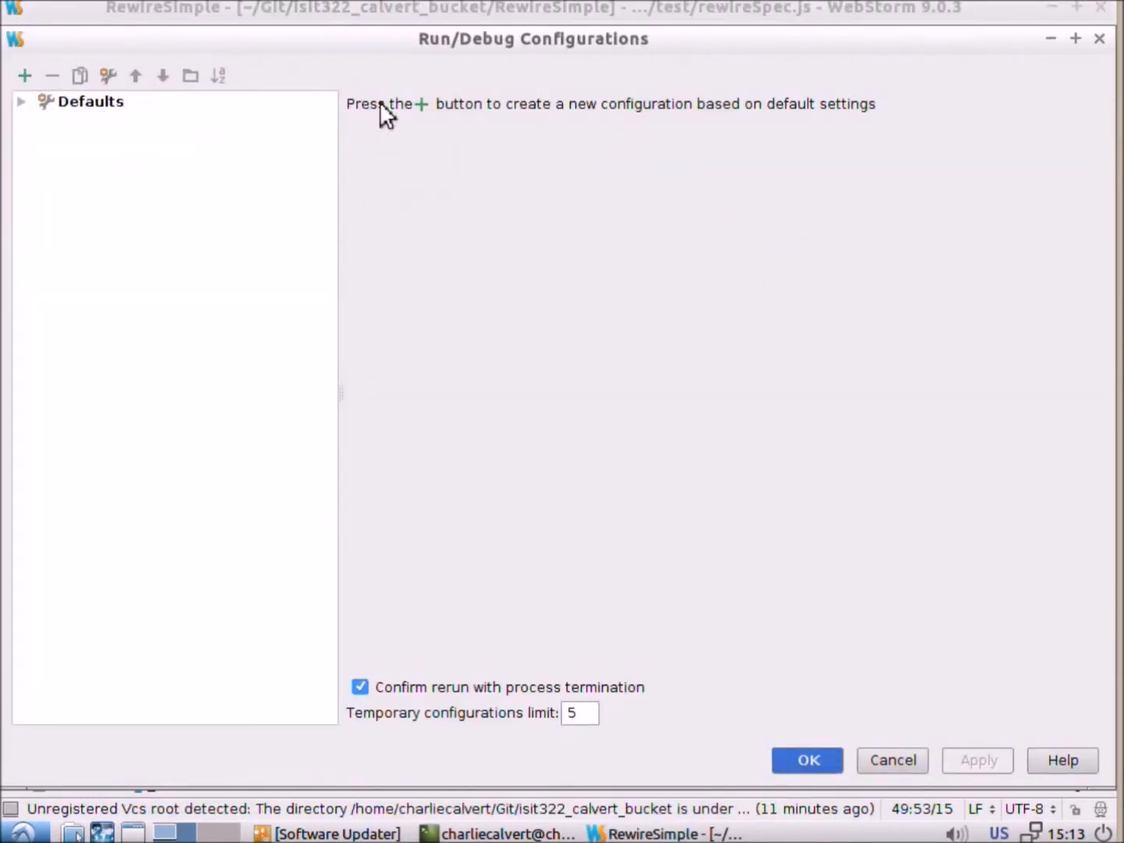
{"action": "left_click", "coordinate": [25, 75]}
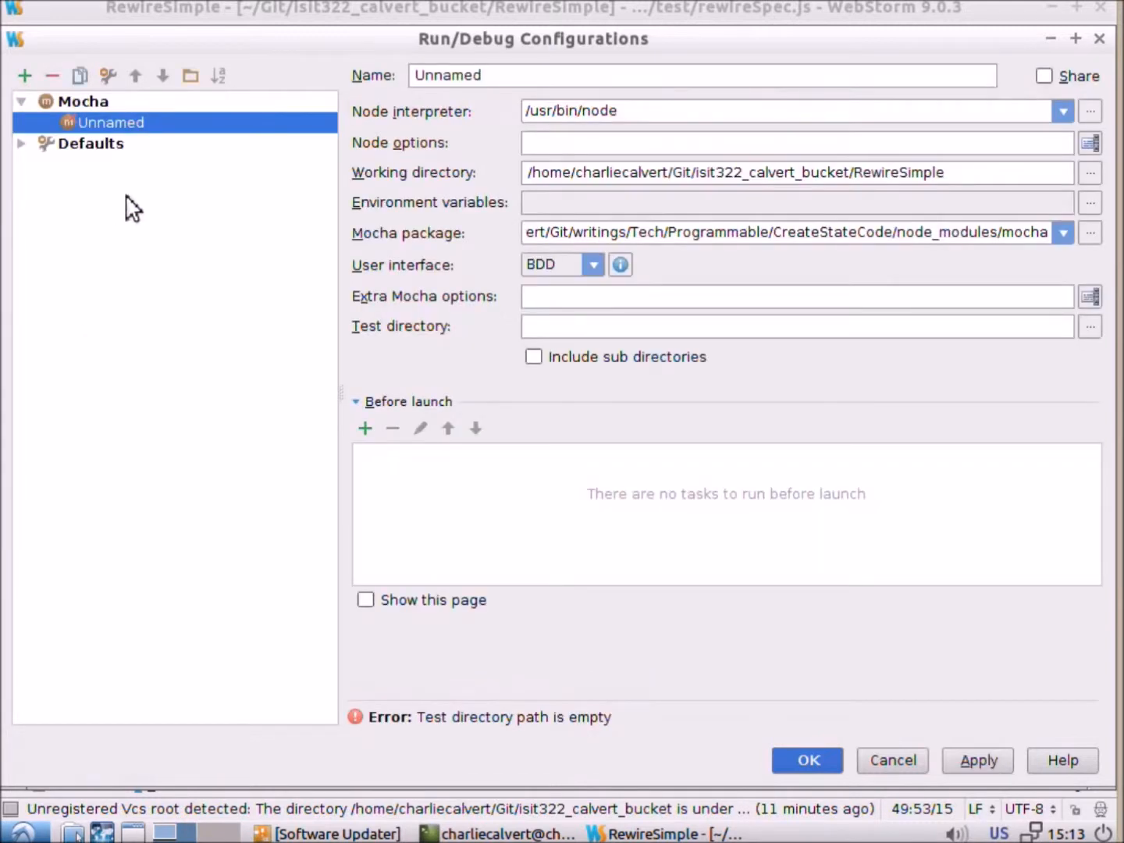
{"action": "left_click", "coordinate": [700, 75]}
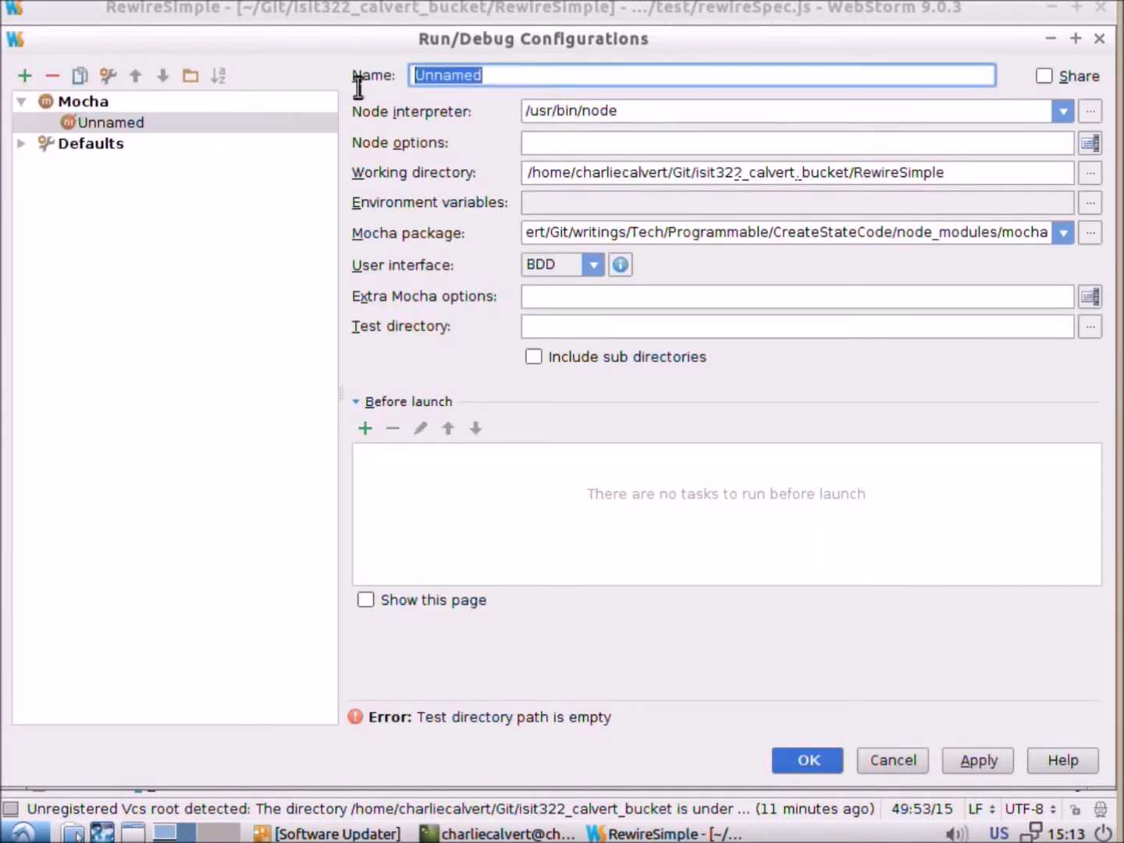
{"action": "type", "text": "Mo"}
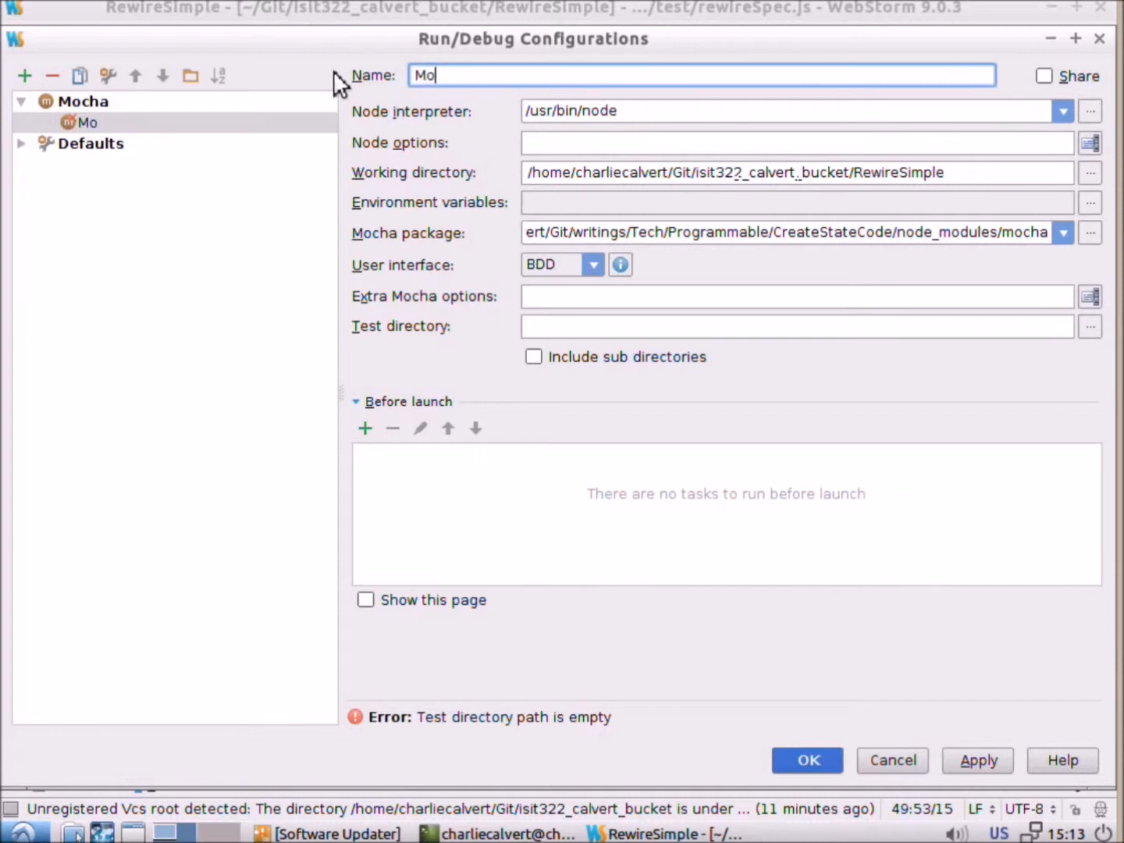
{"action": "type", "text": "ca"}
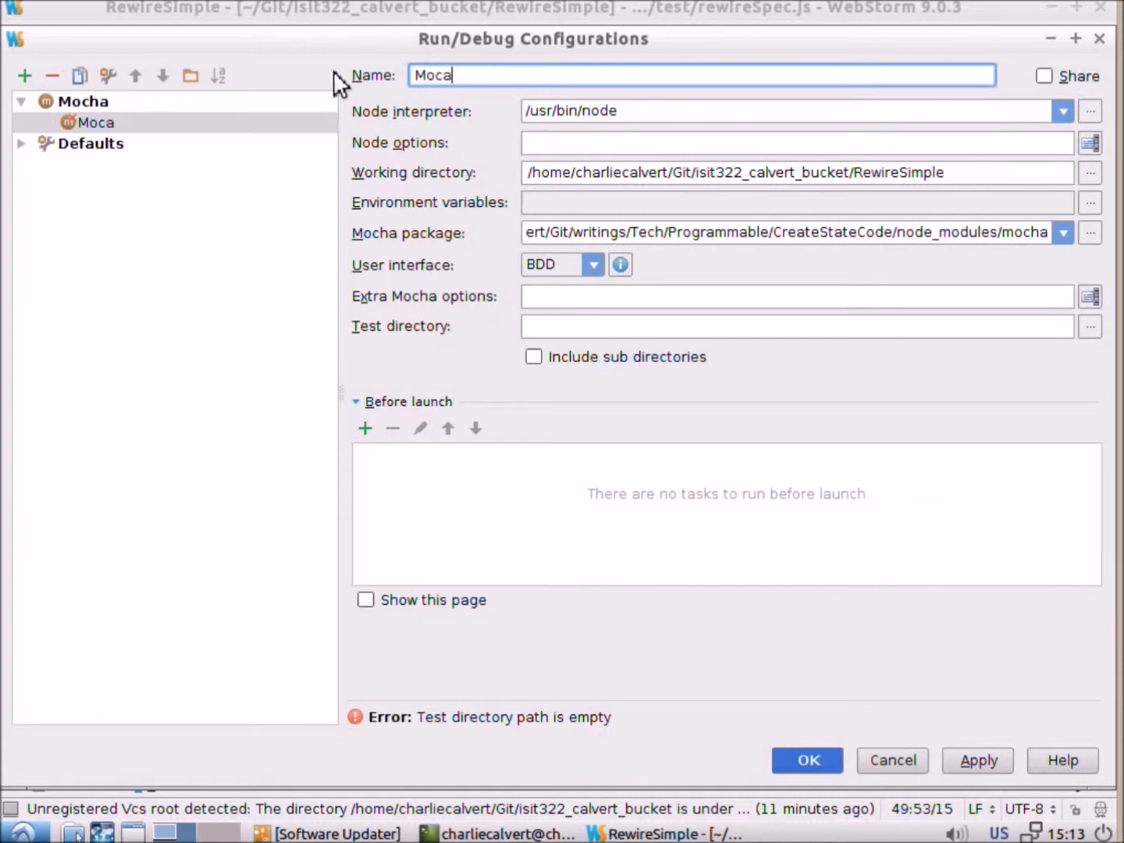
{"action": "key", "text": "BackSpace"}
{"action": "type", "text": "h"}
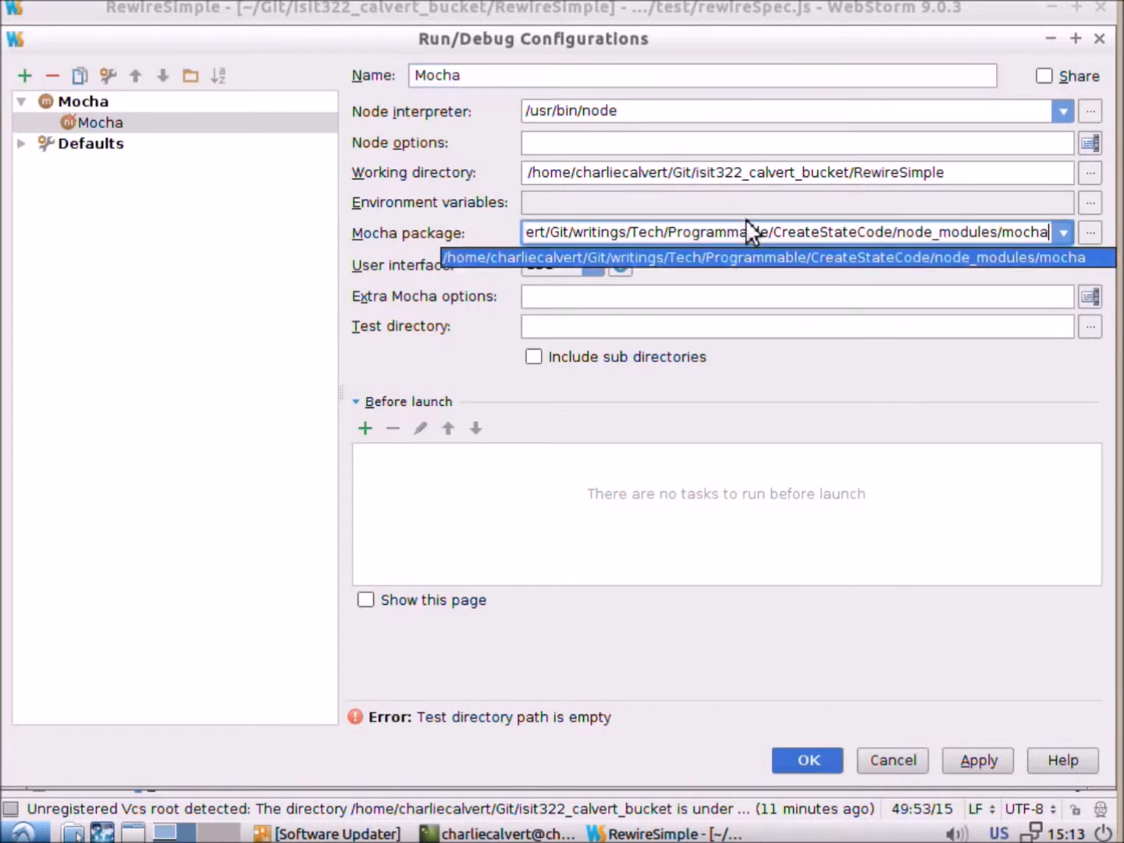
Set the Mocha package to the mocha folder under node_modules.
{"action": "left_click", "coordinate": [1089, 231]}
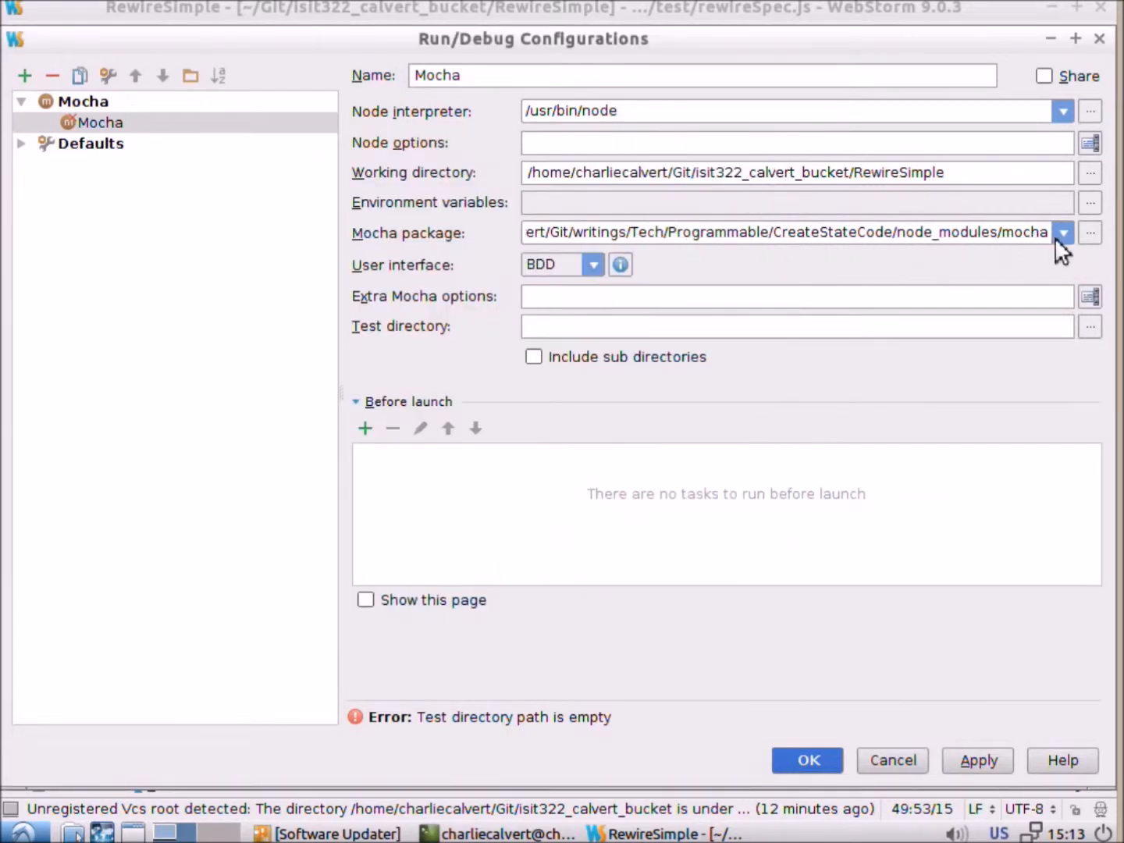
{"action": "left_click", "coordinate": [1089, 231]}
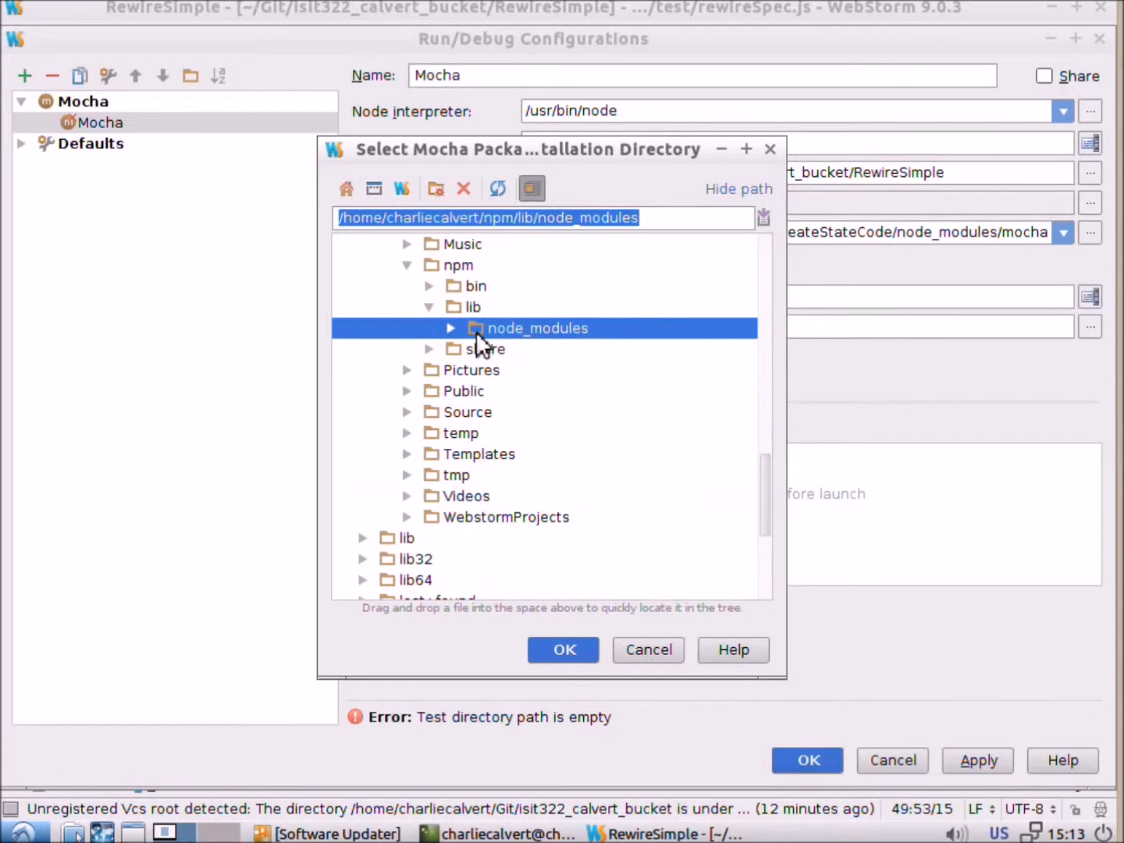
{"action": "left_click", "coordinate": [450, 327]}
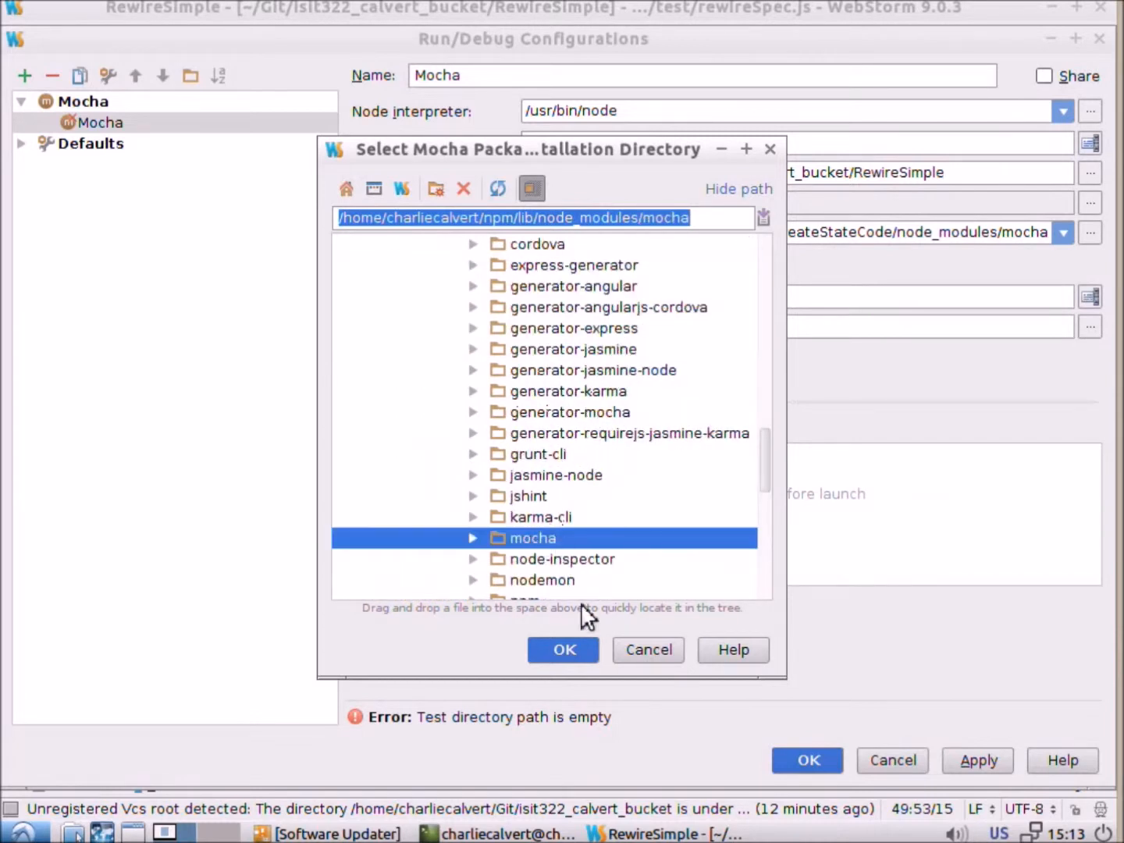
{"action": "left_click", "coordinate": [562, 649]}
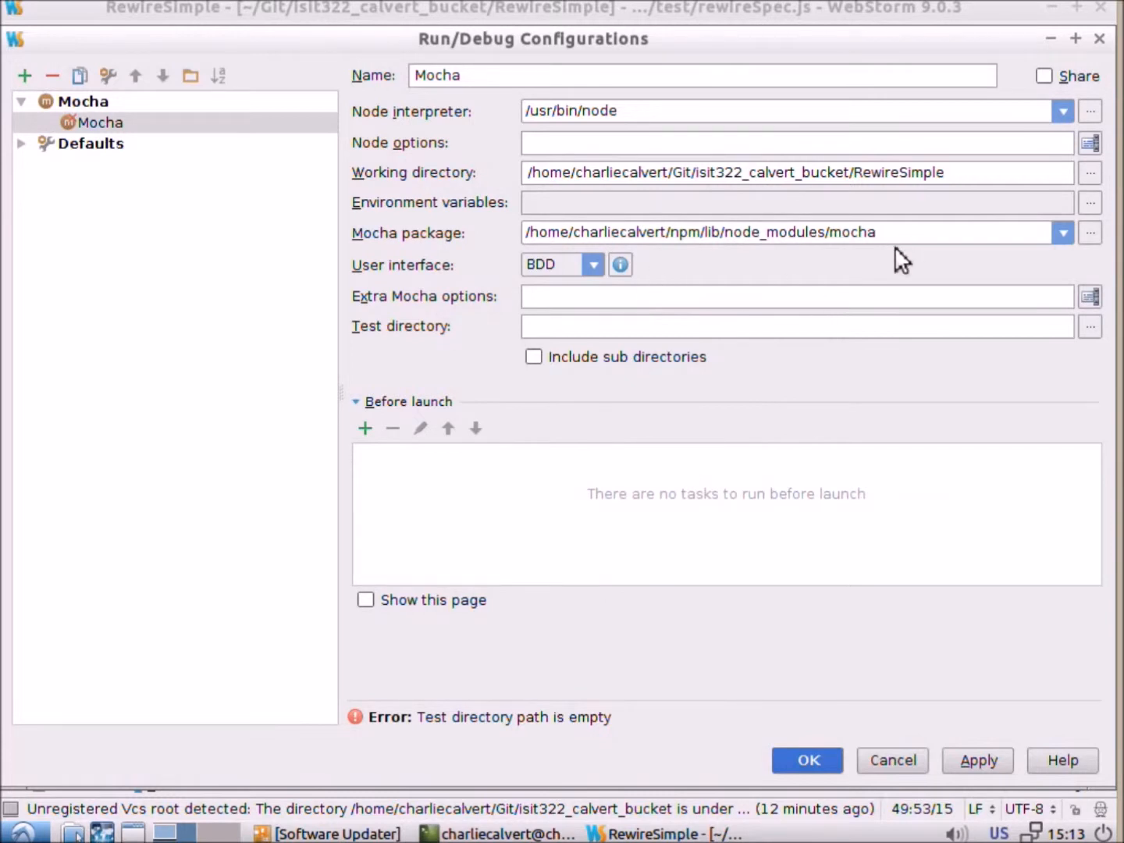
Set the test directory to RewireSimple/test and confirm the configuration.
{"action": "left_click", "coordinate": [1089, 326]}
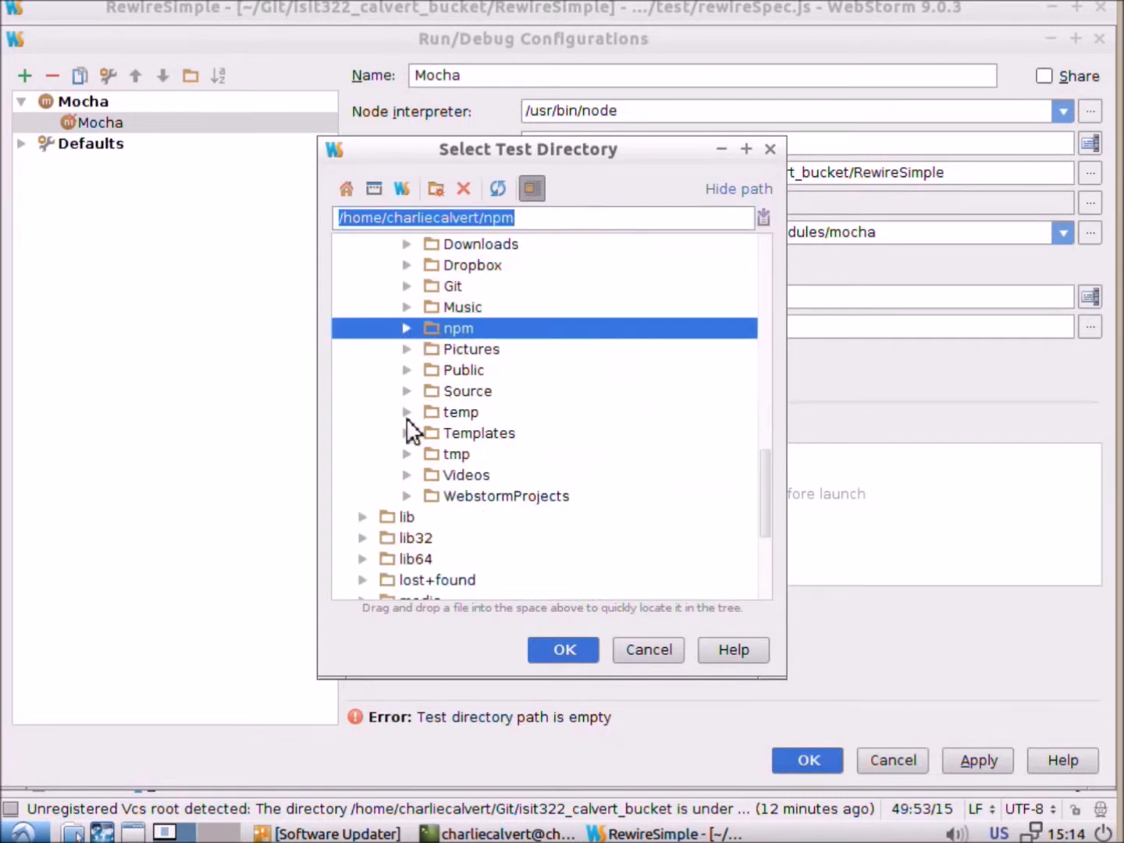
{"action": "mouse_move", "coordinate": [412, 420]}
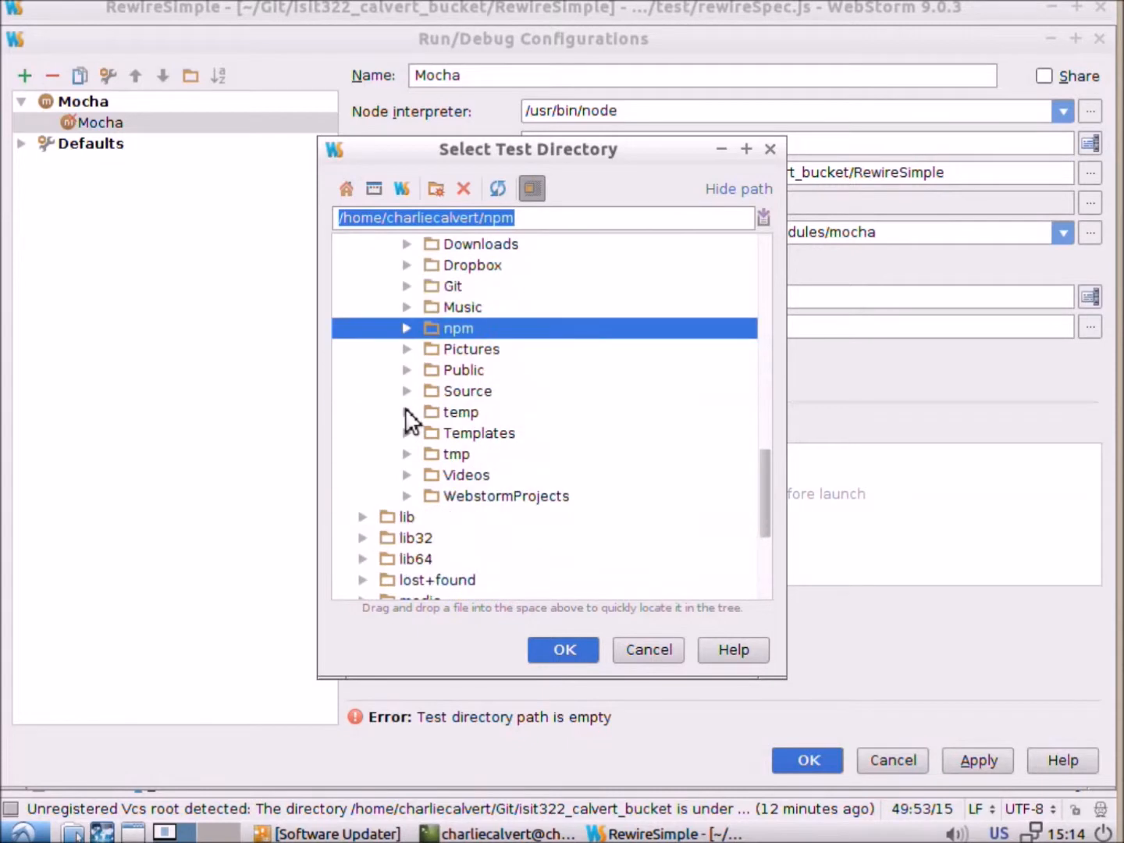
{"action": "left_click", "coordinate": [405, 286]}
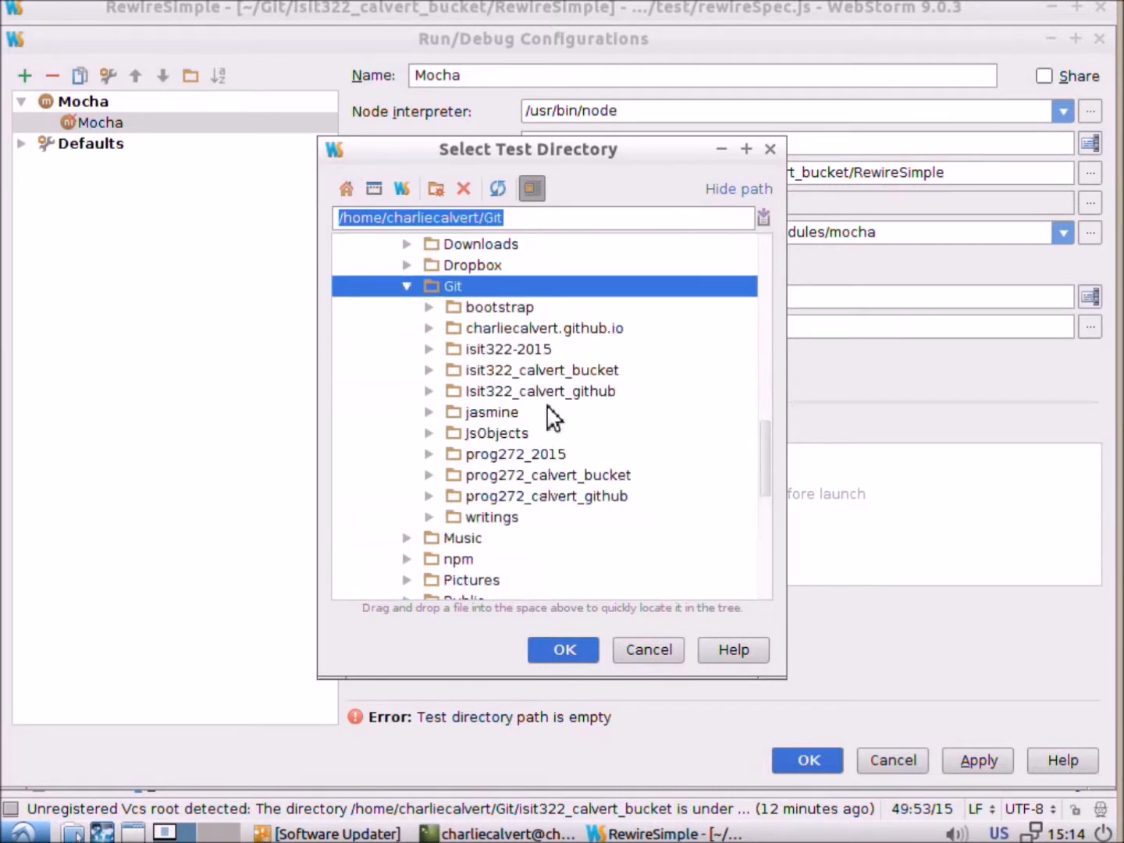
{"action": "mouse_move", "coordinate": [492, 521]}
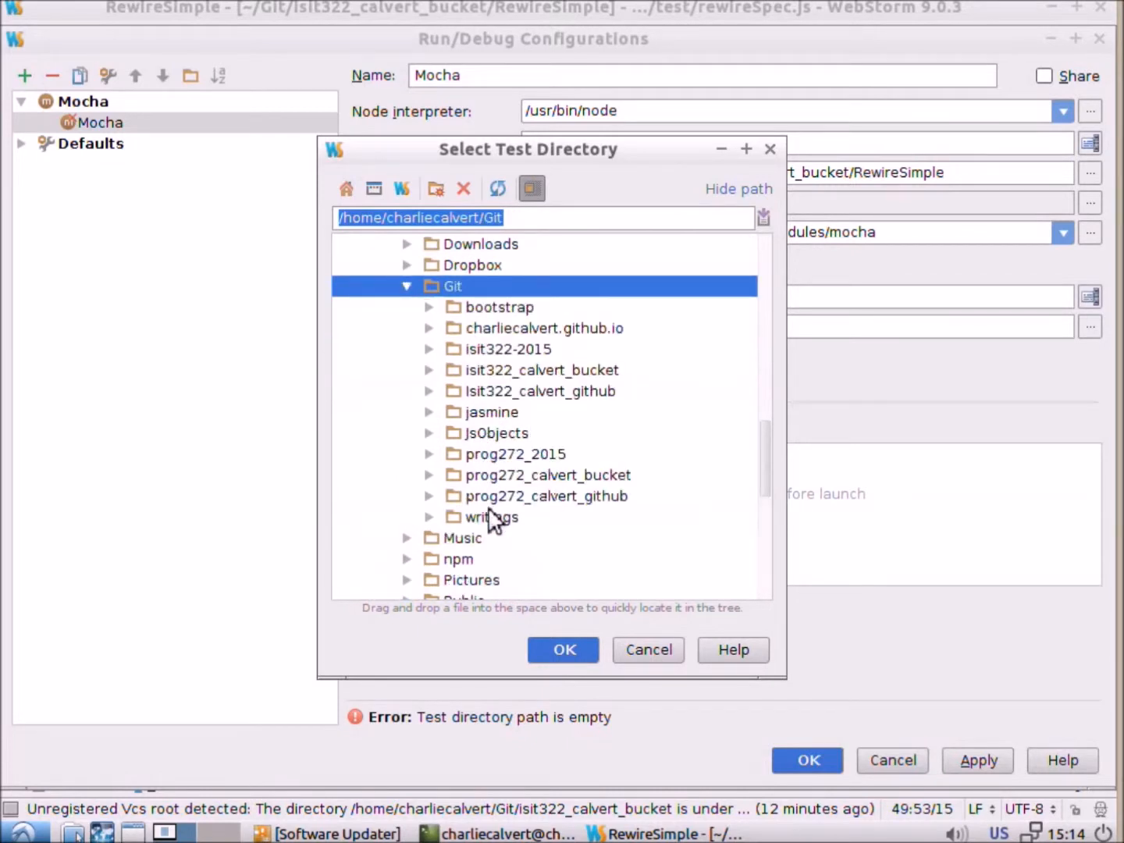
{"action": "left_click", "coordinate": [542, 368]}
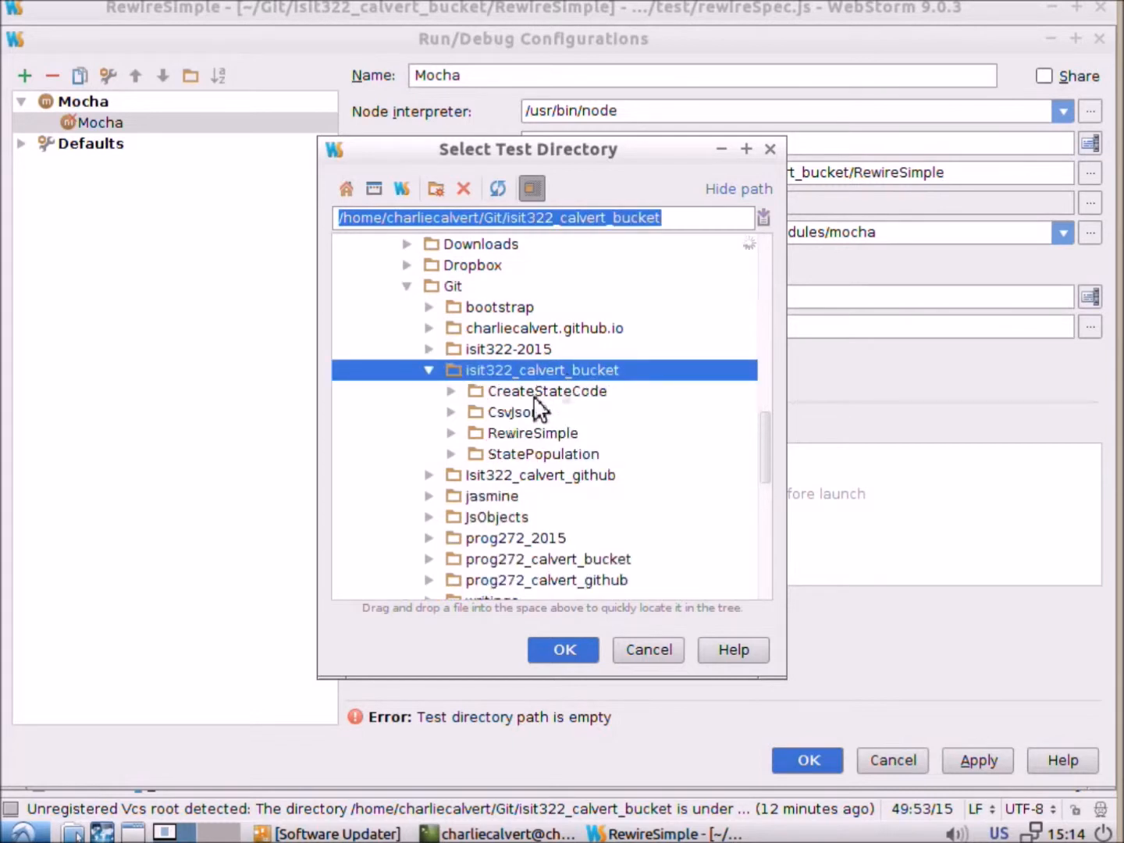
{"action": "double_click", "coordinate": [532, 432]}
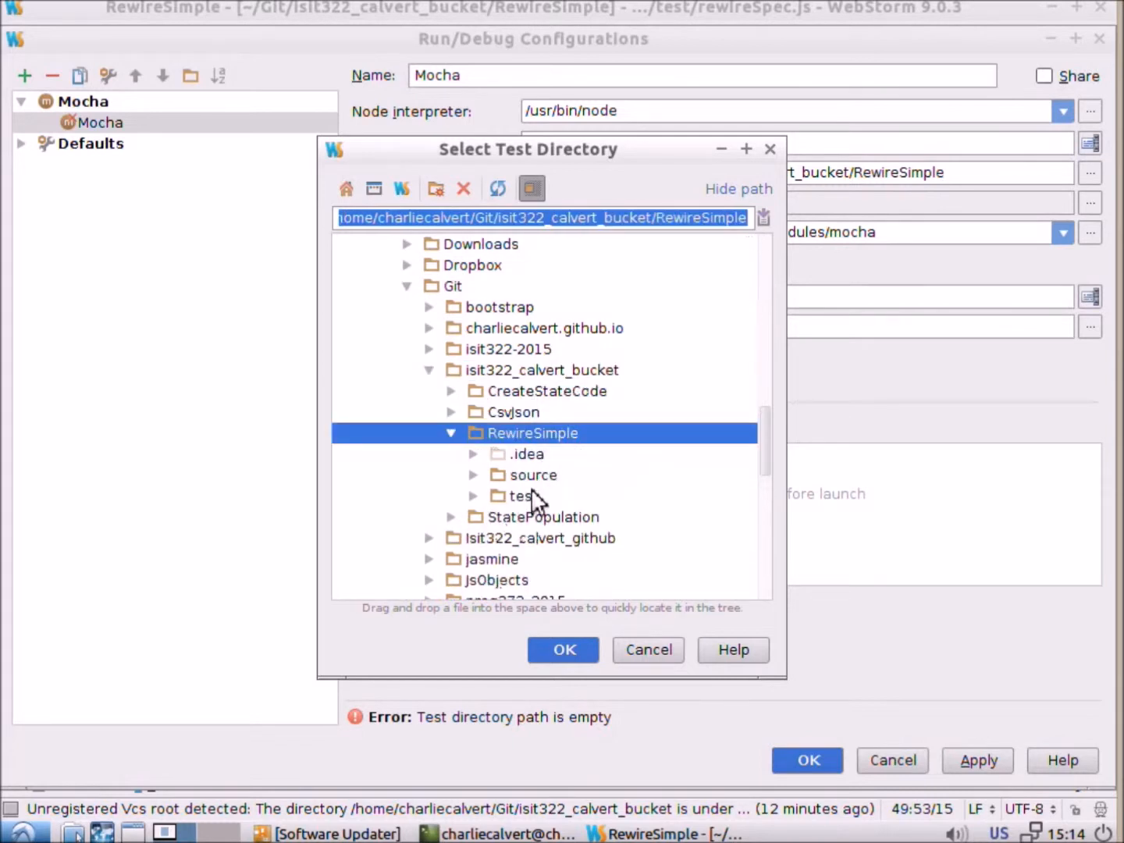
{"action": "left_click", "coordinate": [562, 649]}
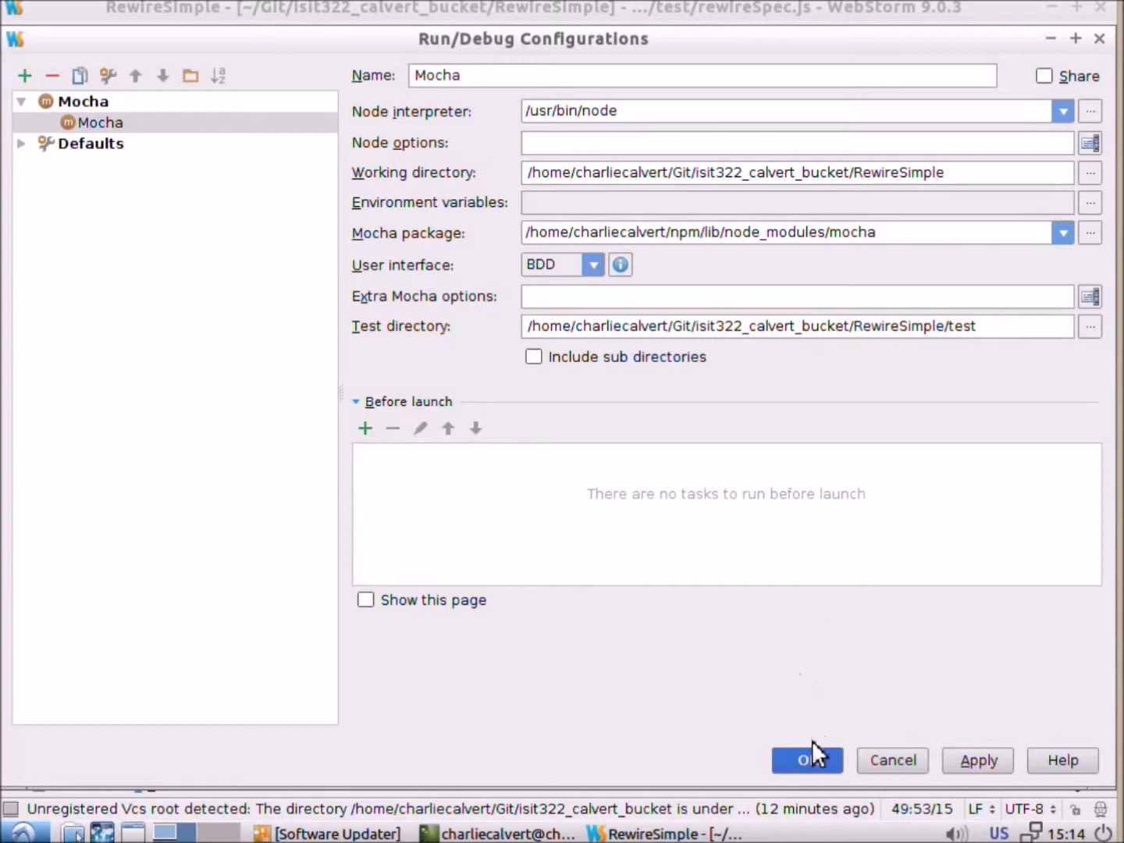
{"action": "left_click", "coordinate": [805, 758]}
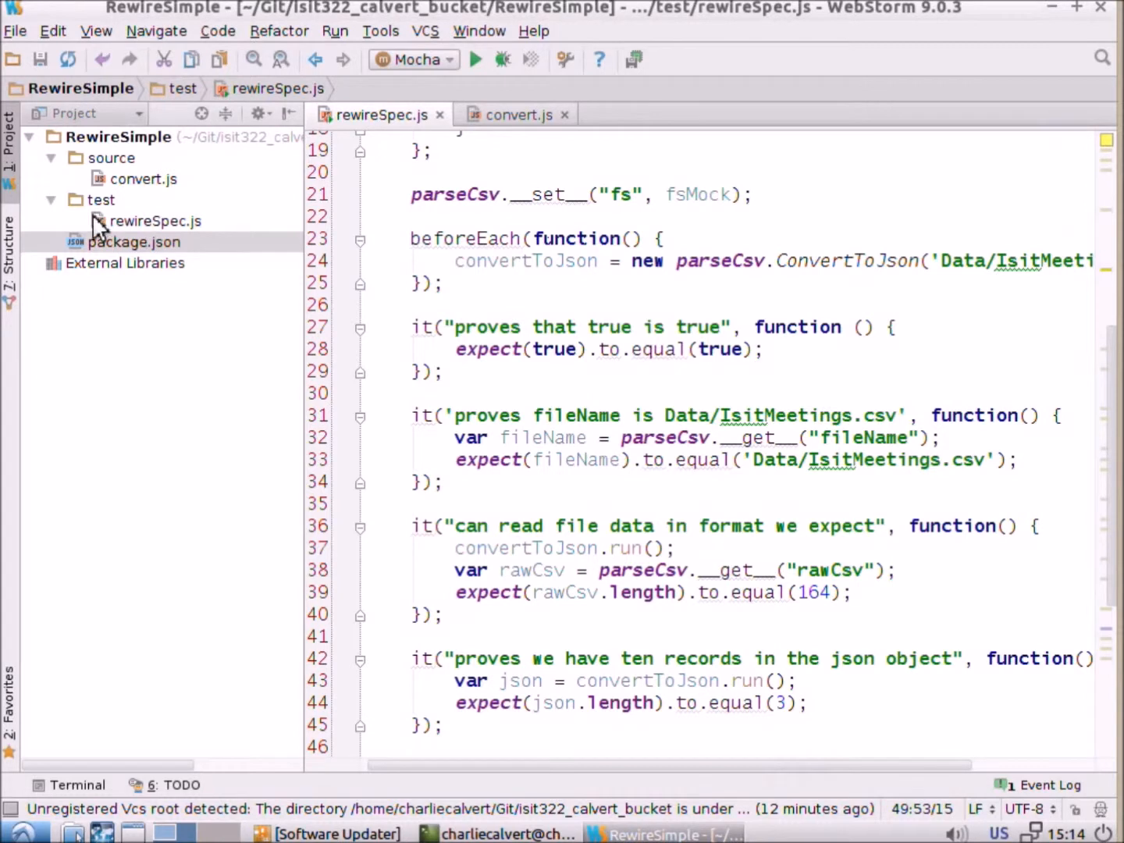
Run the Mocha tests, install the missing modules, and rerun them.
{"action": "left_click", "coordinate": [156, 222]}
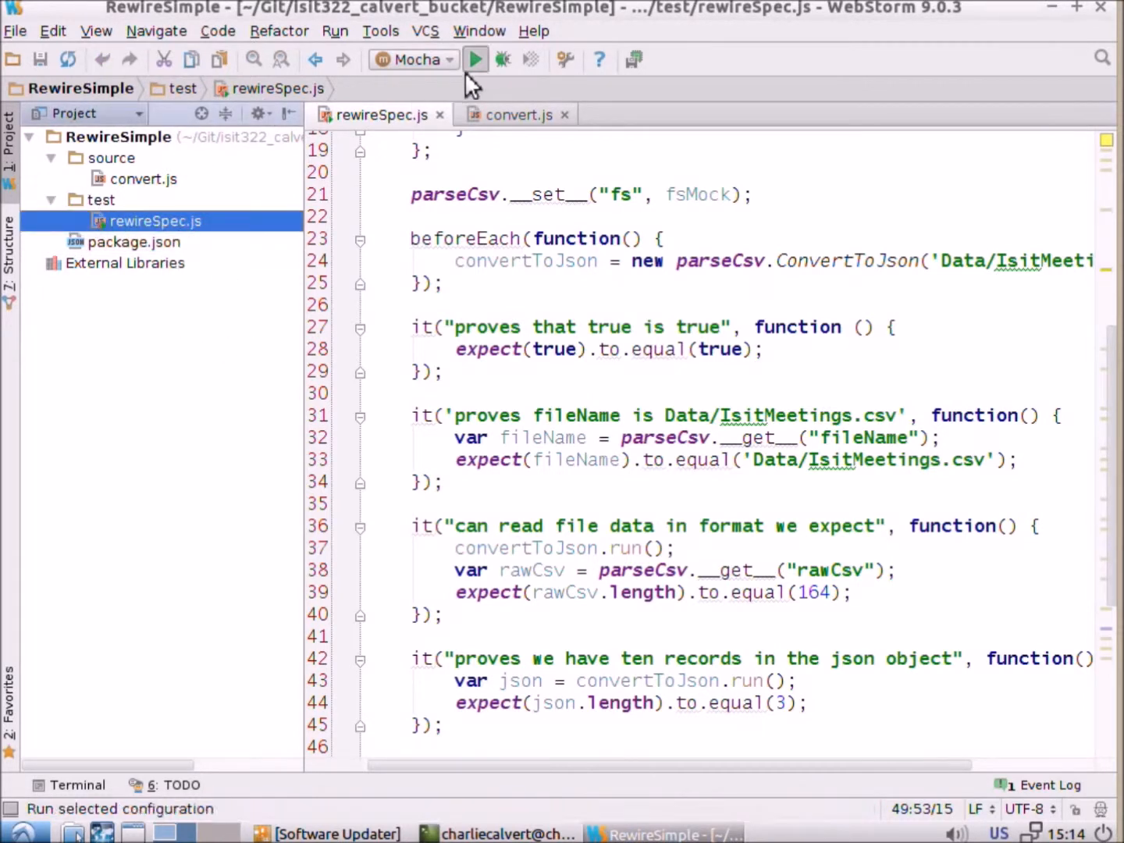
{"action": "left_click", "coordinate": [474, 60]}
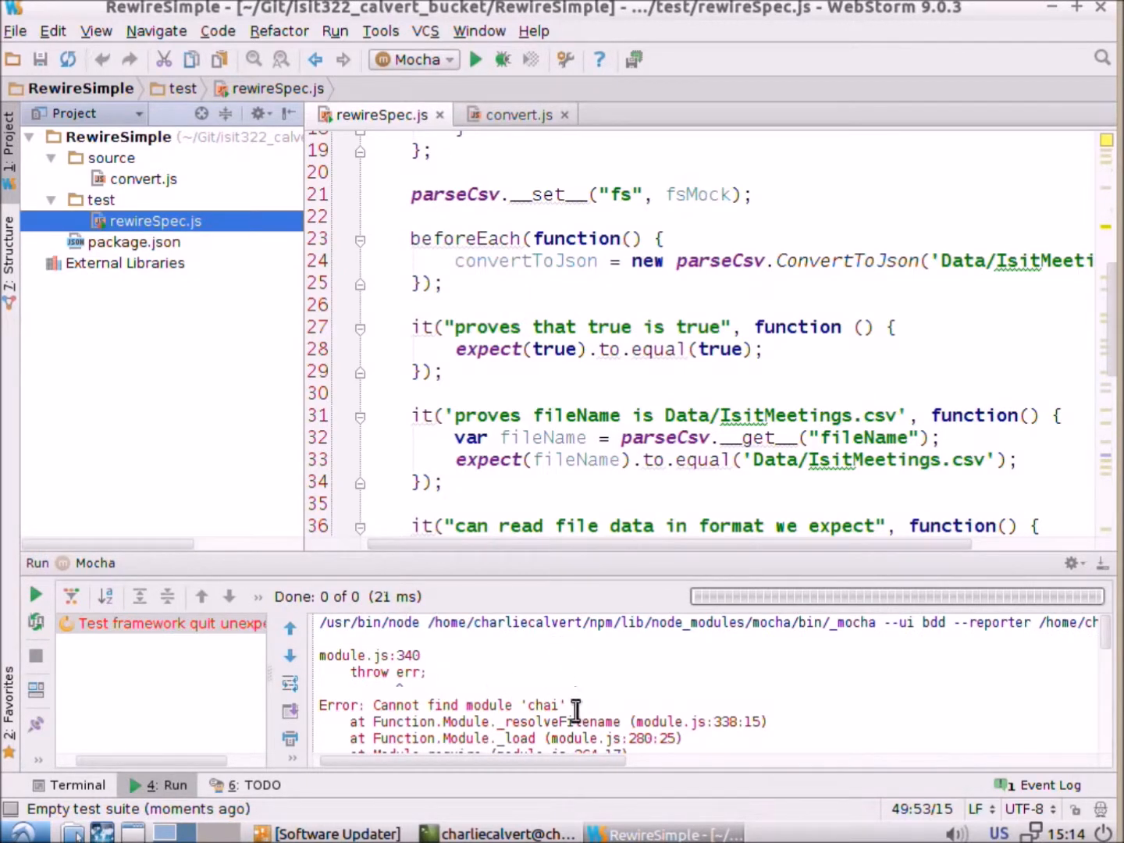
{"action": "mouse_move", "coordinate": [621, 621]}
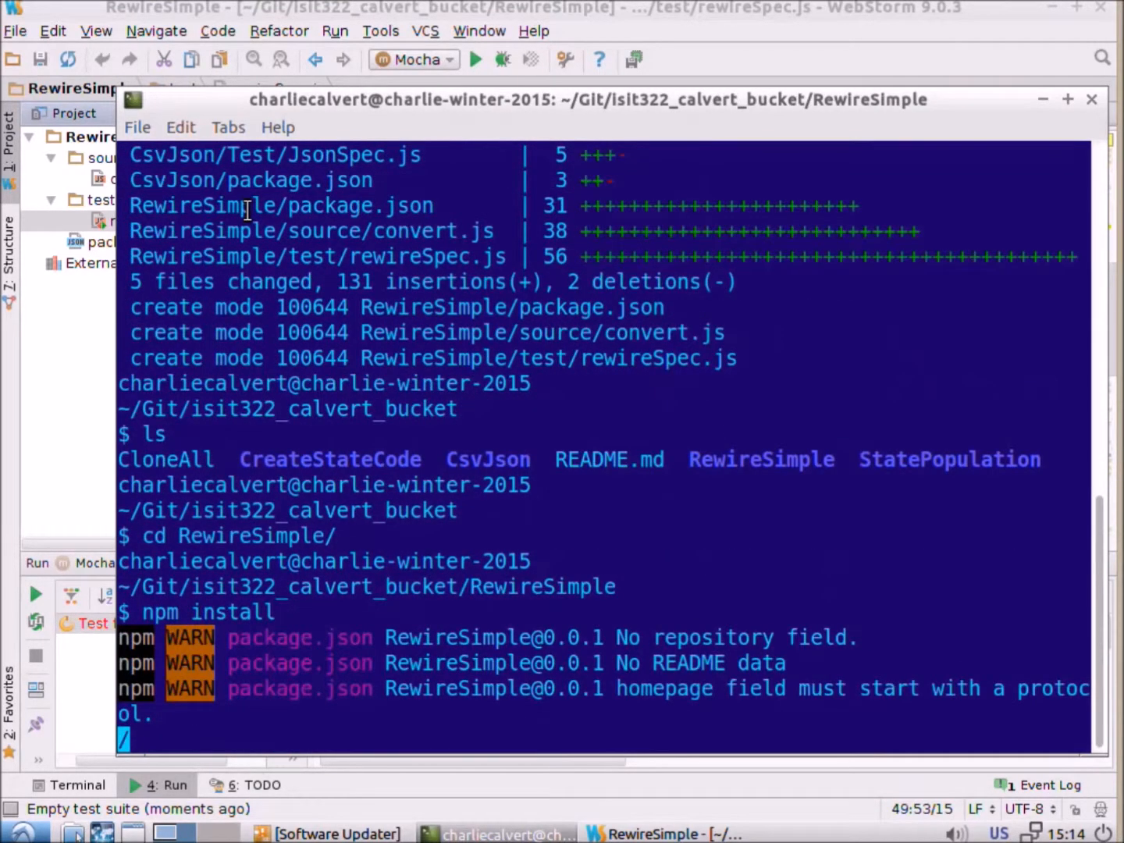
{"action": "scroll", "scroll_direction": "down", "scroll_amount": 3}
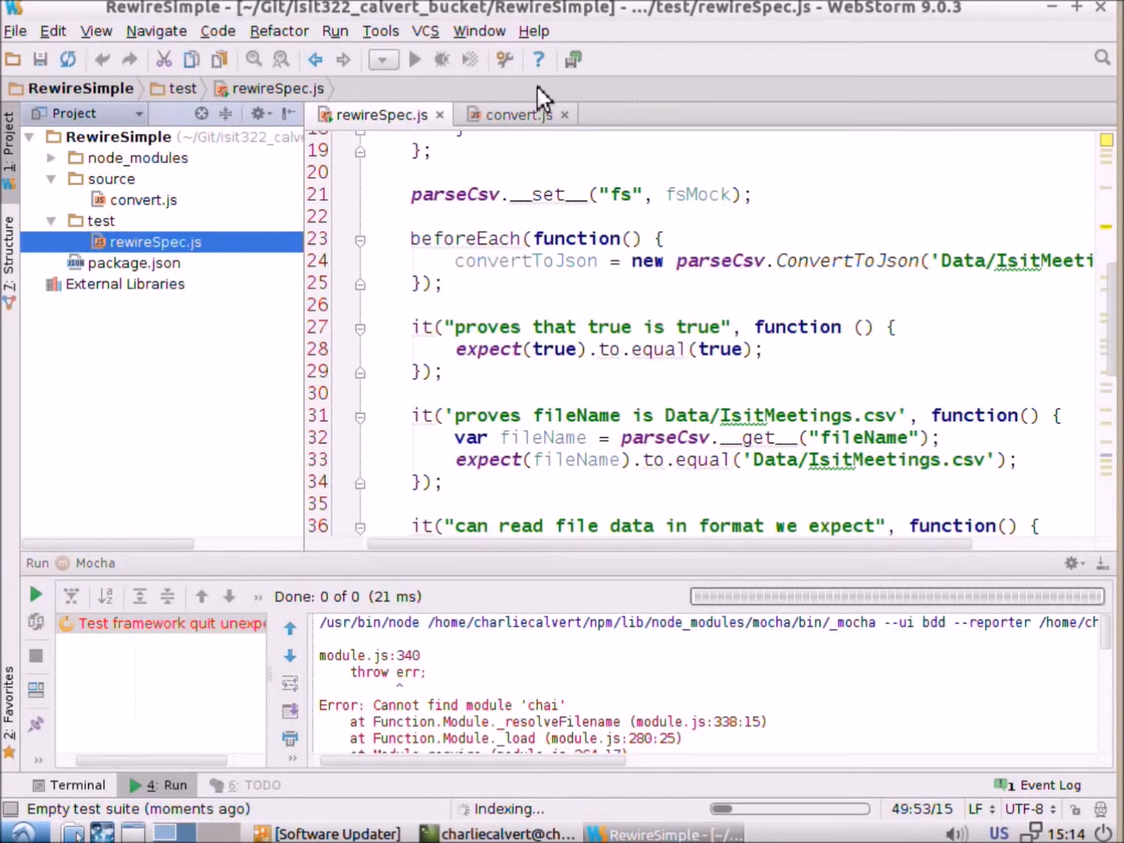
{"action": "mouse_move", "coordinate": [37, 595]}
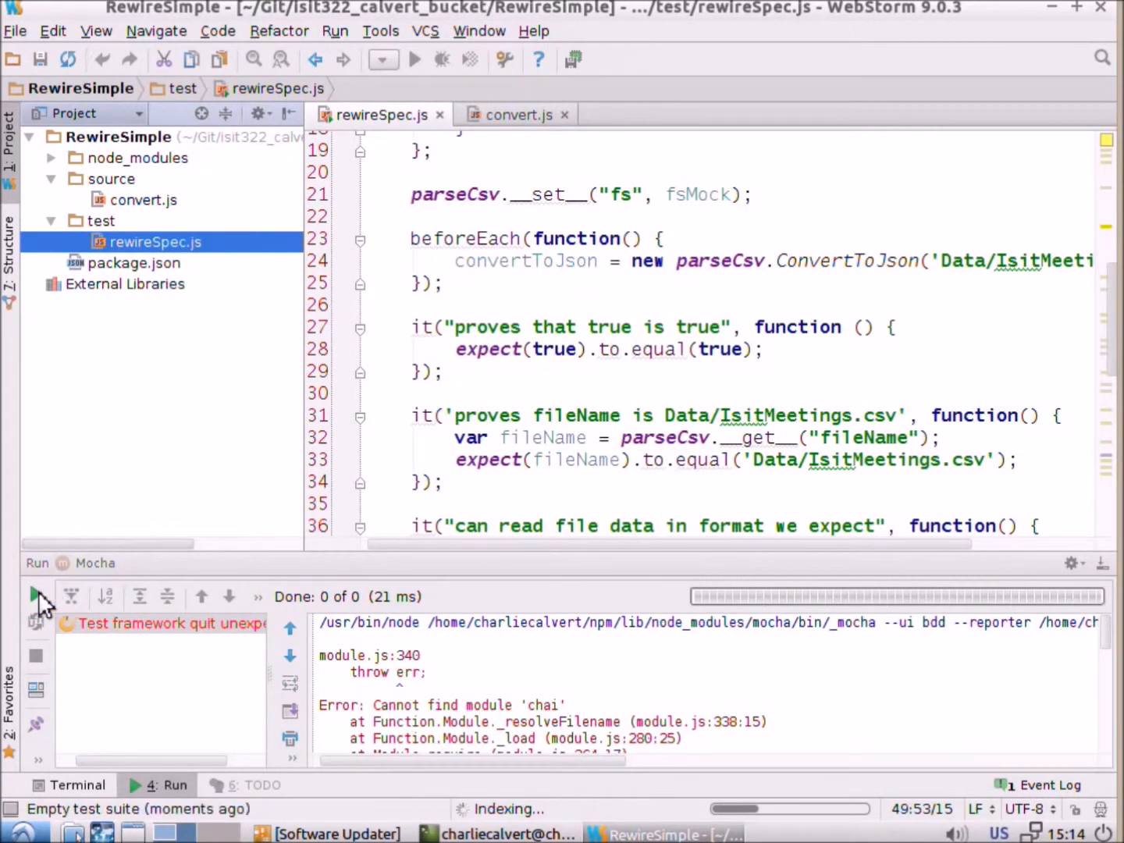
{"action": "left_click", "coordinate": [36, 596]}
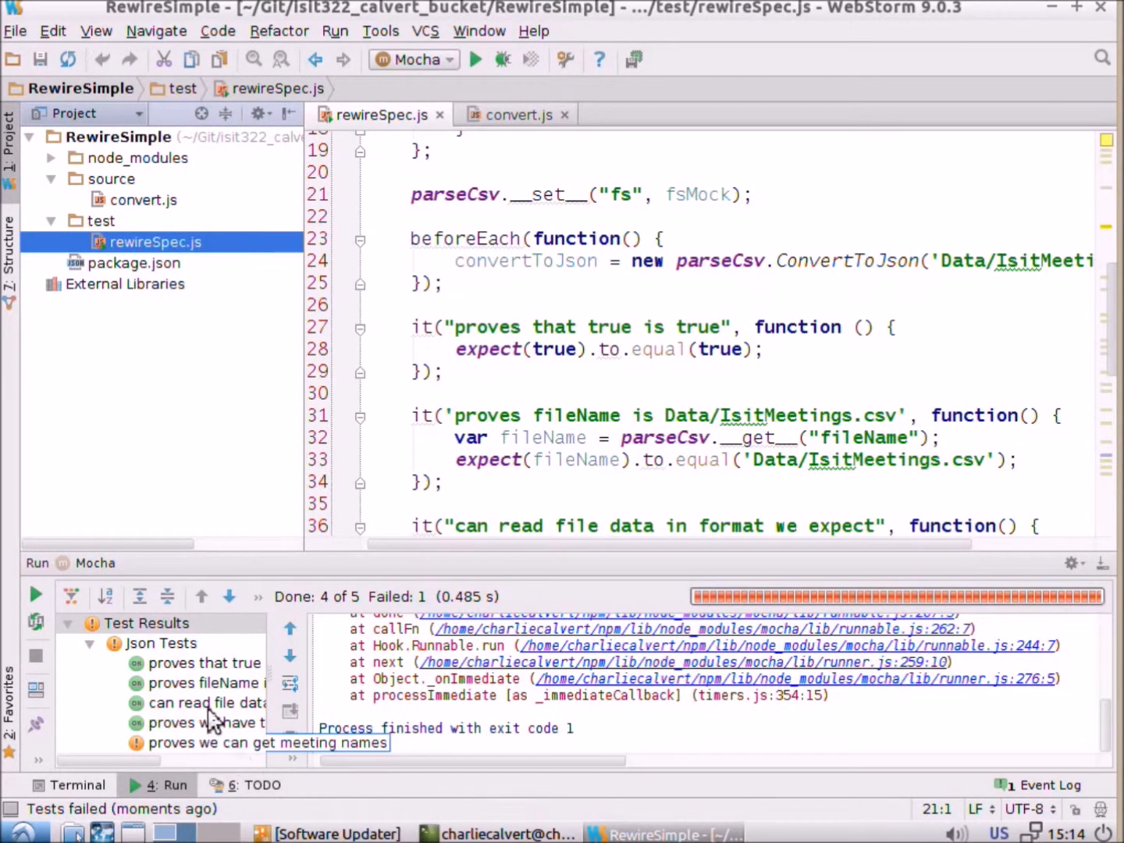
Inspect the failing meeting-names test and the true-is-true test in Test Results.
{"action": "left_click", "coordinate": [266, 742]}
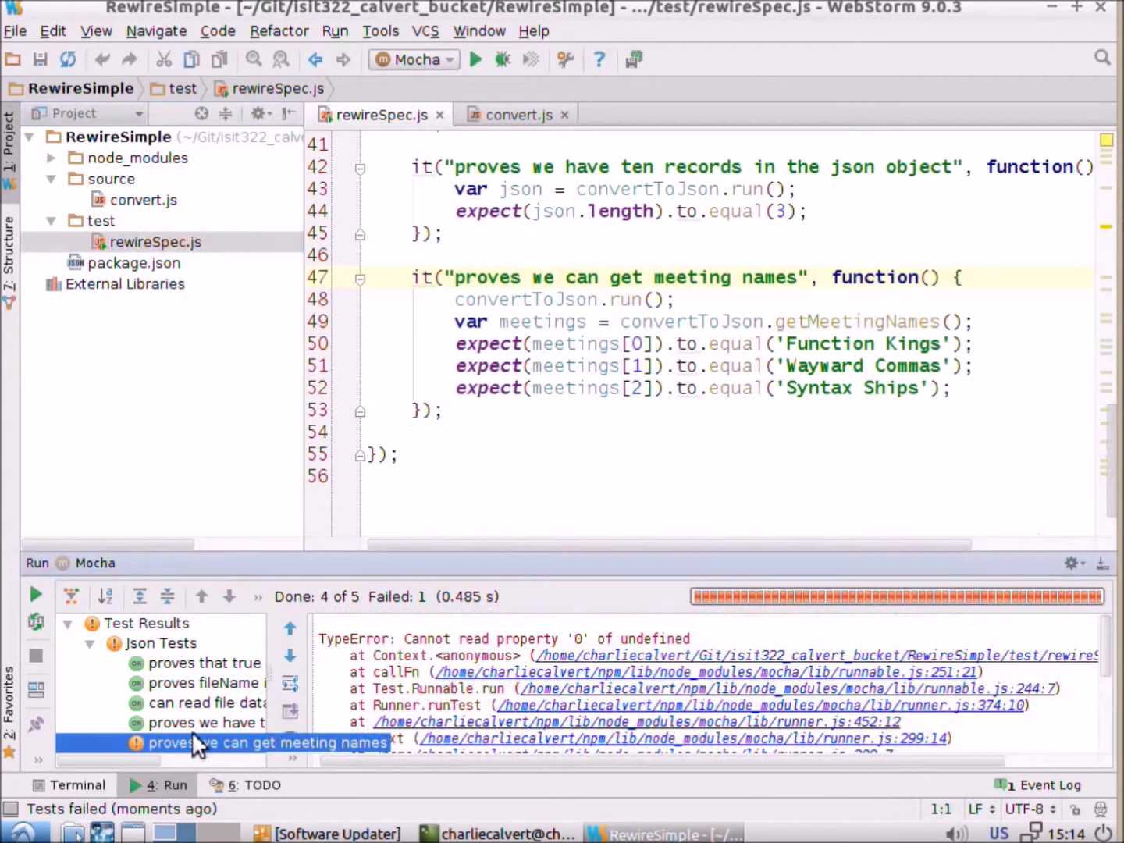
{"action": "left_click", "coordinate": [205, 662]}
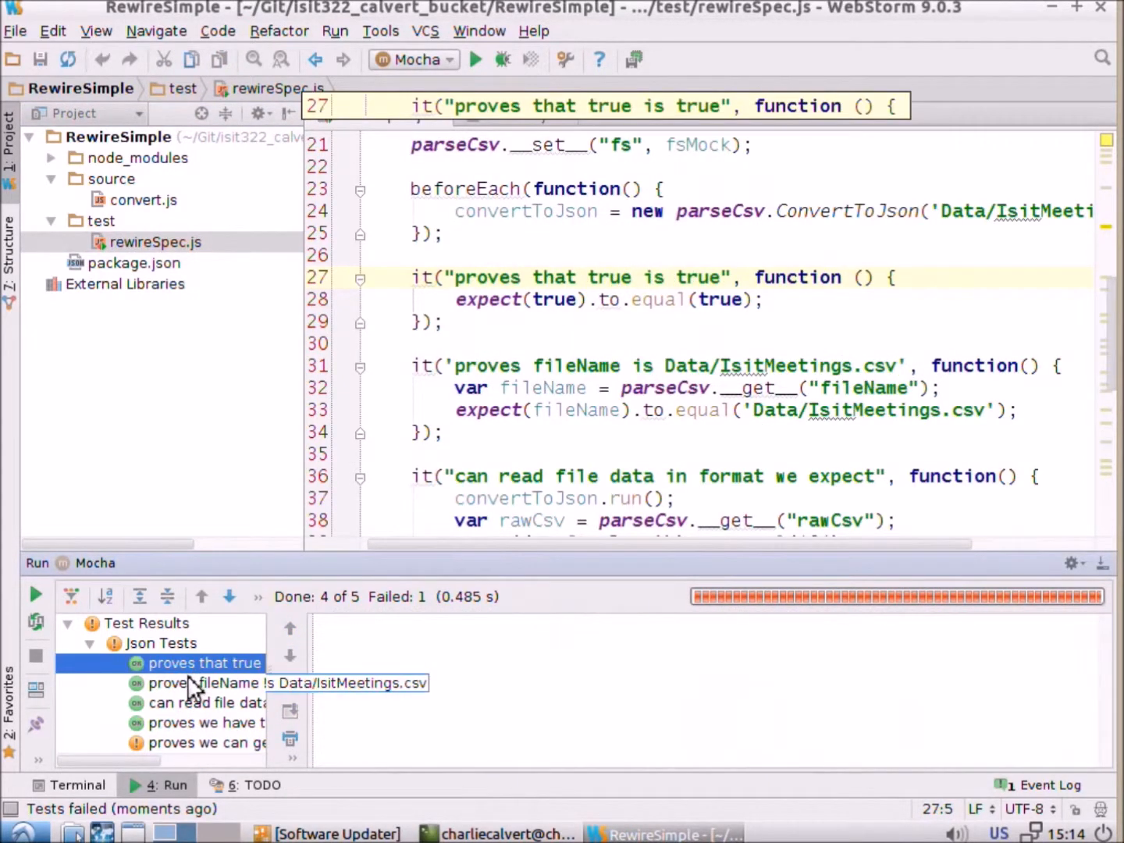
{"action": "left_click", "coordinate": [206, 703]}
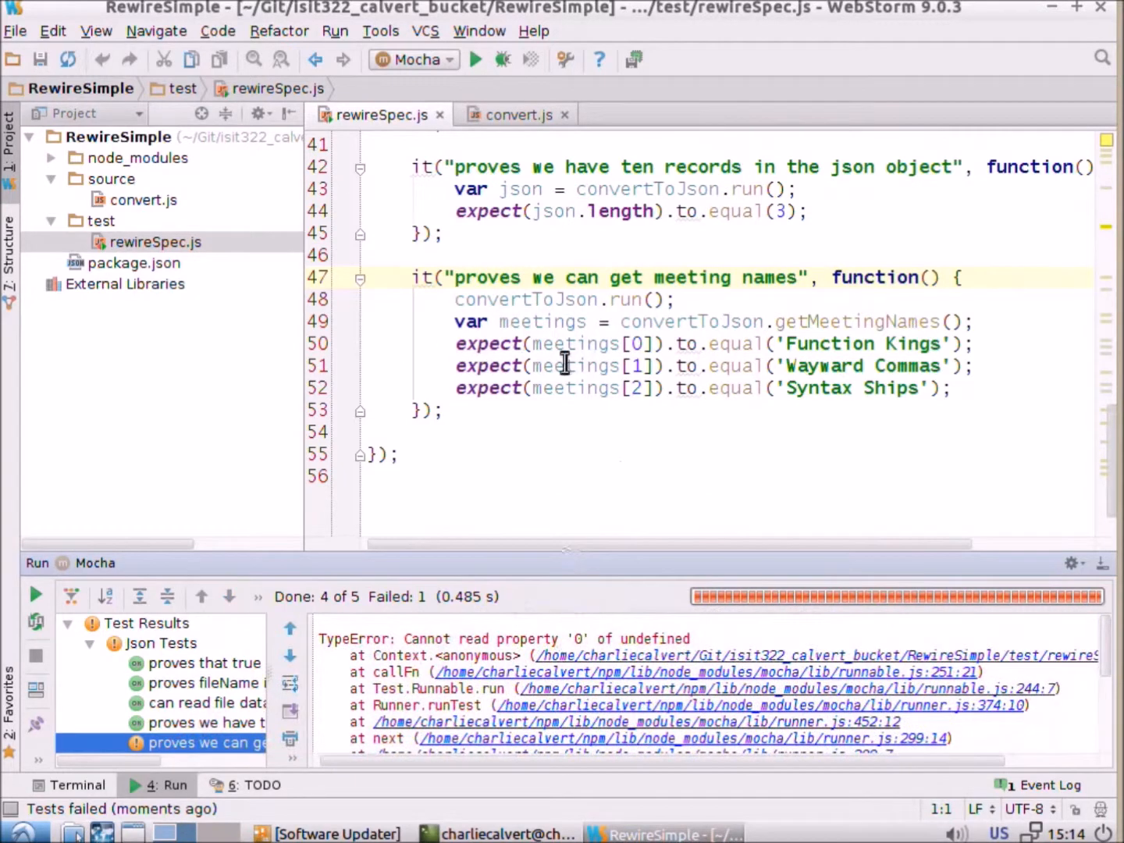
{"action": "mouse_move", "coordinate": [279, 407]}
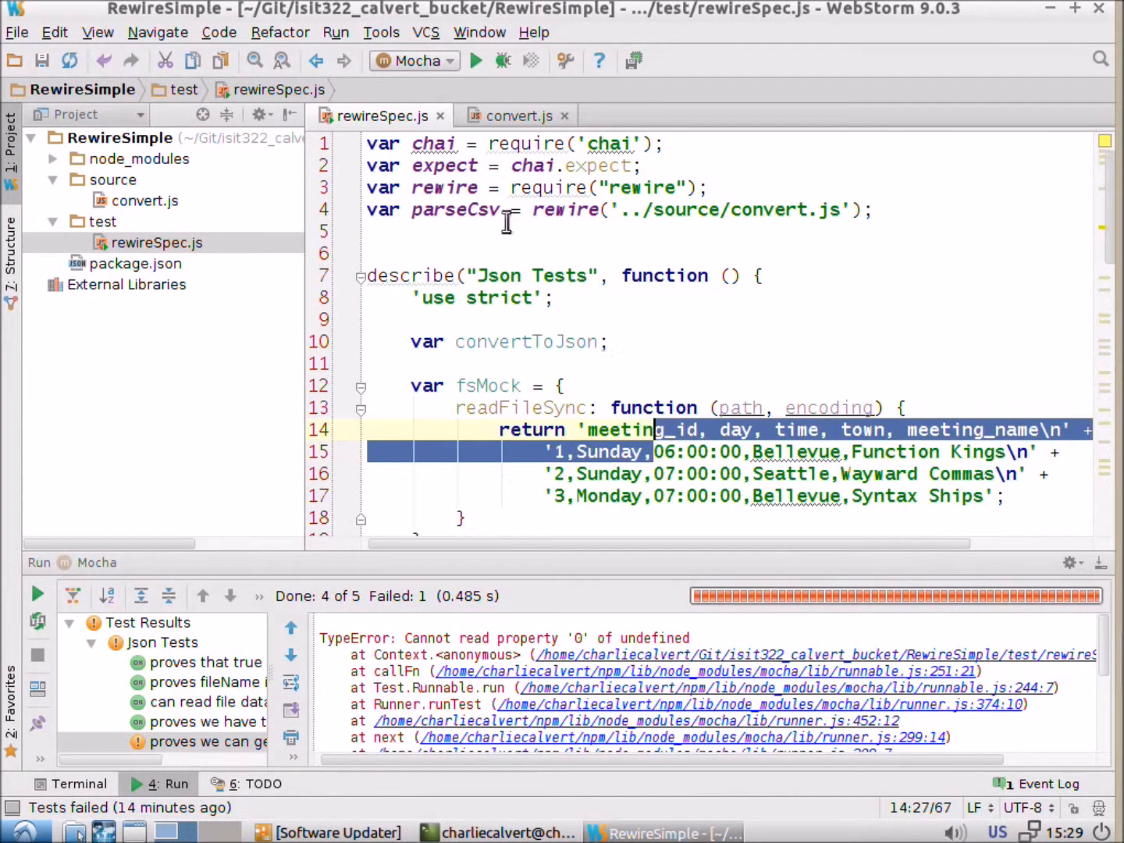
Add console.log("Something"); inside getMeetingNames in convert.js.
{"action": "left_click", "coordinate": [515, 115]}
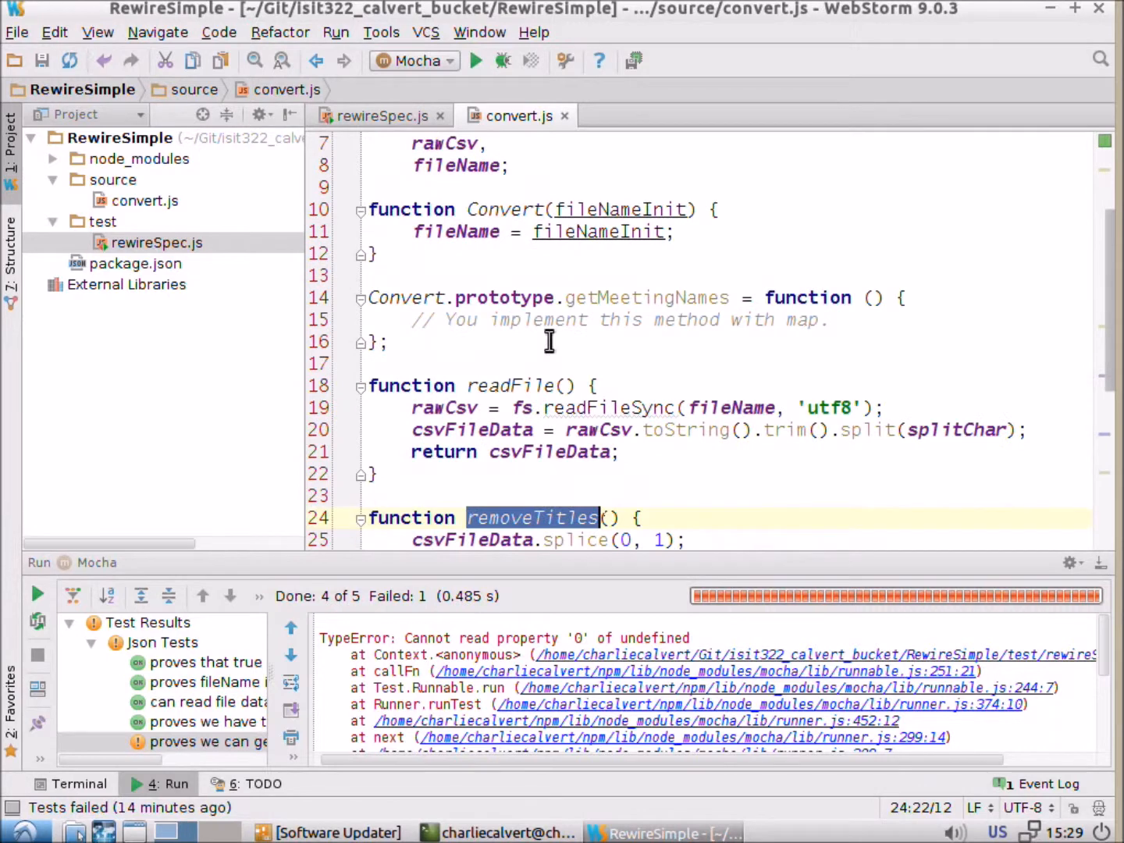
{"action": "mouse_move", "coordinate": [336, 334]}
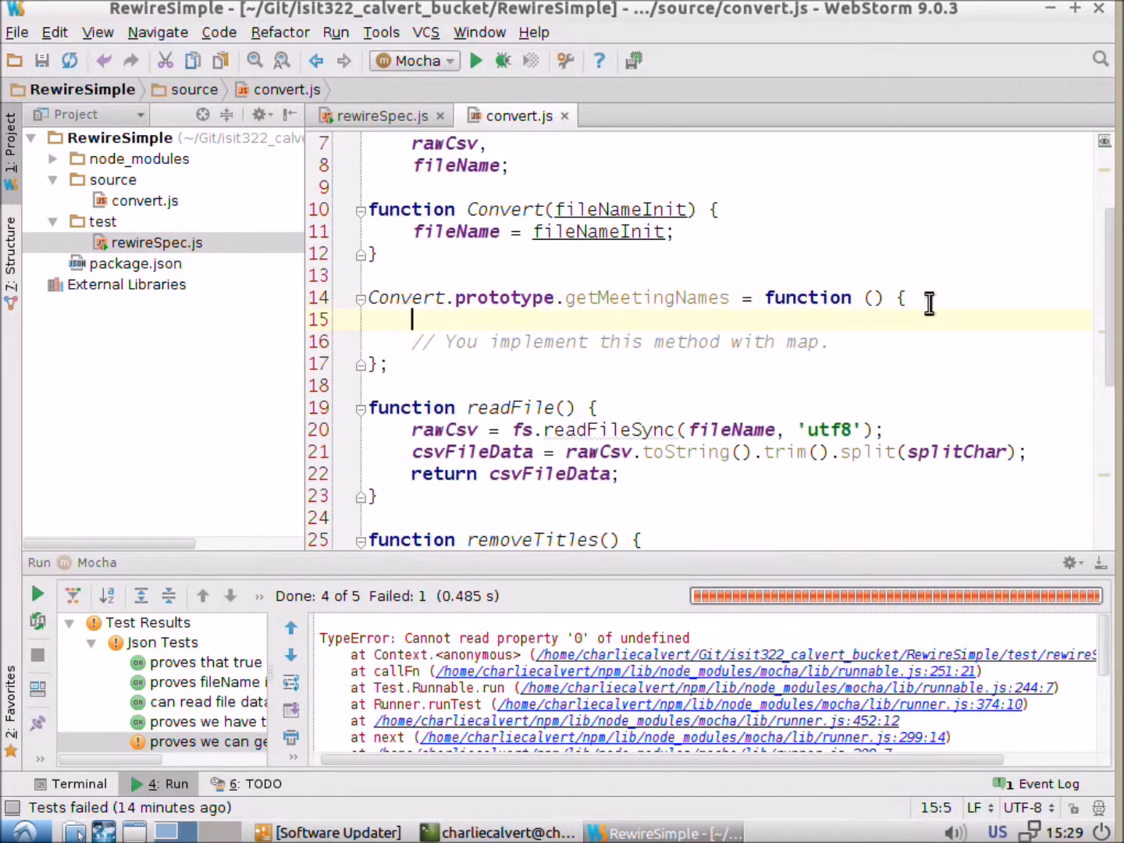
{"action": "type", "text": "console.log(\""}
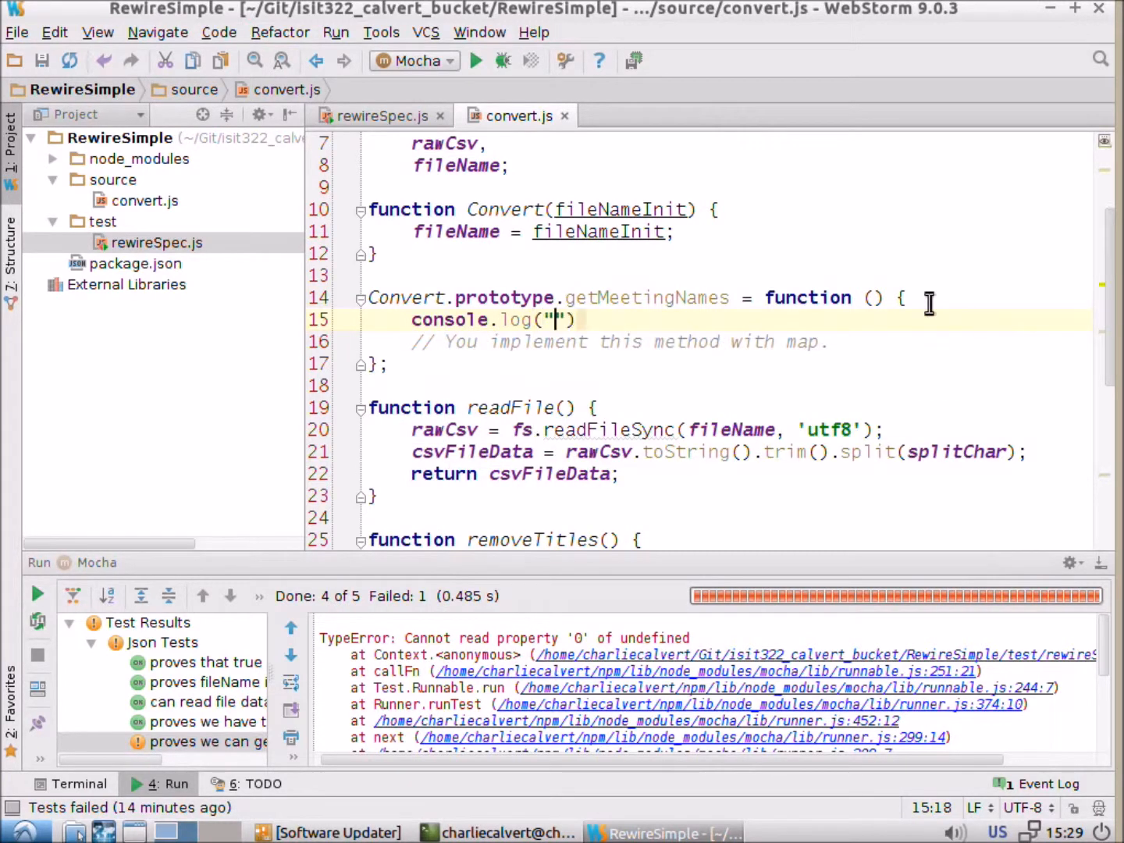
{"action": "type", "text": "Something"}
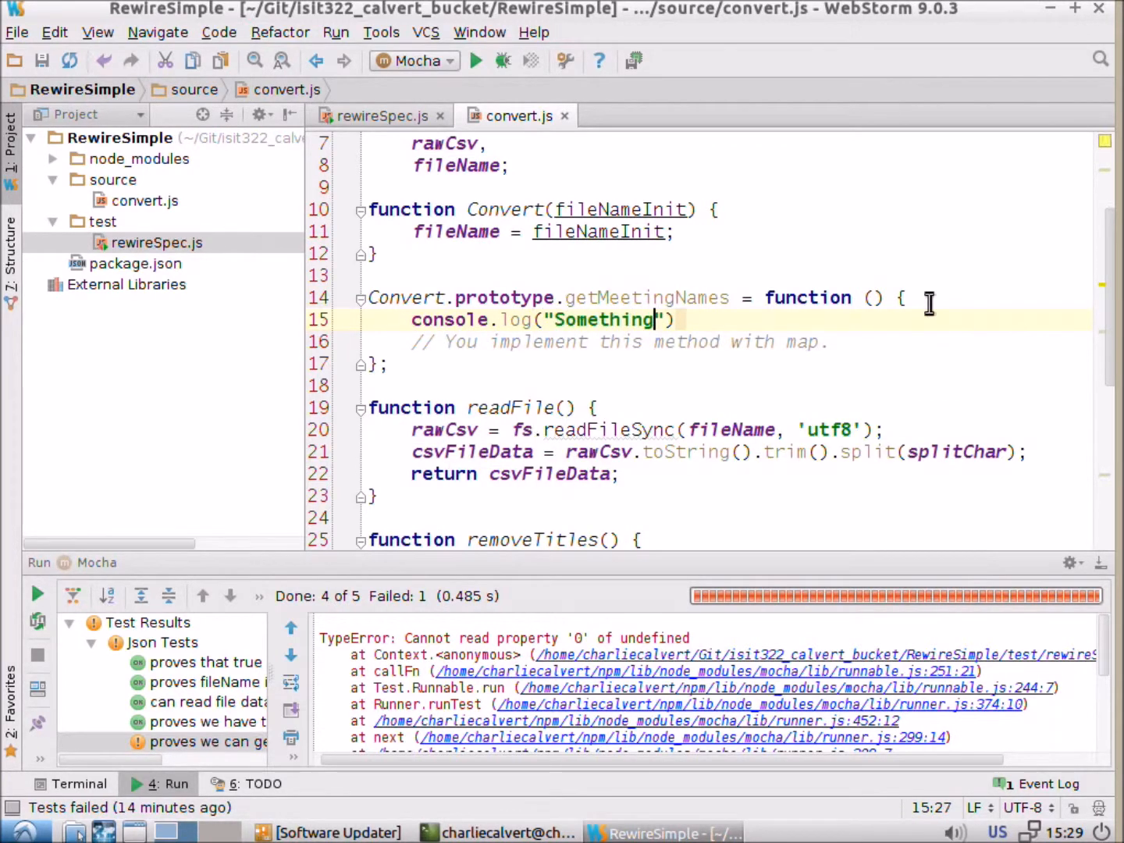
{"action": "type", "text": ";"}
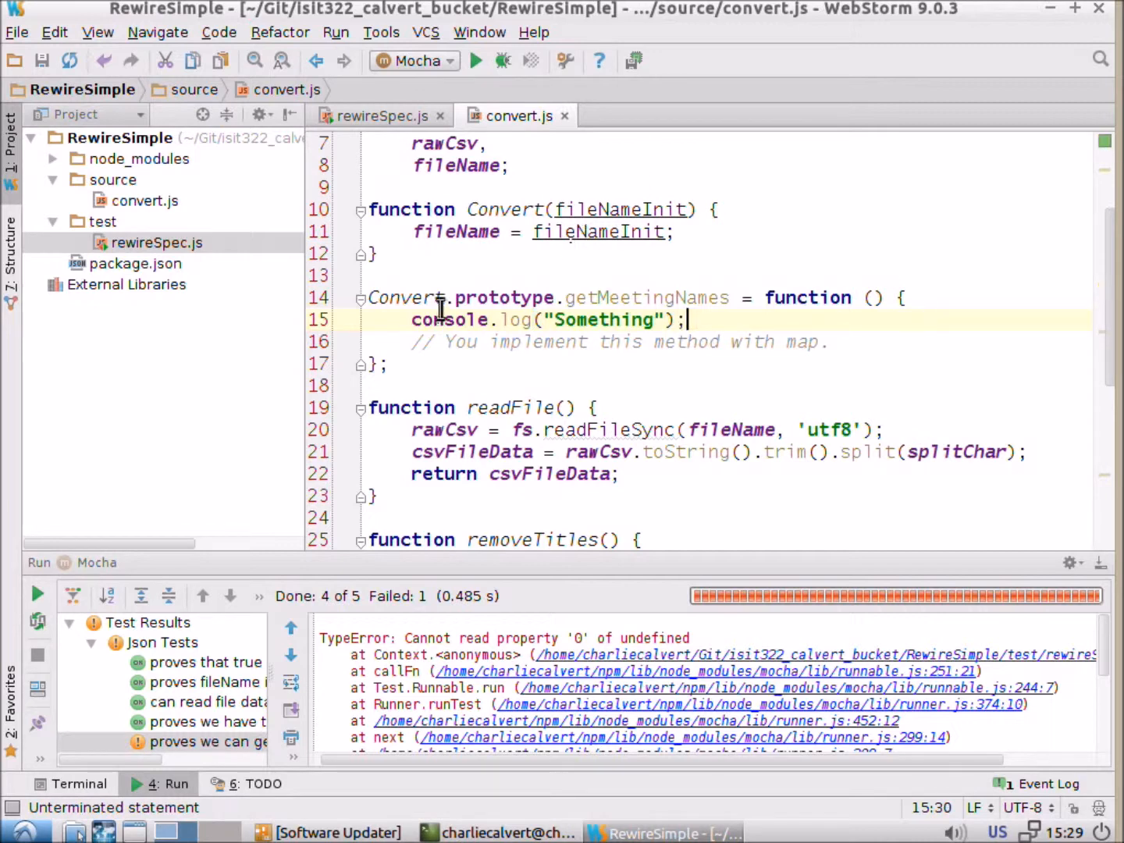
Set a breakpoint on the new log line and start debugging the Mocha tests.
{"action": "left_click", "coordinate": [345, 318]}
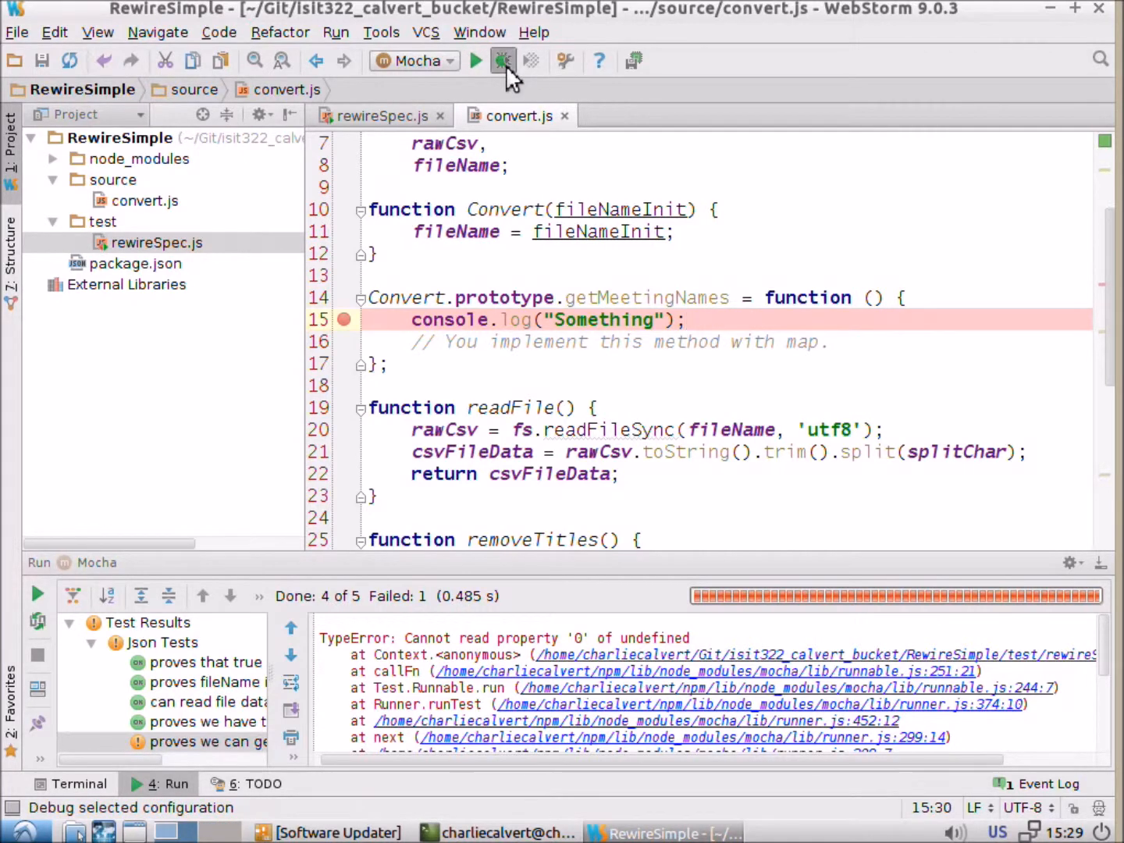
{"action": "left_click", "coordinate": [502, 60]}
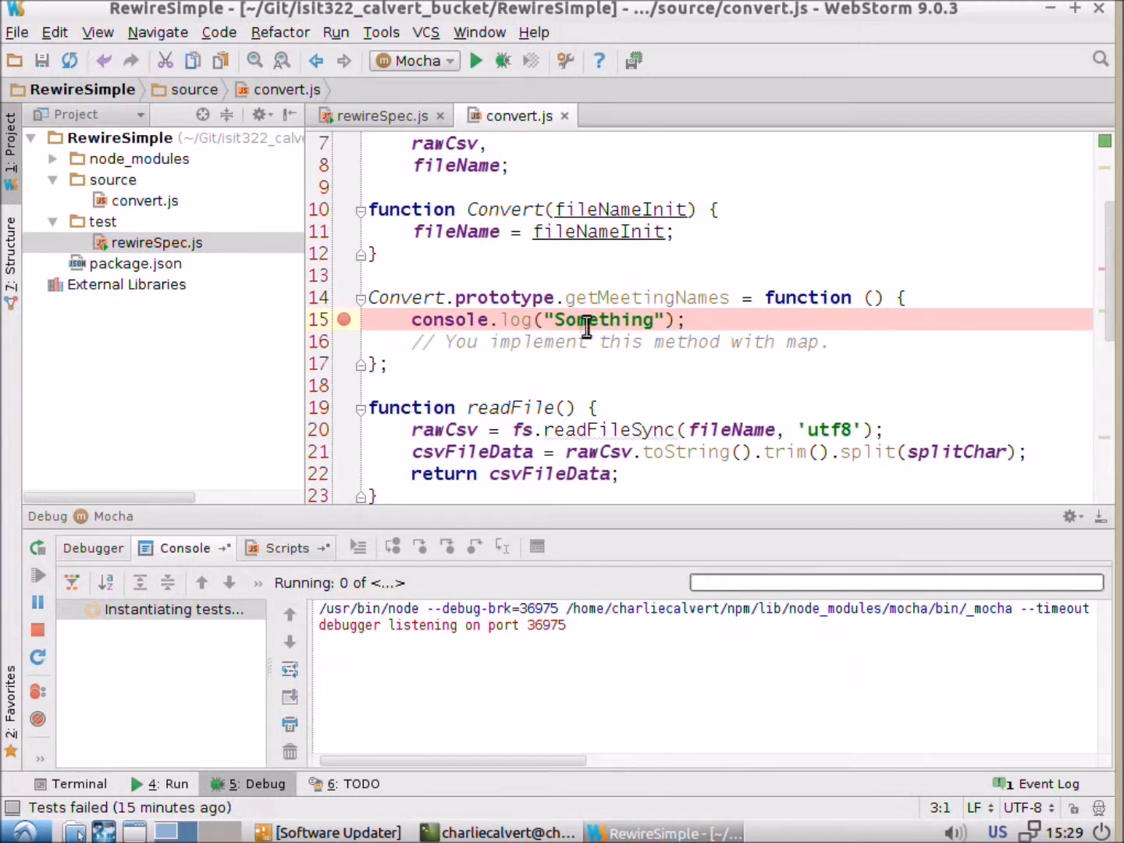
{"action": "mouse_move", "coordinate": [481, 328]}
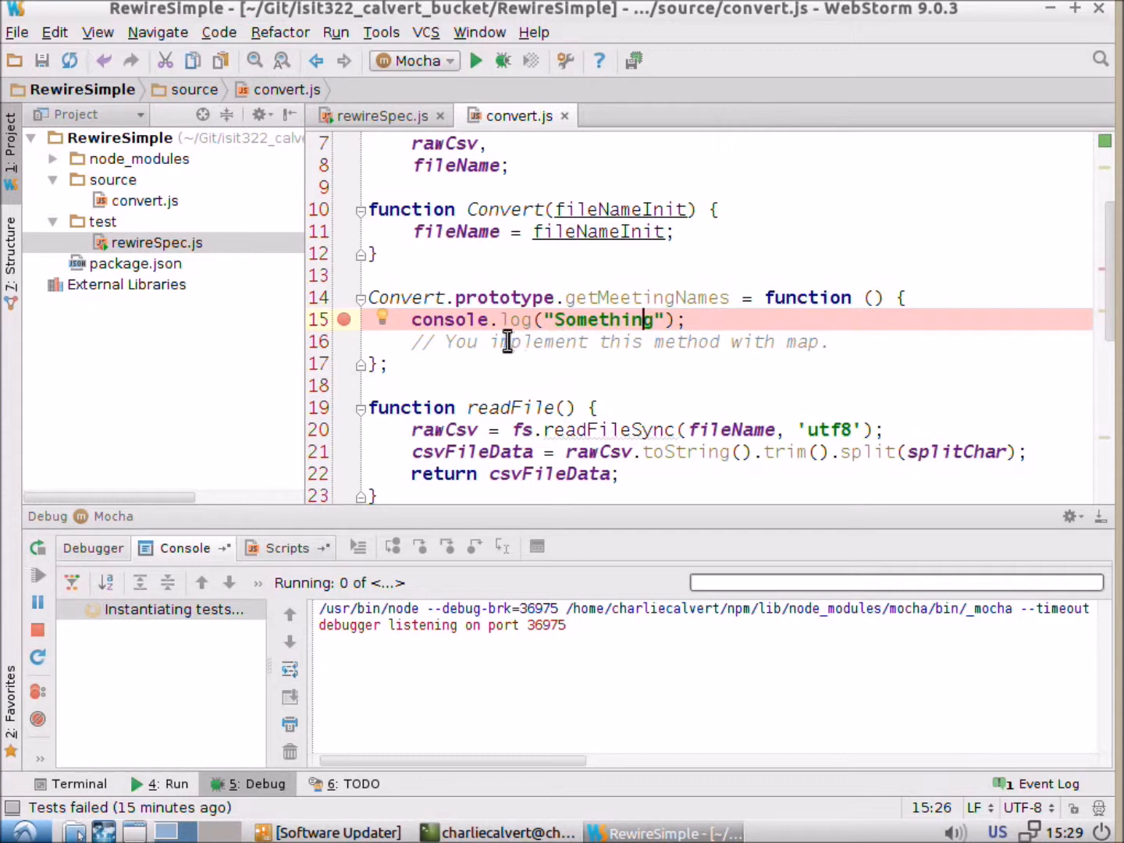
{"action": "mouse_move", "coordinate": [424, 284]}
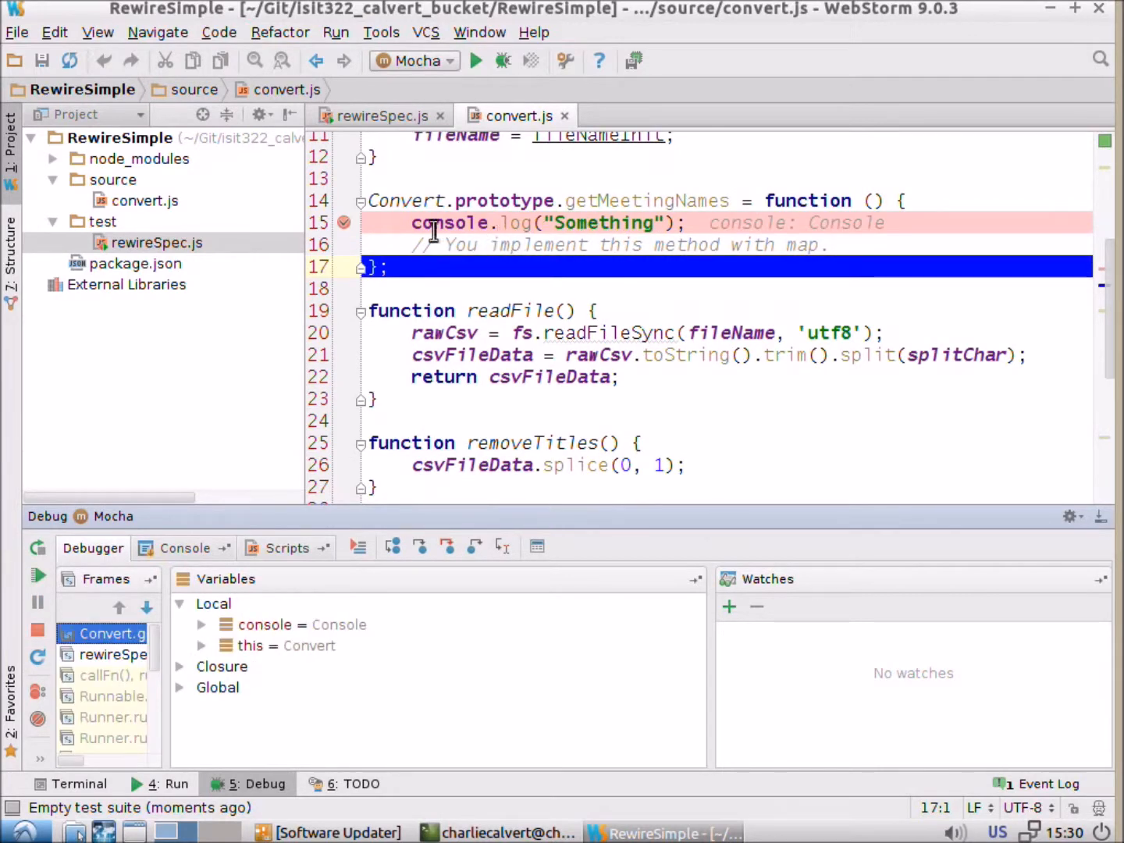
{"action": "mouse_move", "coordinate": [449, 221]}
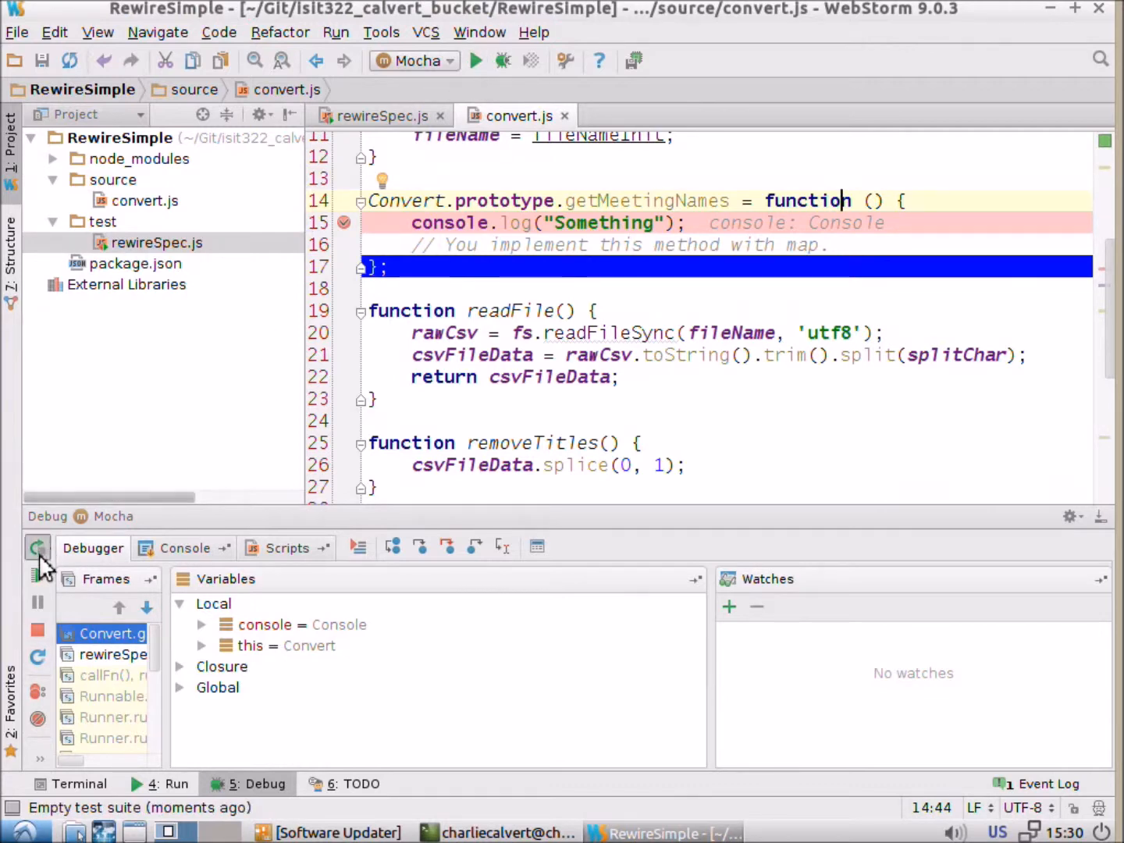
Leave the debugger for the test results with 4 of 5 passing.
{"action": "left_click", "coordinate": [38, 549]}
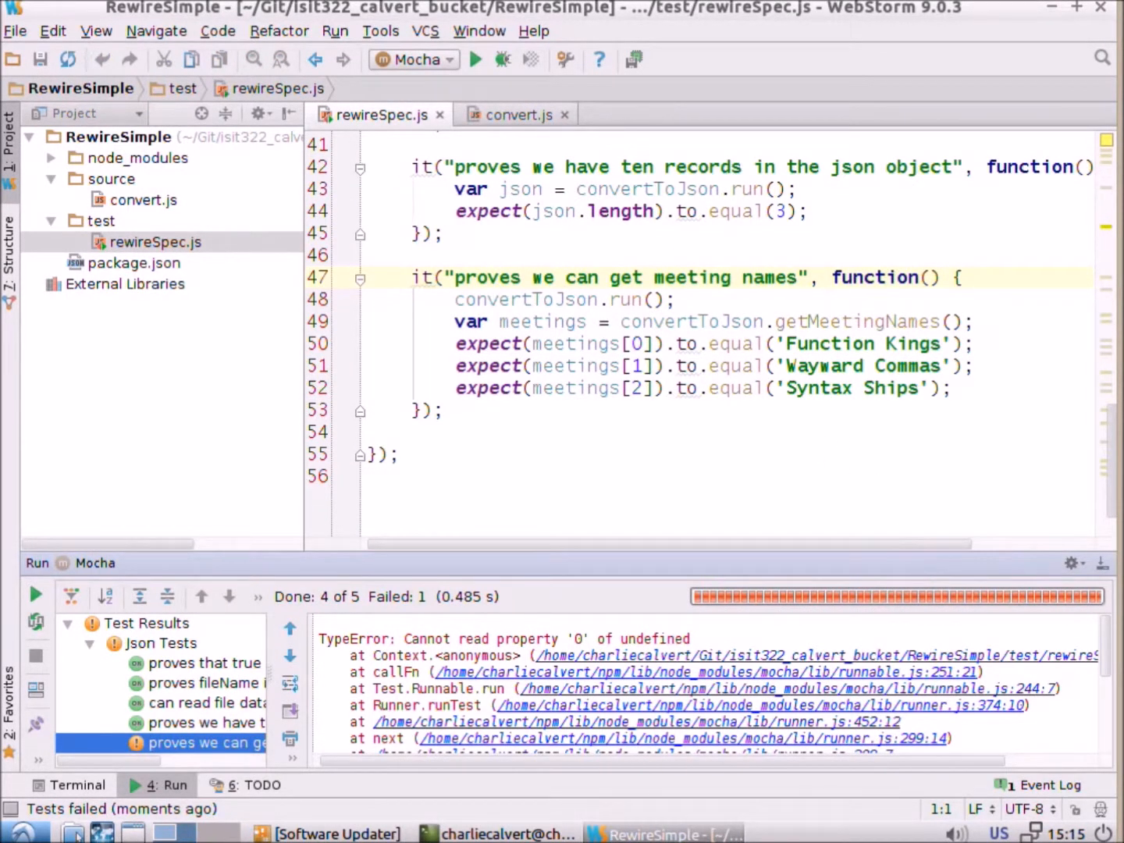
{"action": "mouse_move", "coordinate": [894, 437]}
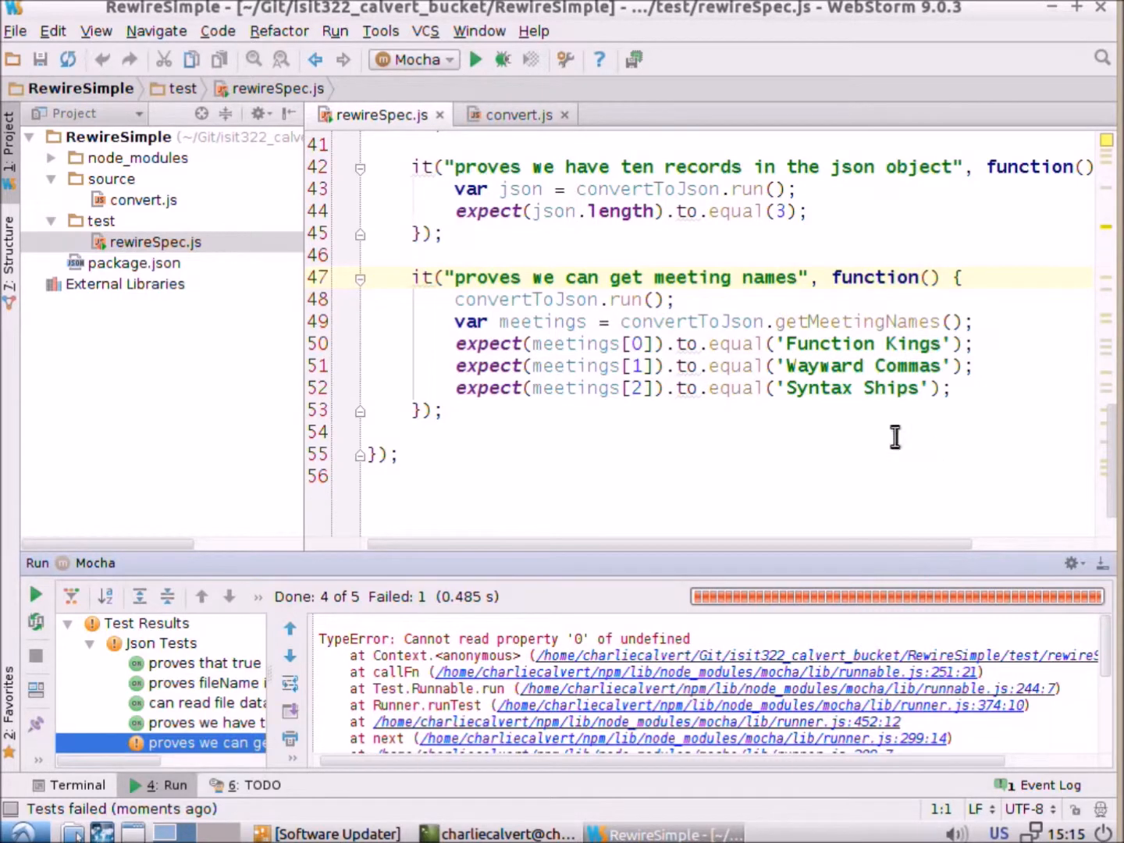